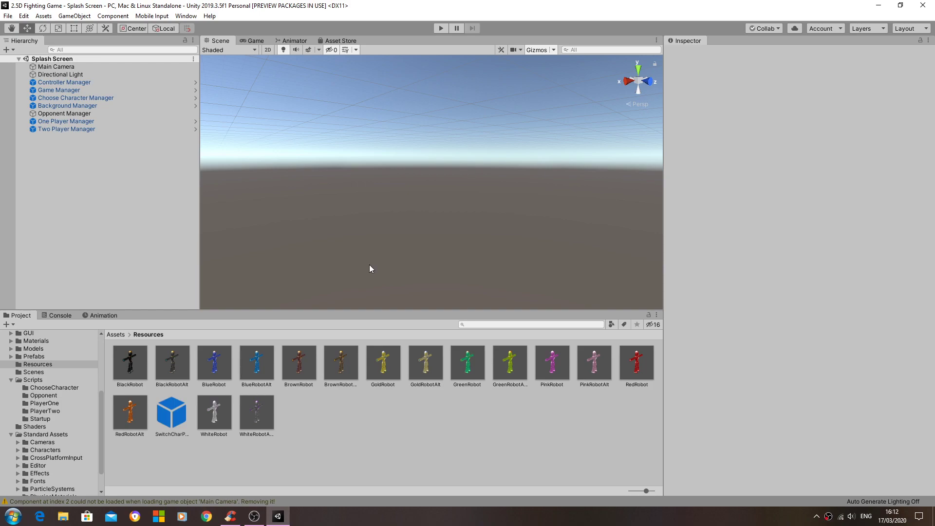
mouse_move(353, 278)
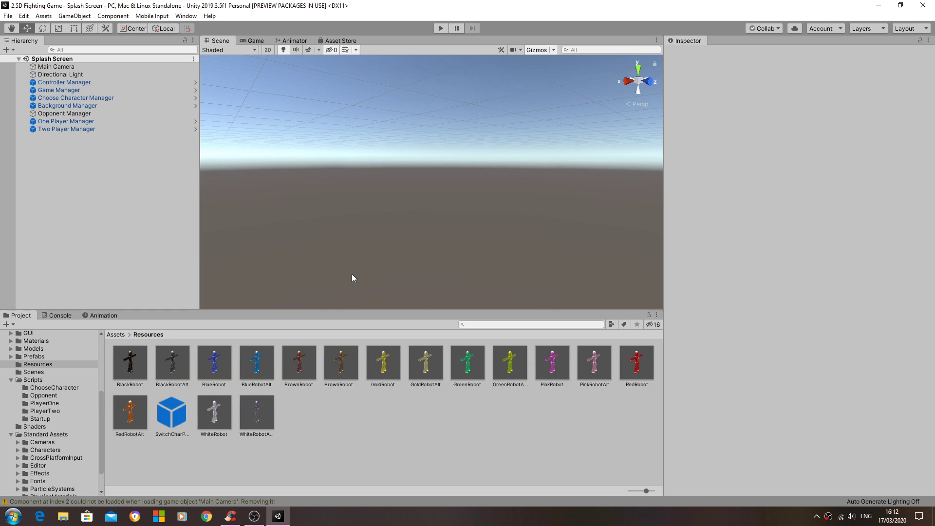
mouse_move(375, 260)
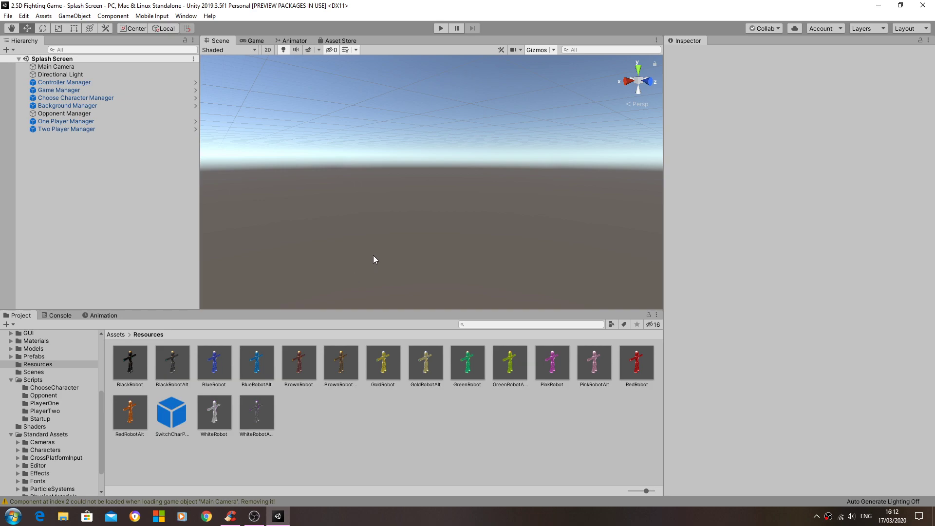
mouse_move(322, 236)
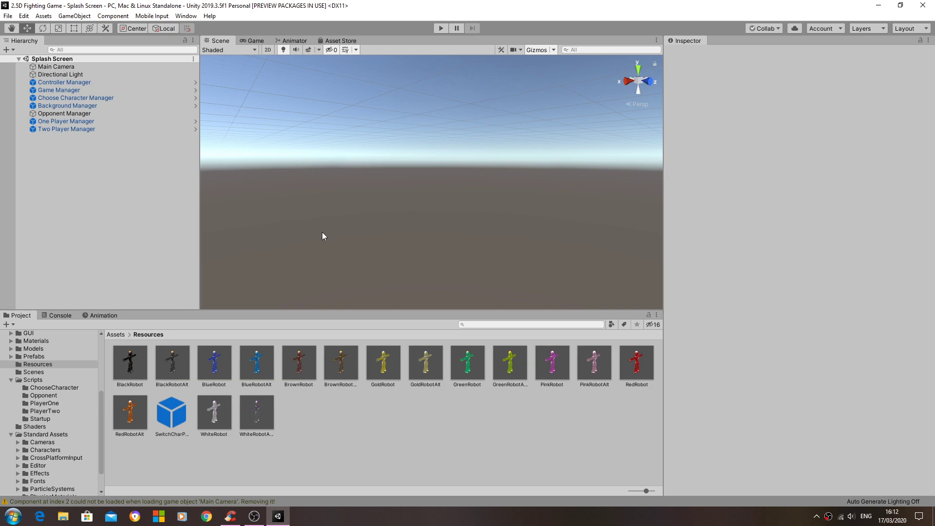
mouse_move(130, 370)
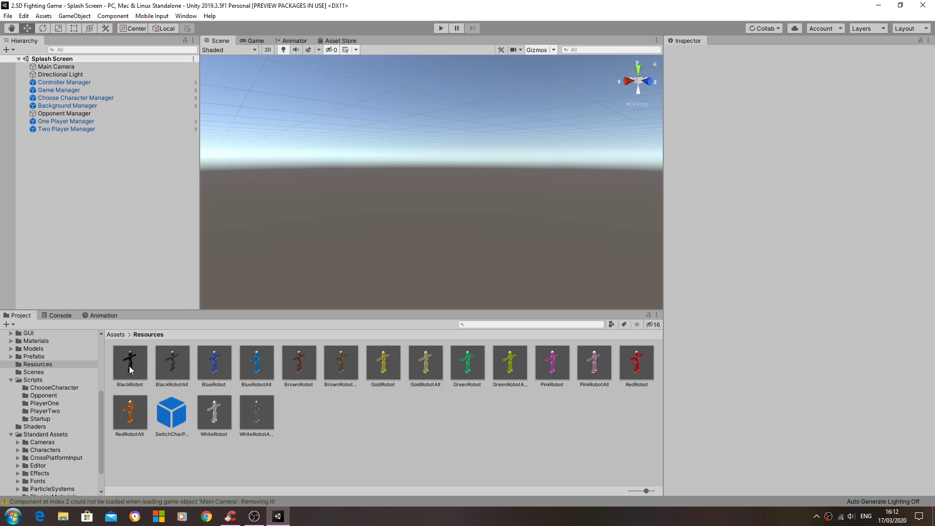
mouse_move(138, 379)
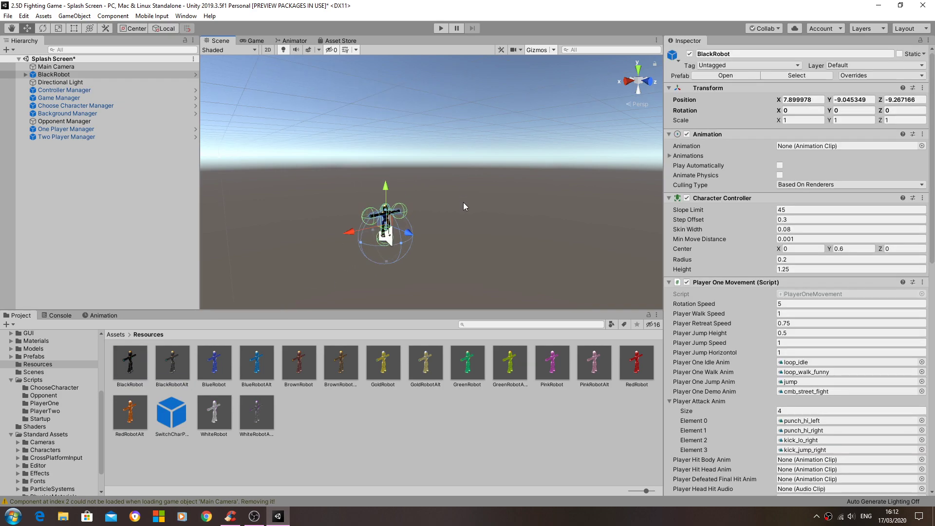
Orbit and zoom the Scene view around the placed BlackRobot to inspect it.
scroll("up", 3)
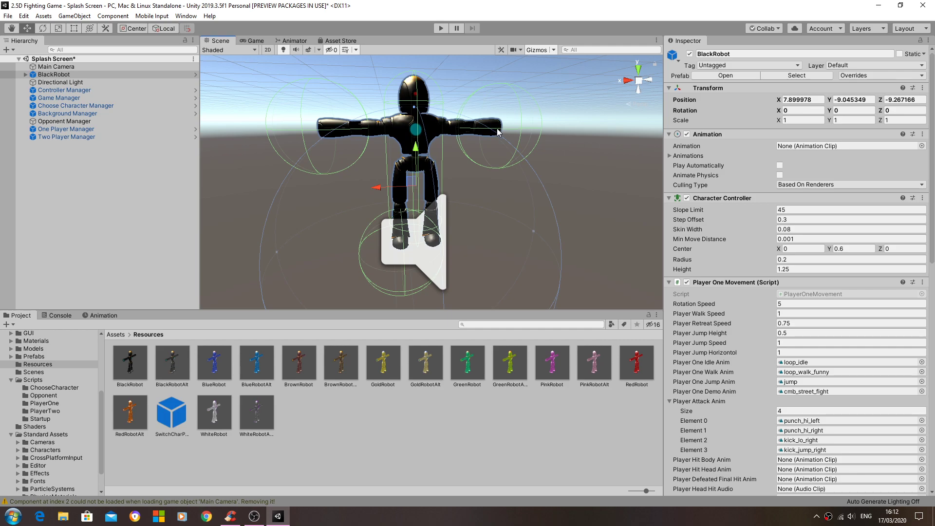
left_click_drag(418, 178, 513, 149)
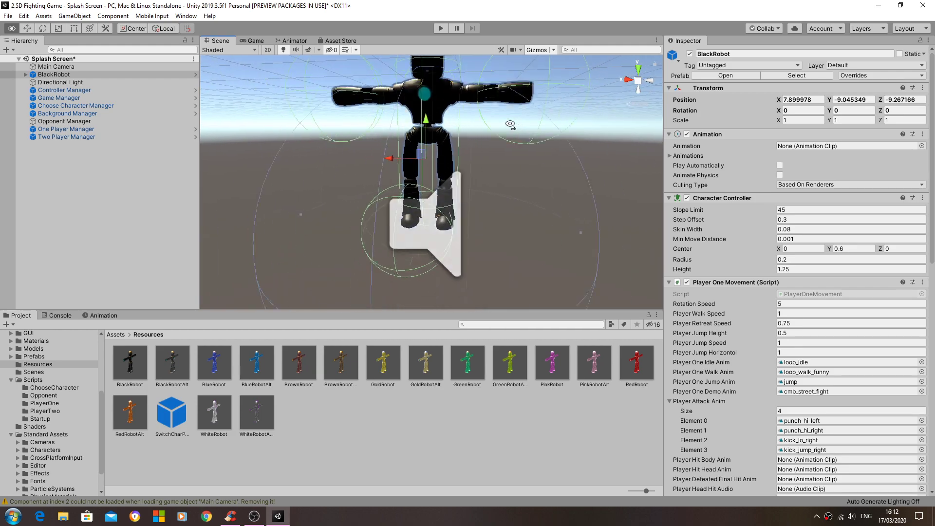
scroll("down", 3)
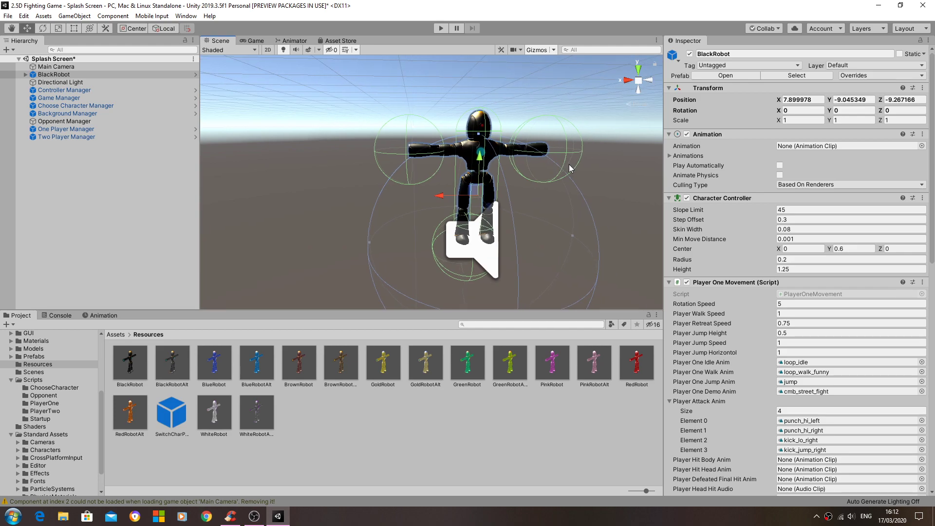
mouse_move(228, 266)
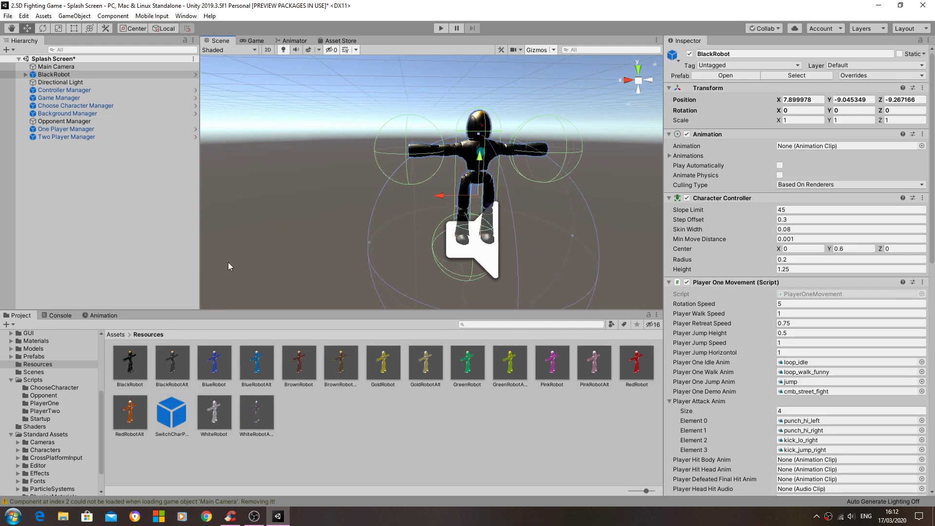
mouse_move(471, 175)
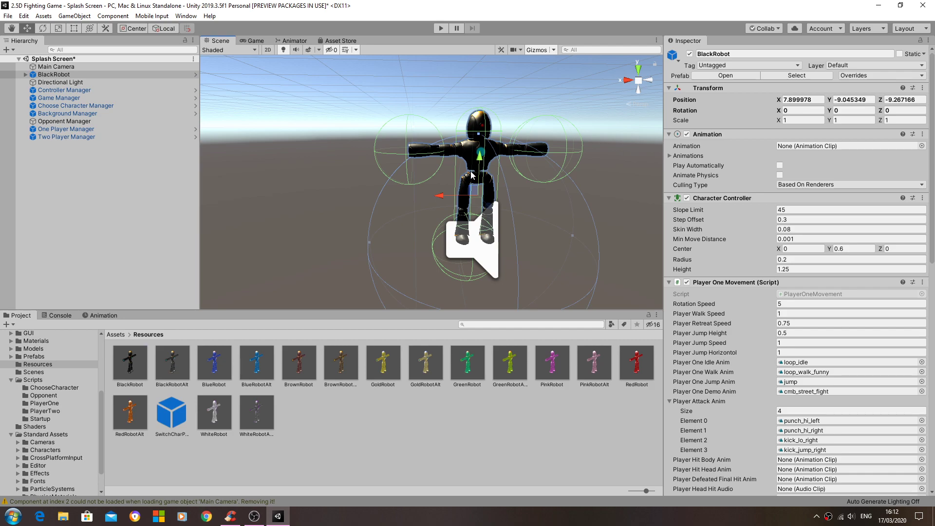
mouse_move(514, 153)
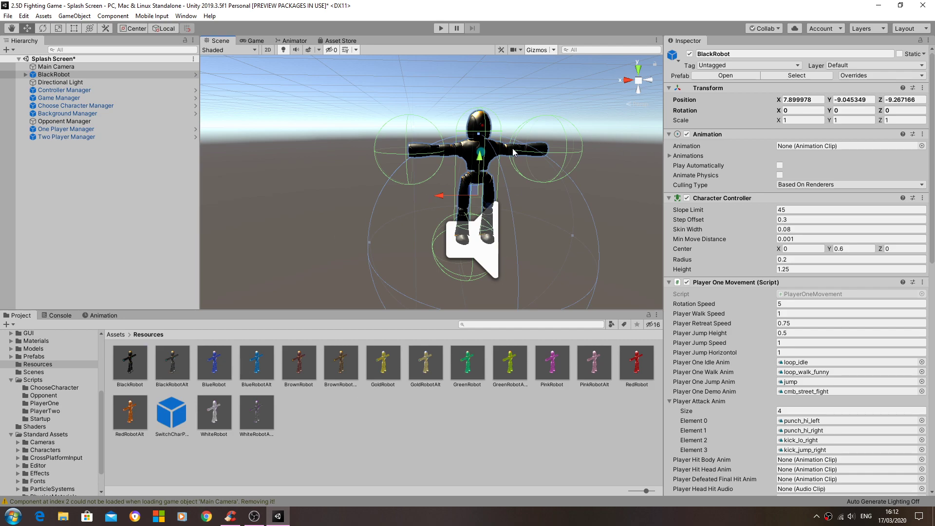
mouse_move(139, 366)
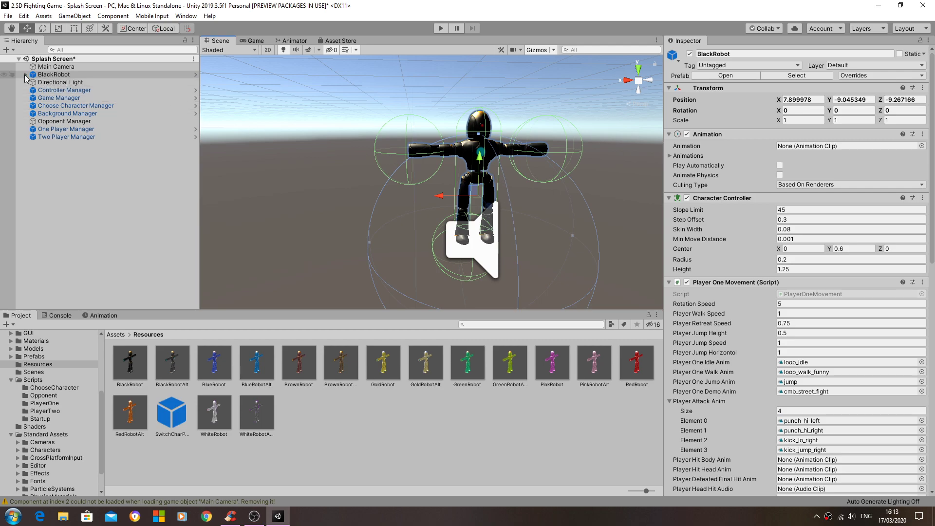
Expand BlackRobot and robo_rigg_2014:Main, selecting Geometry, Main and MotionSystem.
left_click(25, 74)
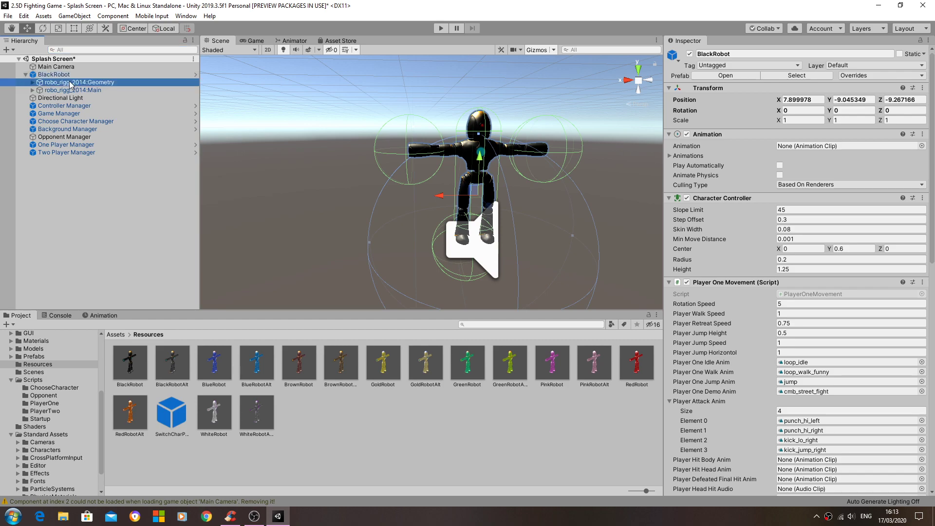
left_click(78, 82)
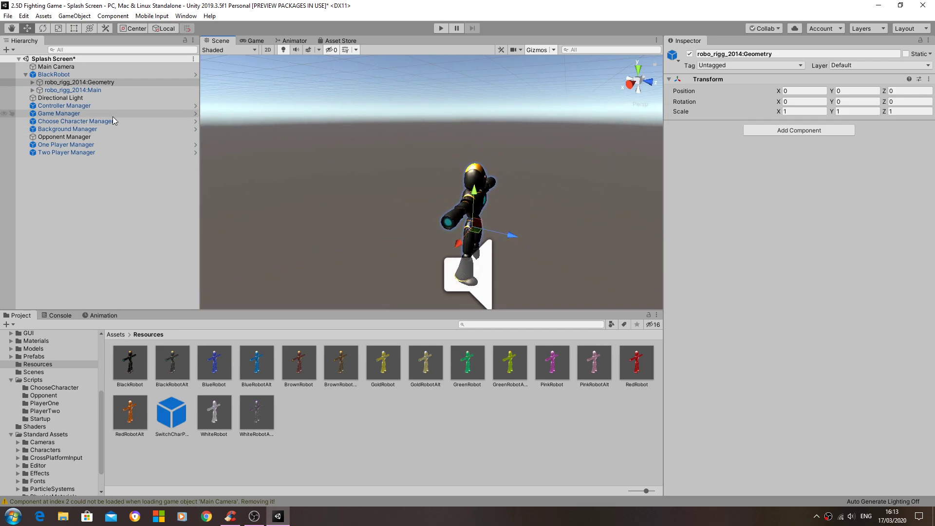
mouse_move(88, 105)
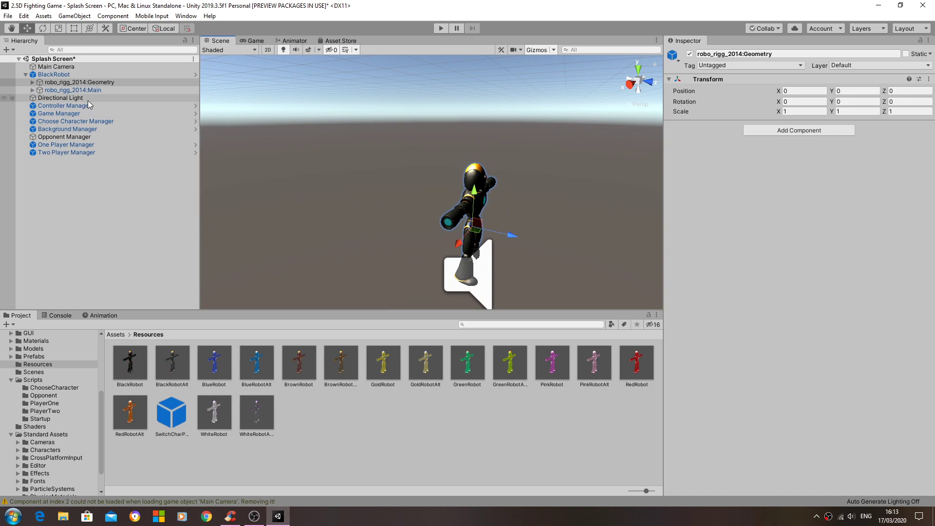
left_click(73, 89)
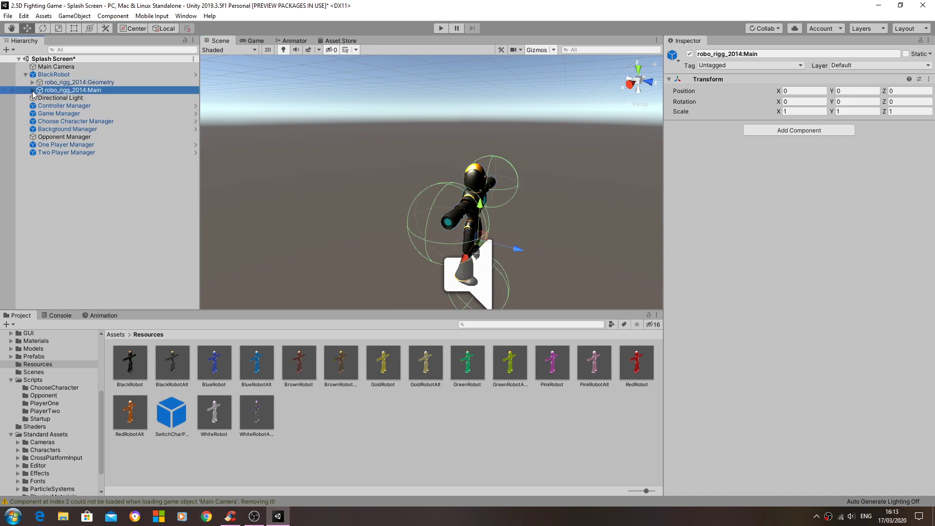
left_click(39, 90)
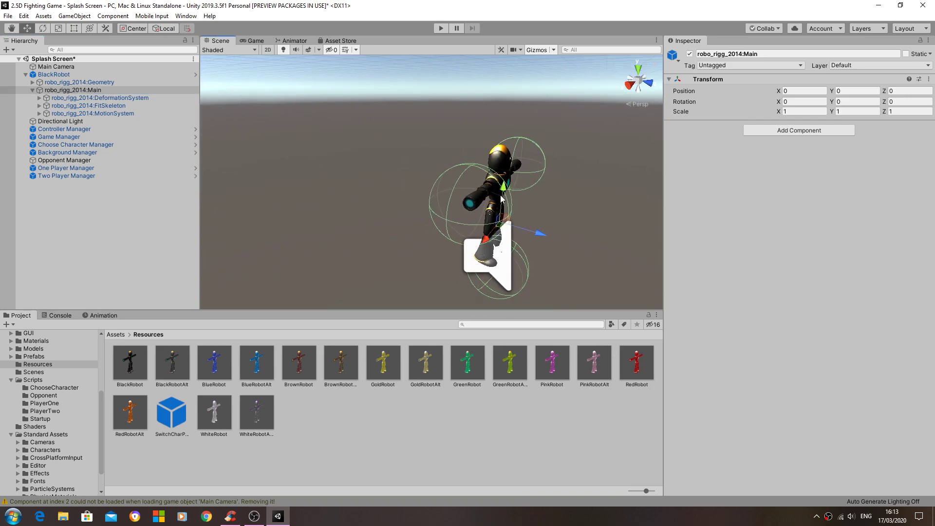
left_click(100, 97)
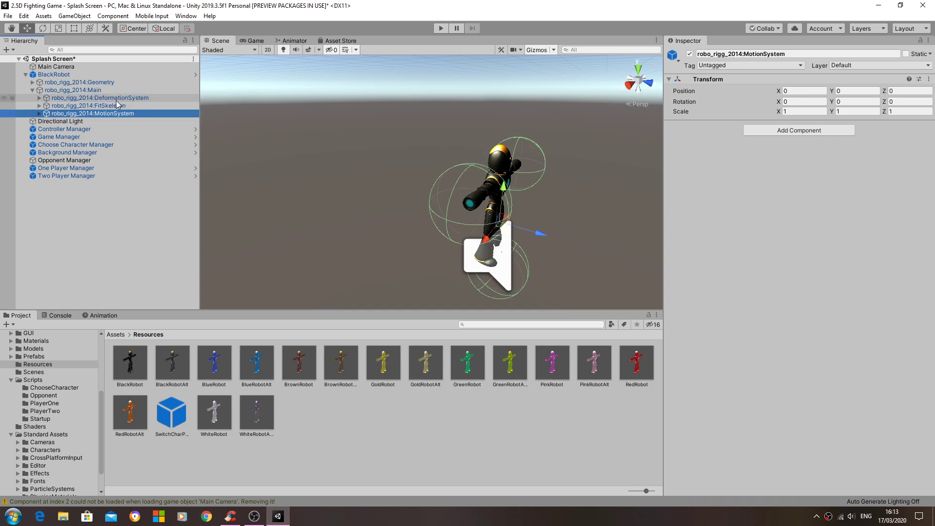
double_click(92, 114)
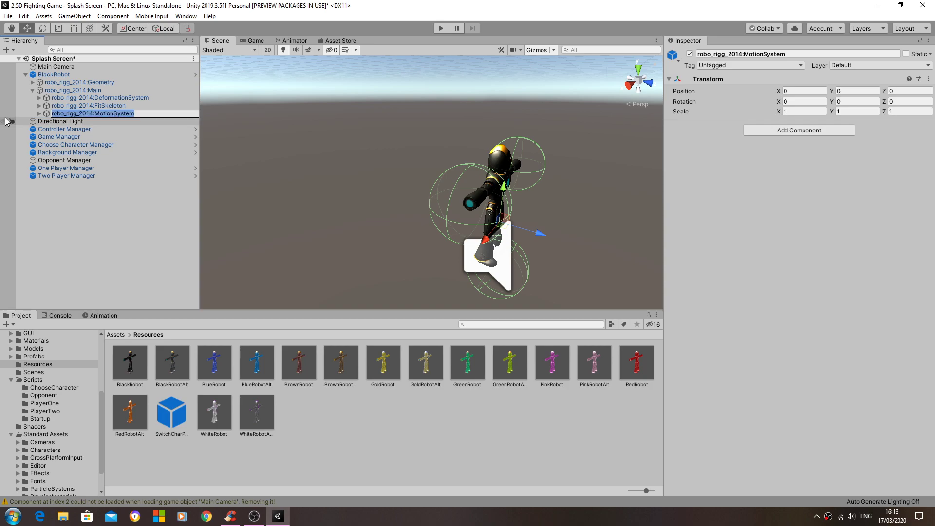
Expand MotionSystem, FKSystem and the chest constraint, viewing BendSystem, FKSystem and the ankle constraint.
left_click(38, 114)
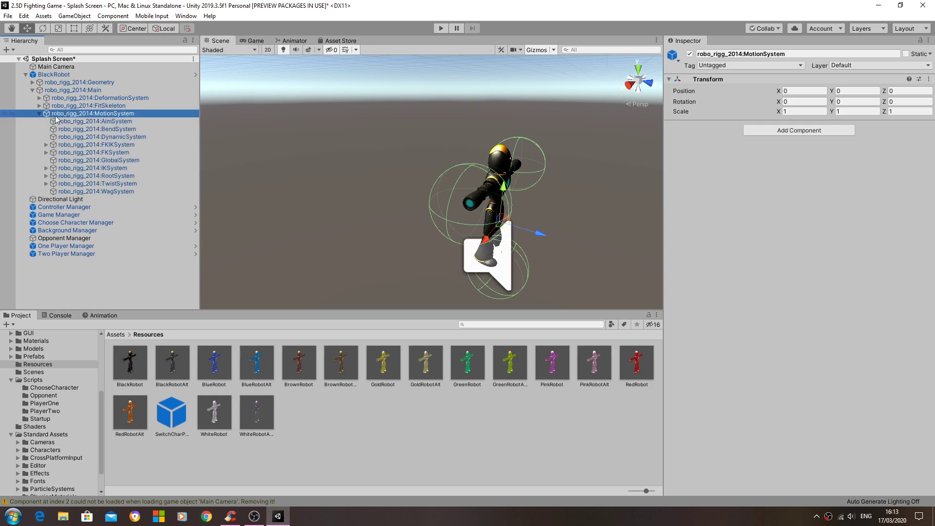
left_click(98, 129)
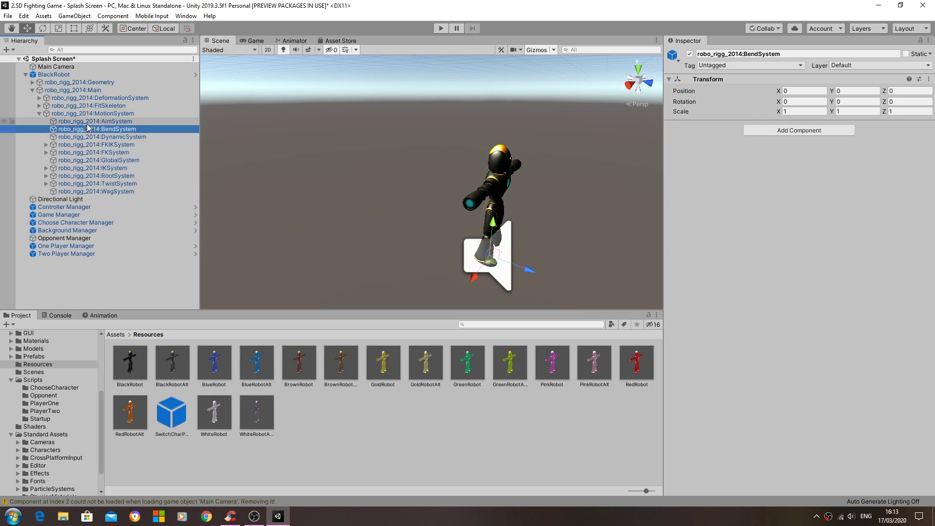
left_click(96, 152)
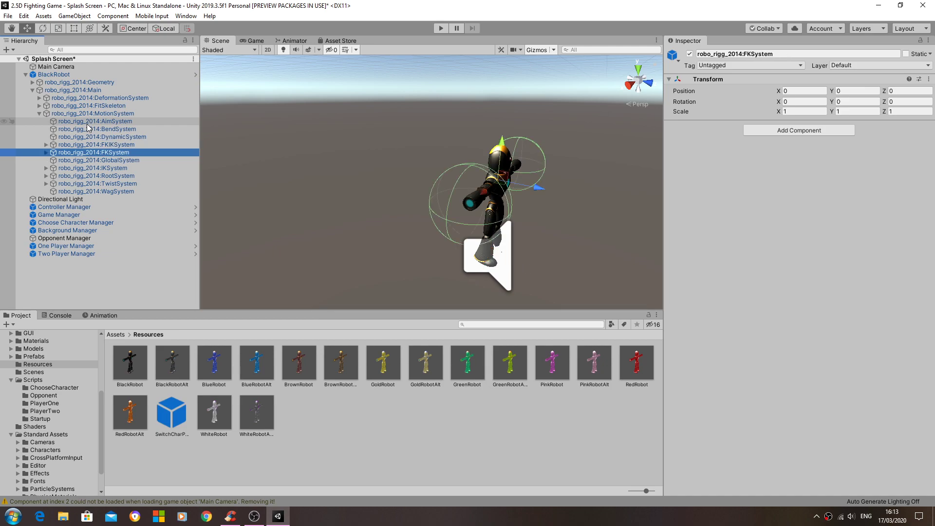
left_click(46, 152)
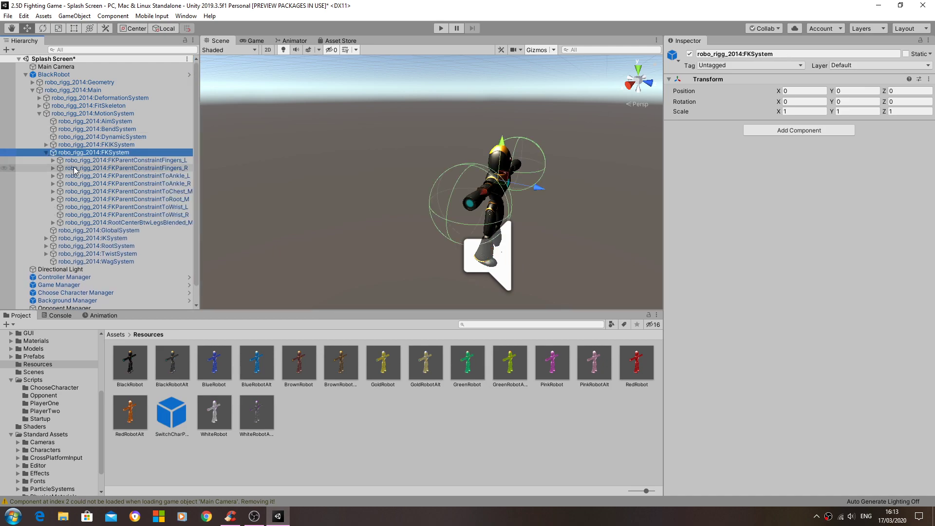
left_click(128, 175)
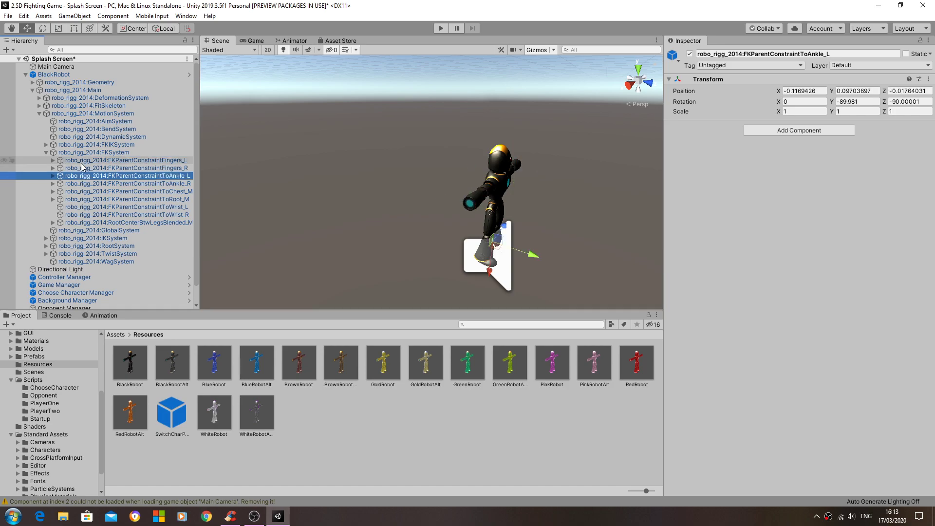
left_click(127, 190)
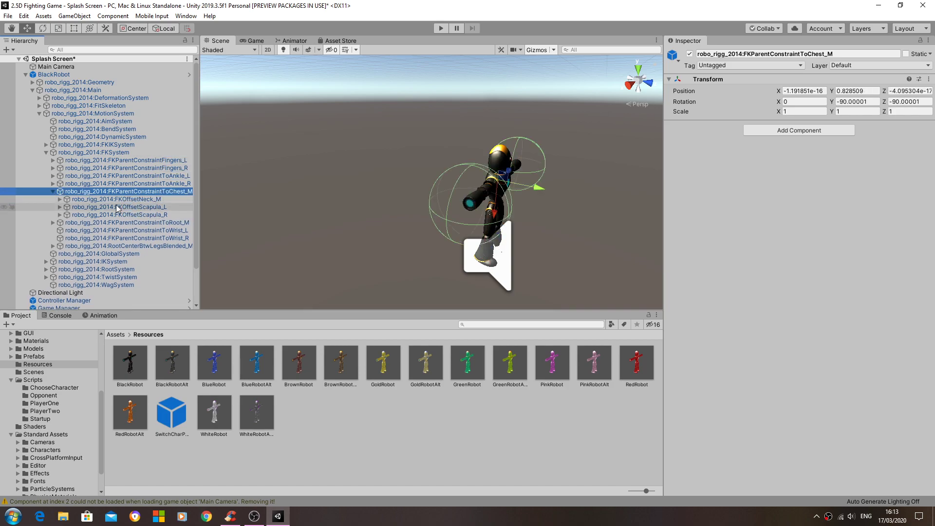
Select and expand FKOffsetScapula_R, FKScapula_L and FKXScapula_L down to the shoulder offset.
left_click(119, 207)
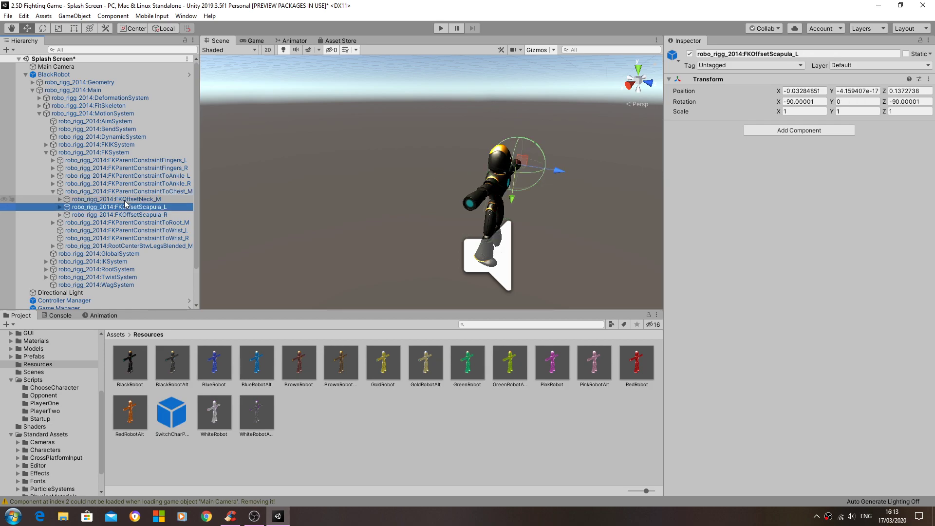
left_click(119, 214)
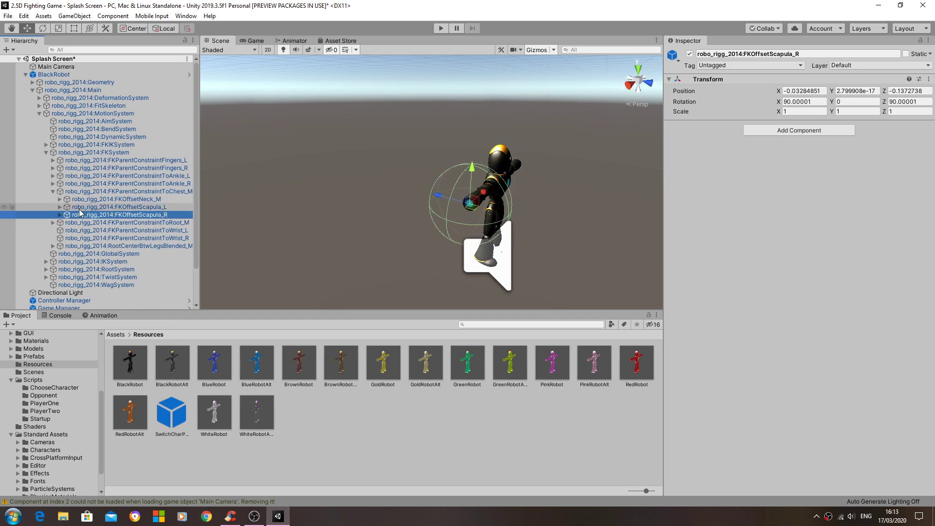
left_click(60, 207)
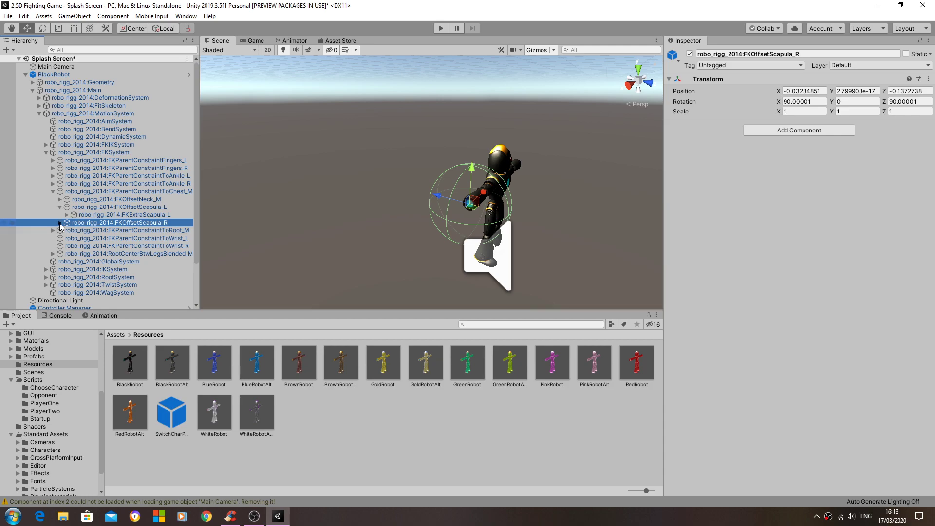
left_click(67, 222)
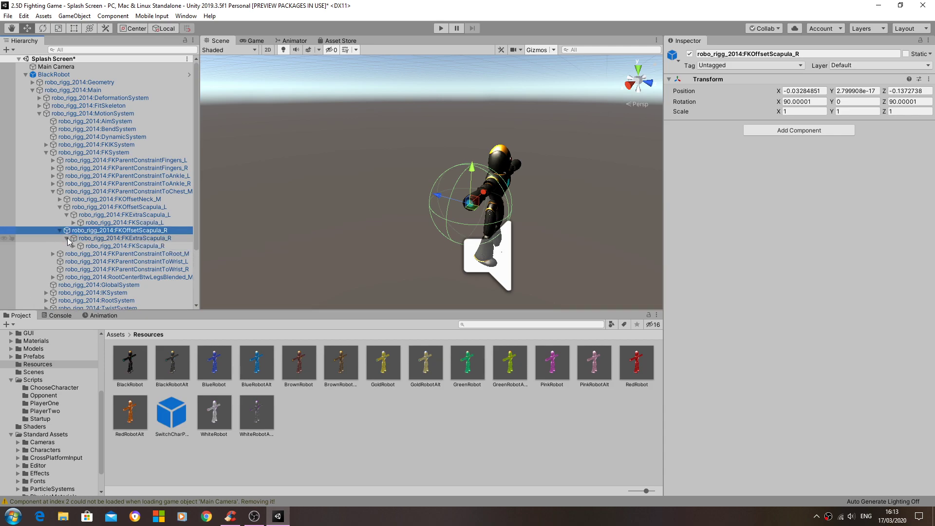
left_click(124, 222)
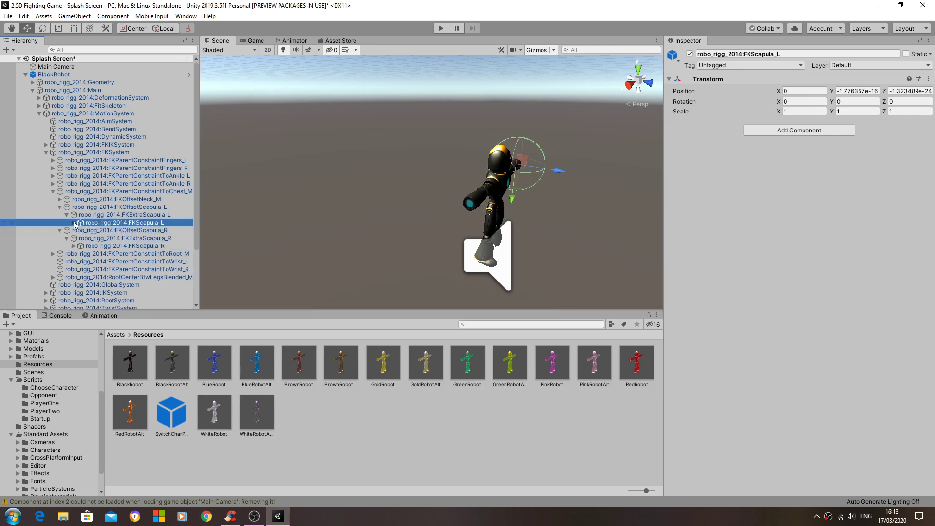
left_click(67, 223)
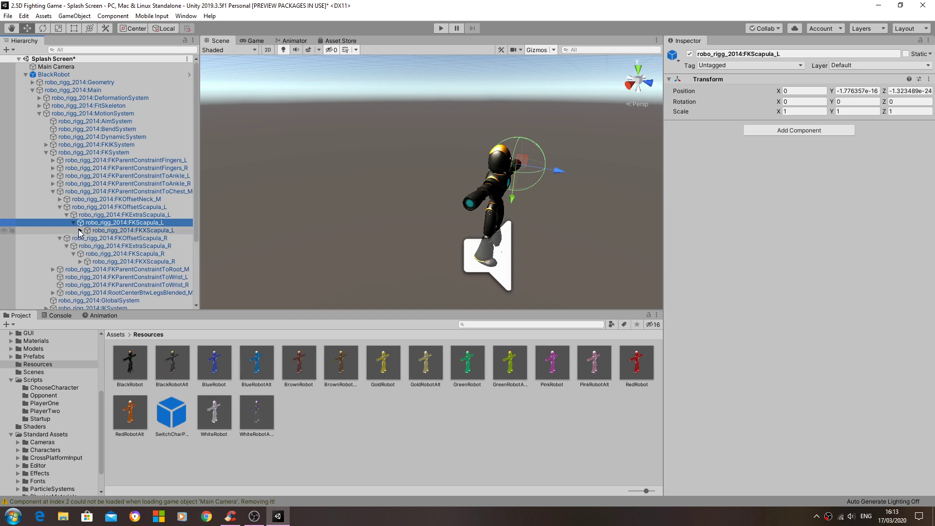
left_click(75, 230)
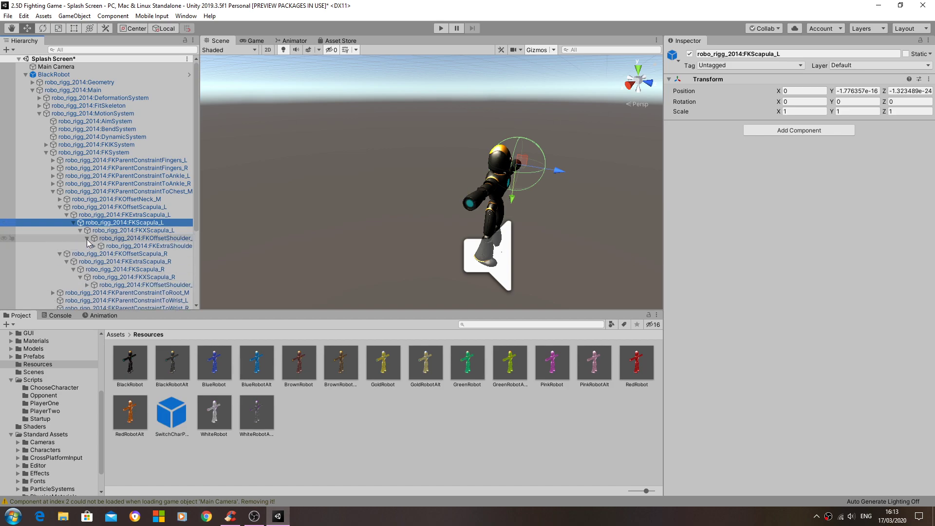
Expand the right arm from FKExtraShoulder_R through FKElbow_R and select FKOffsetWrist_R.
scroll("down", 3)
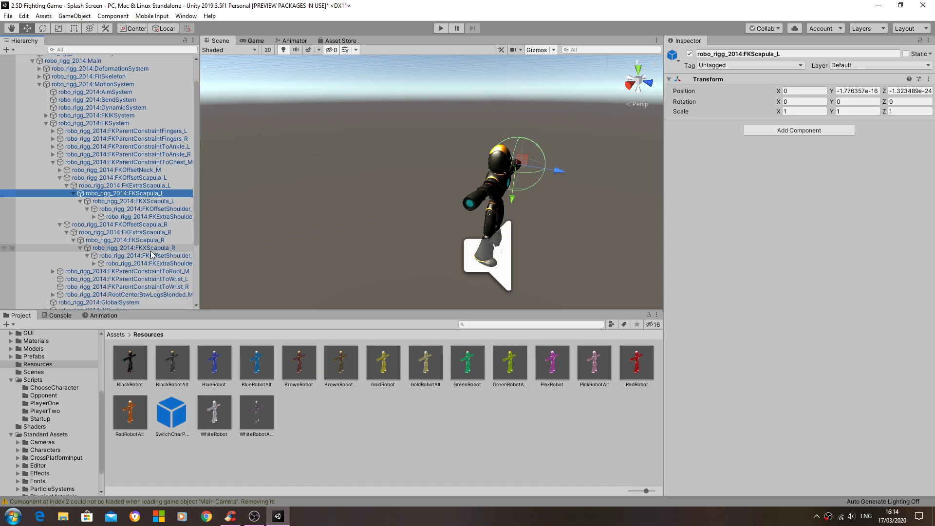
left_click(149, 264)
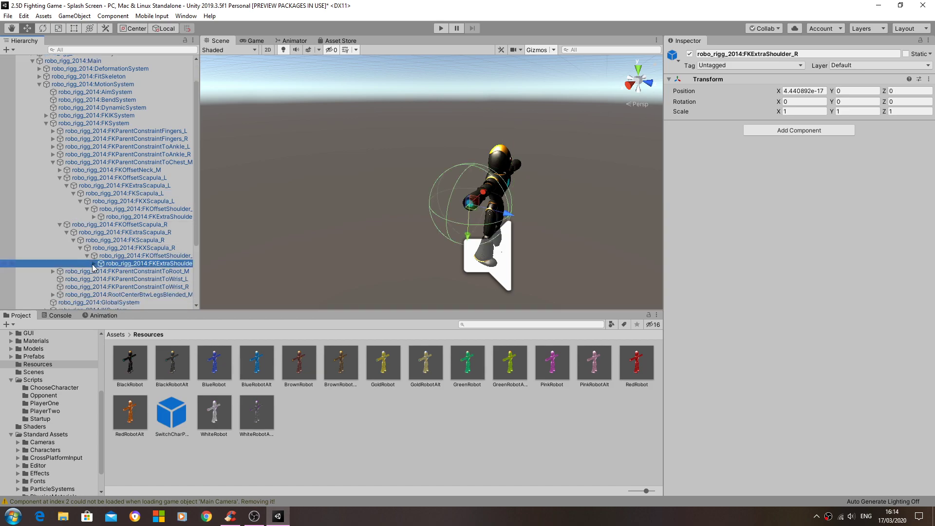
left_click(93, 271)
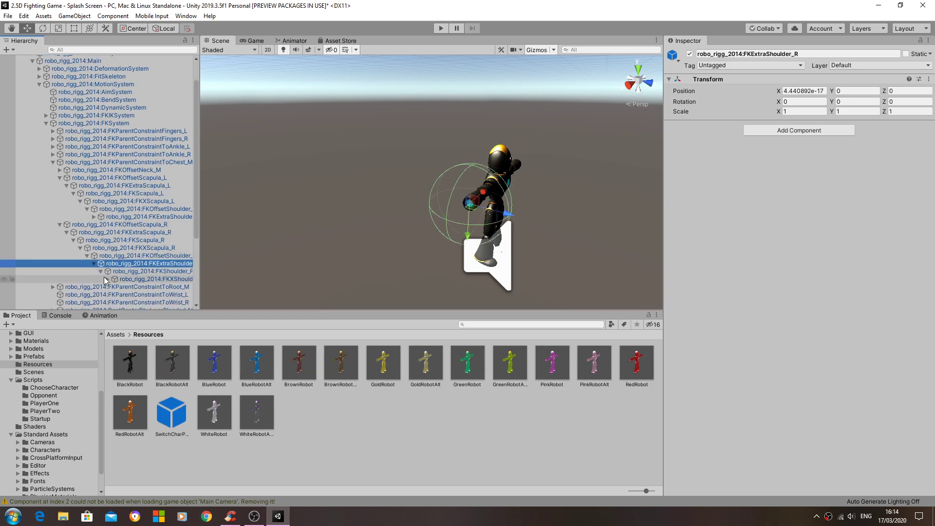
left_click(107, 279)
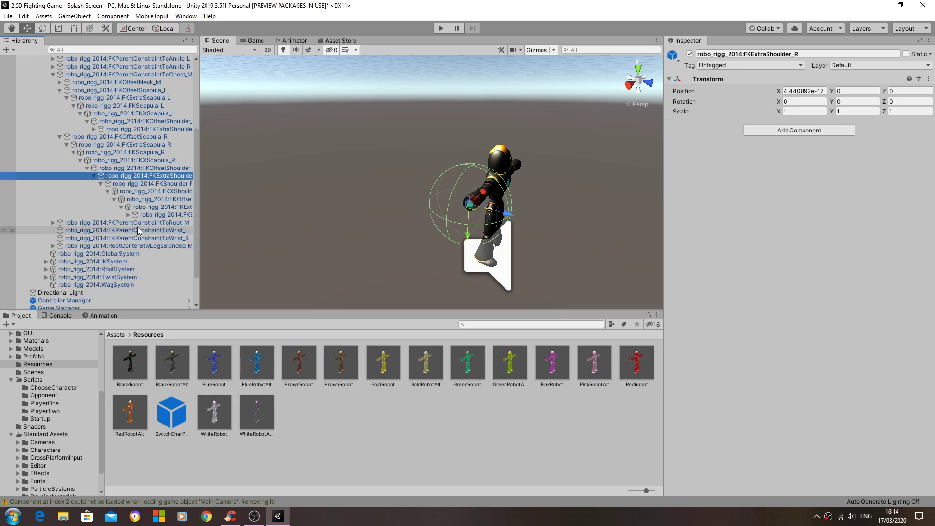
left_click(167, 215)
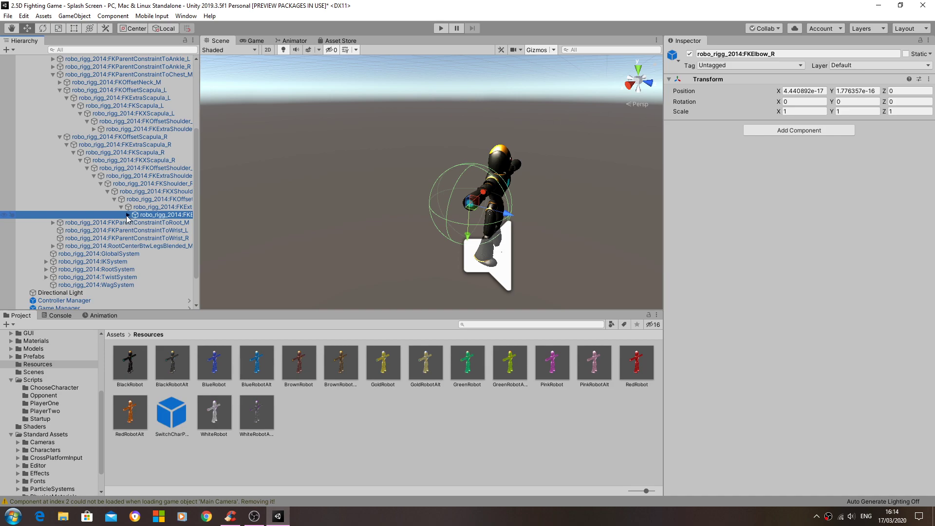
left_click(125, 215)
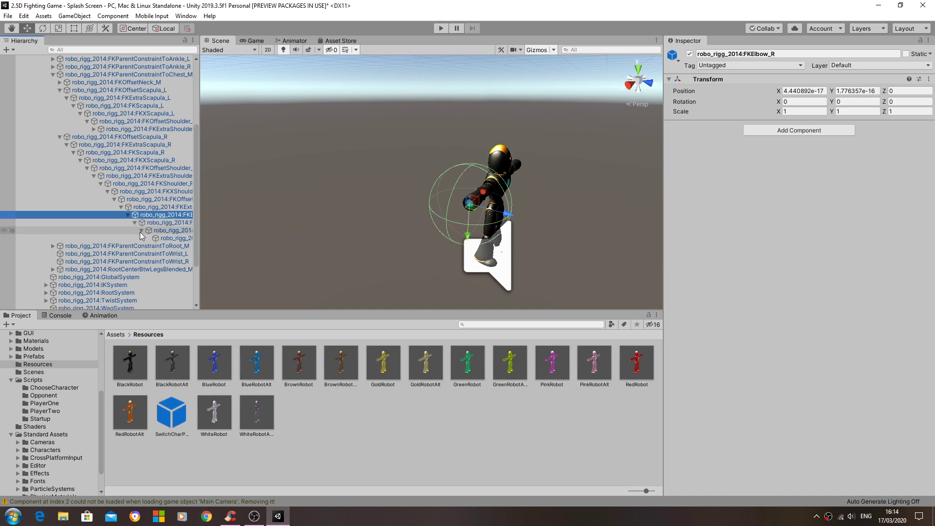
left_click(172, 239)
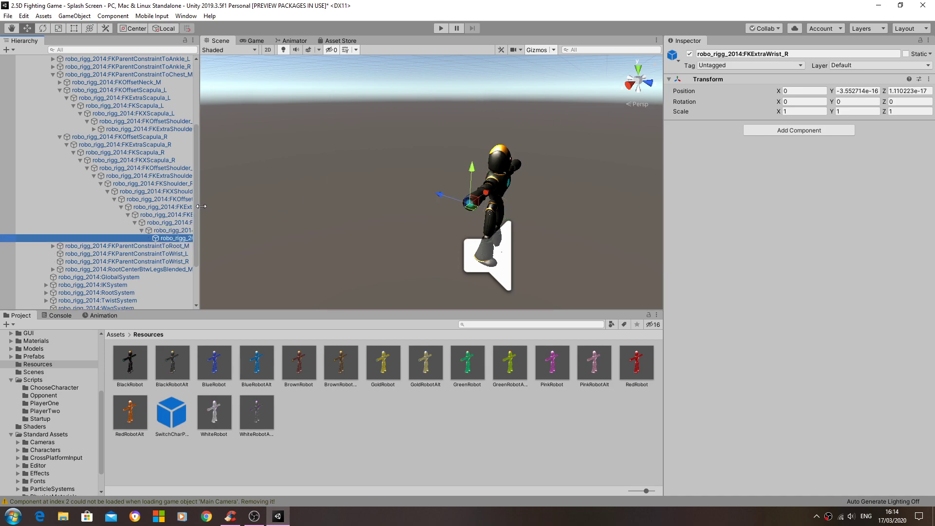
left_click(173, 230)
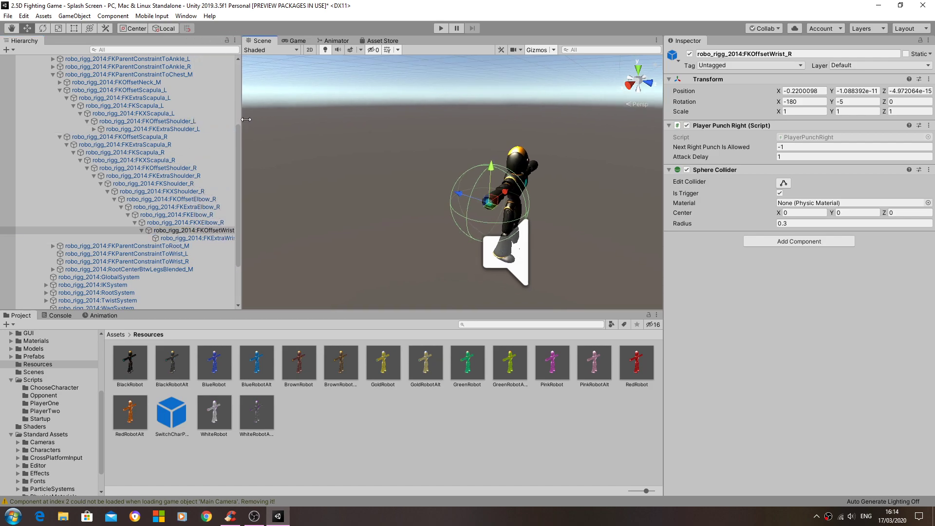
Resize the Hierarchy panel and toggle the wrist Sphere Collider's Is Trigger off and back on.
left_click_drag(240, 119, 298, 125)
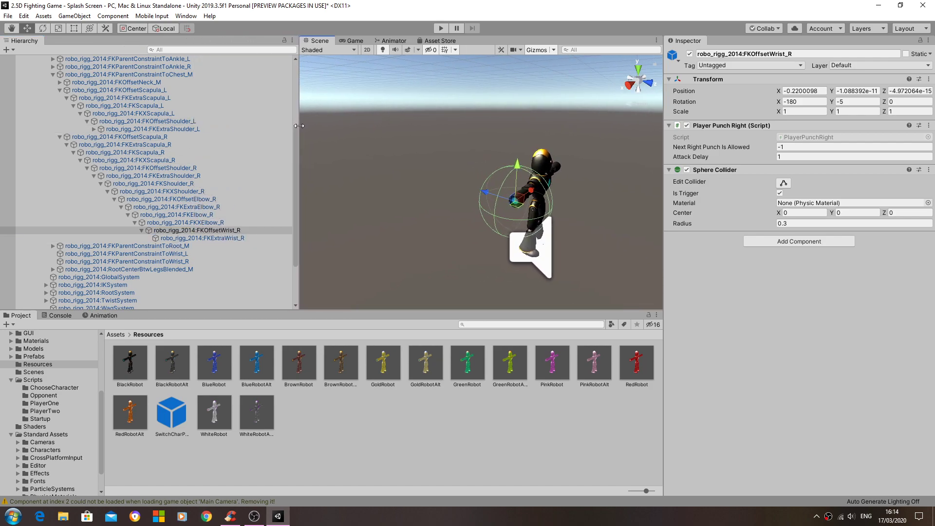
left_click_drag(298, 126, 225, 126)
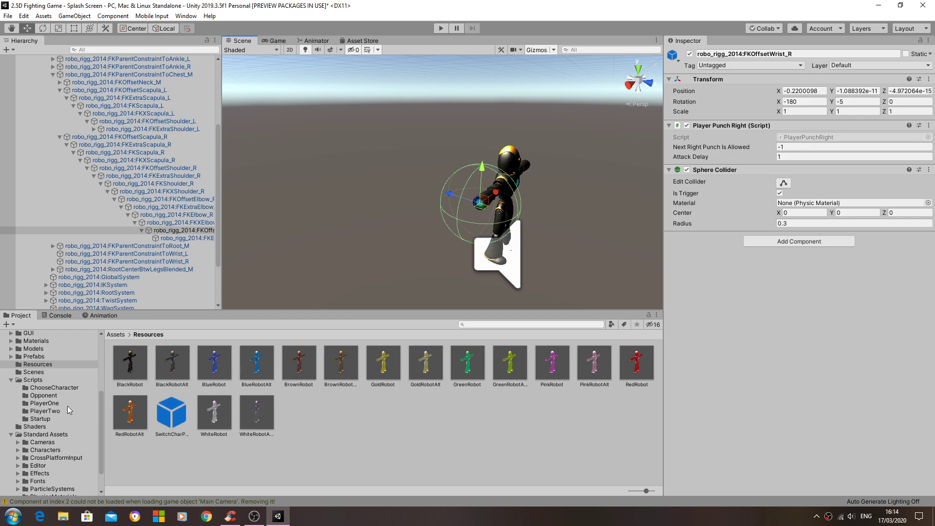
left_click(779, 193)
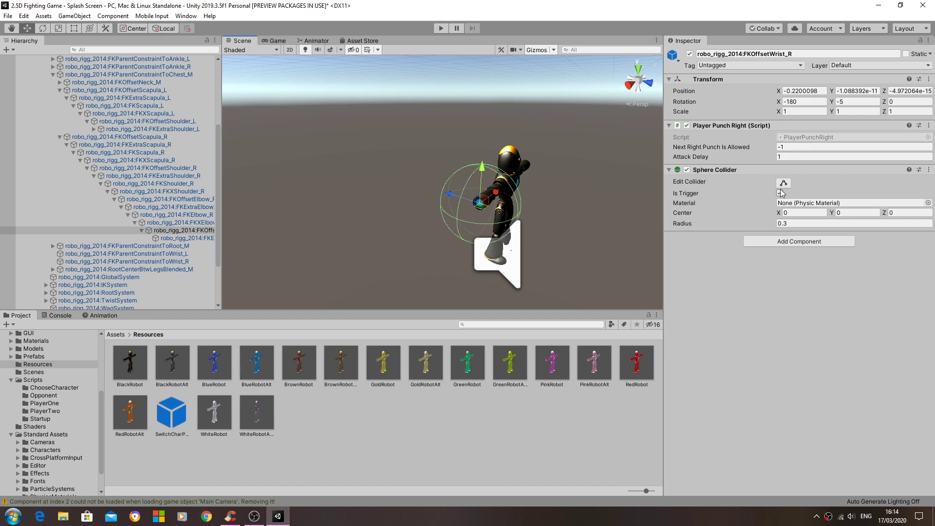
left_click(779, 193)
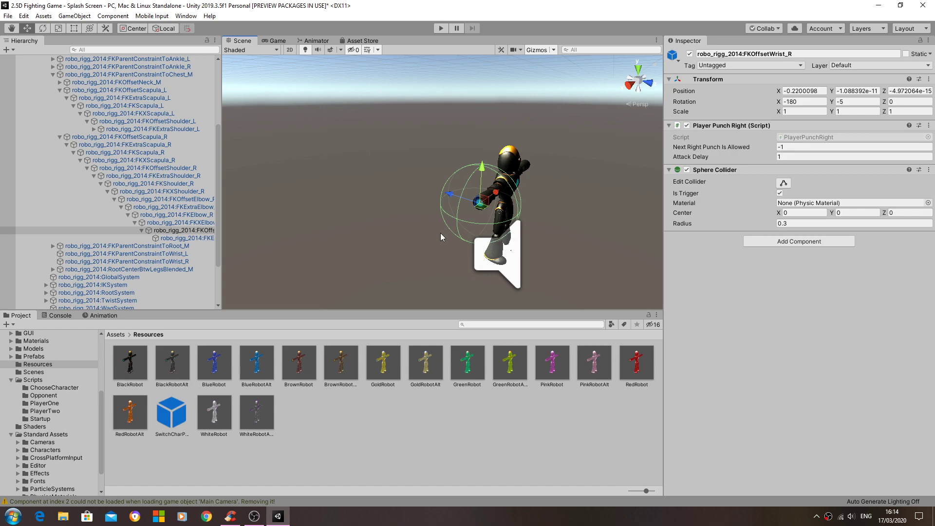
mouse_move(71, 424)
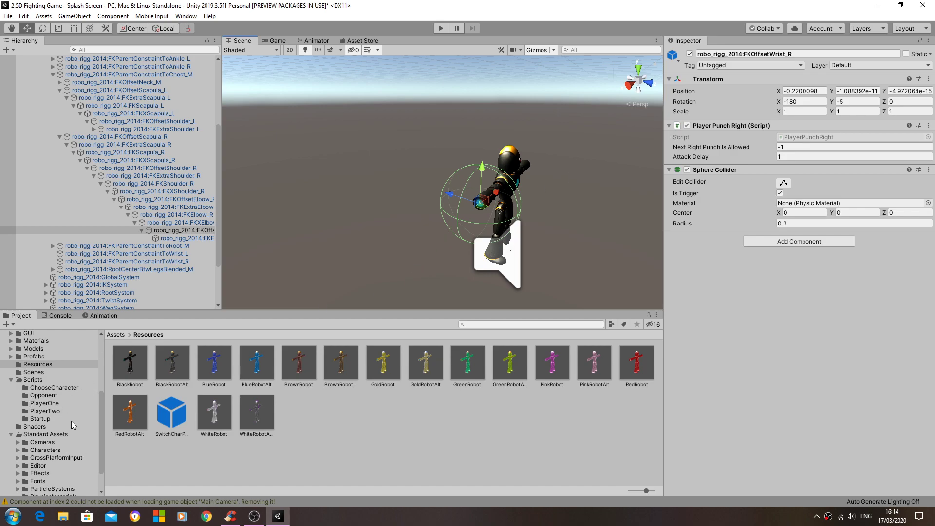
Open Assets > Scripts > Opponent, preview OpponentPunchRight, then reselect FKOffsetWrist_R.
scroll("down", 3)
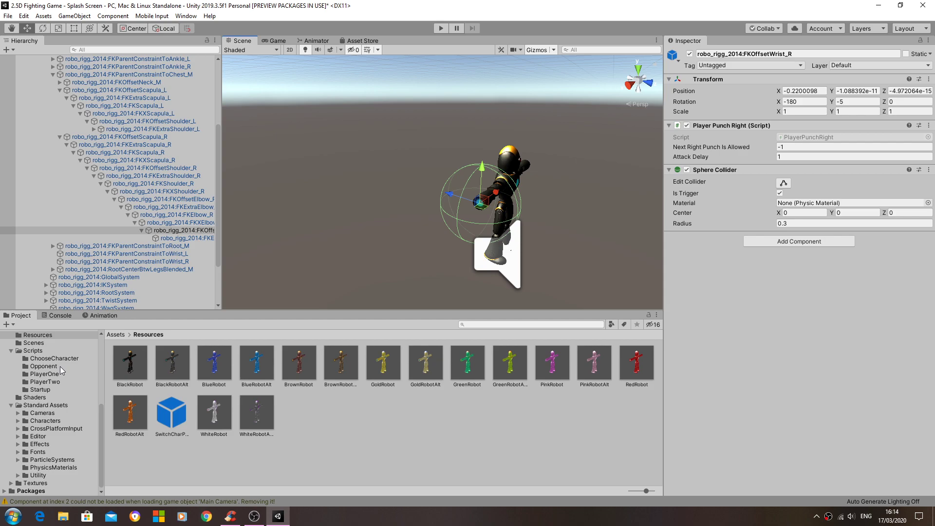
left_click(43, 366)
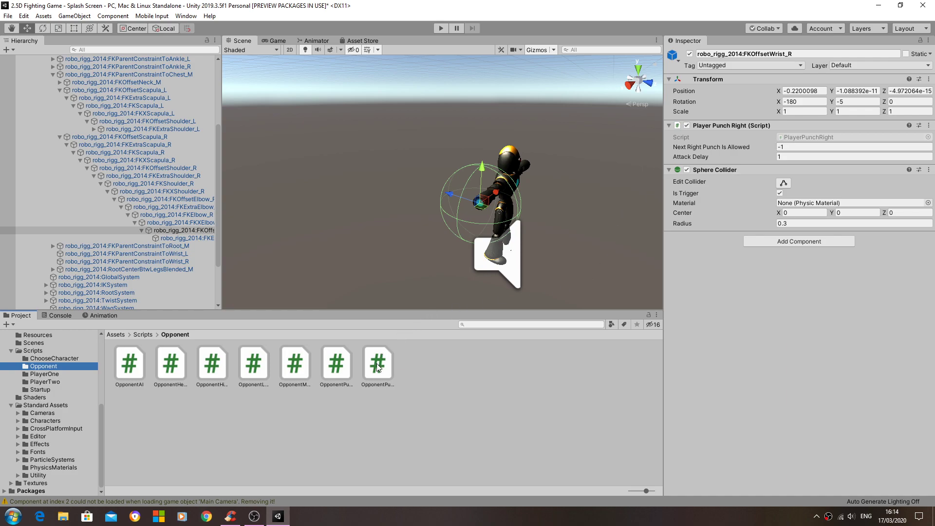
left_click(378, 362)
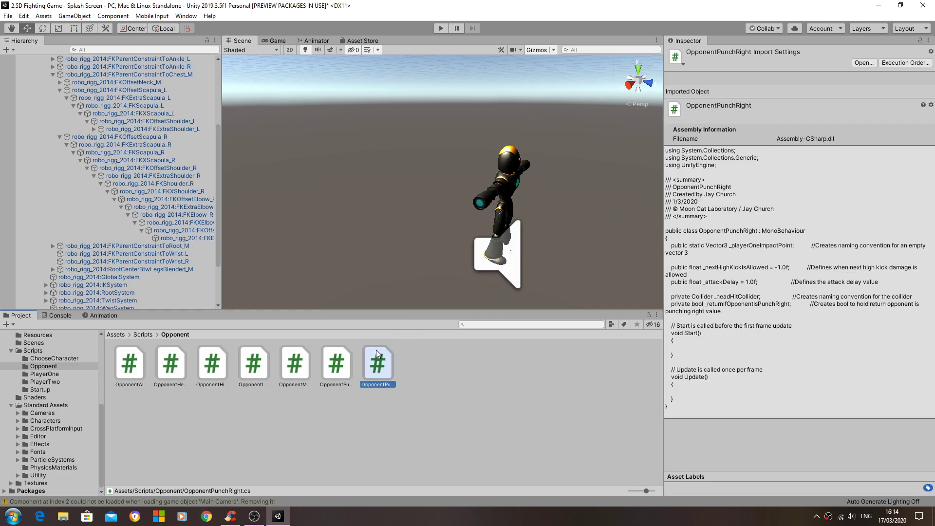
left_click(185, 230)
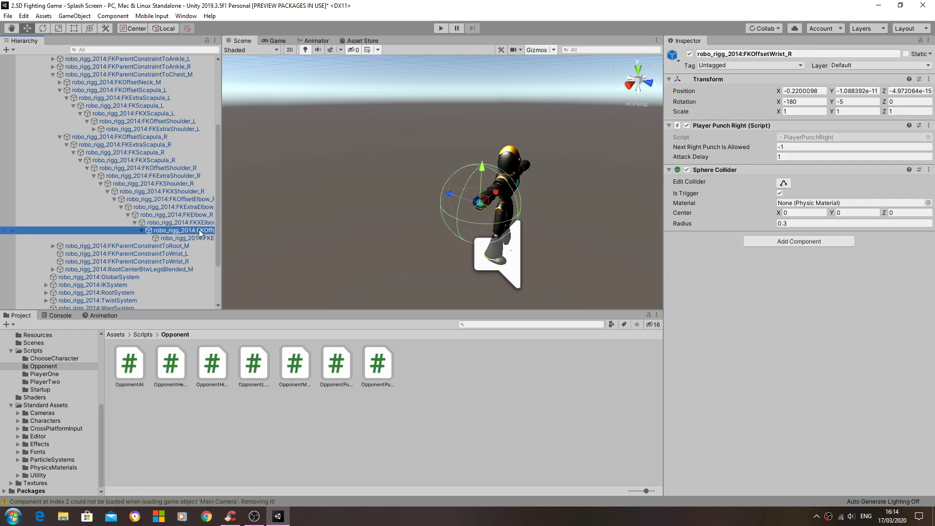
Attach OpponentPunchRight to FKOffsetWrist_R, try Move Down on the Sphere Collider, and cancel the prefab warning.
left_click(335, 361)
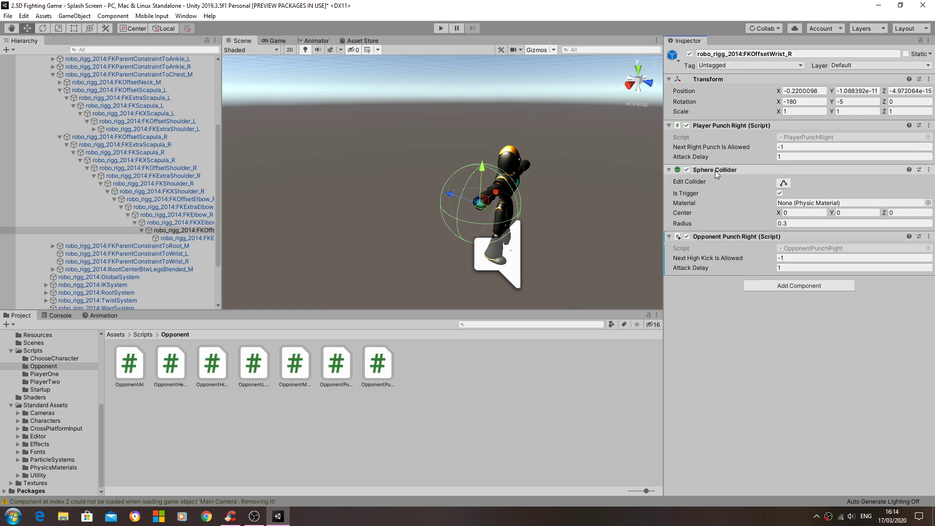
left_click(929, 170)
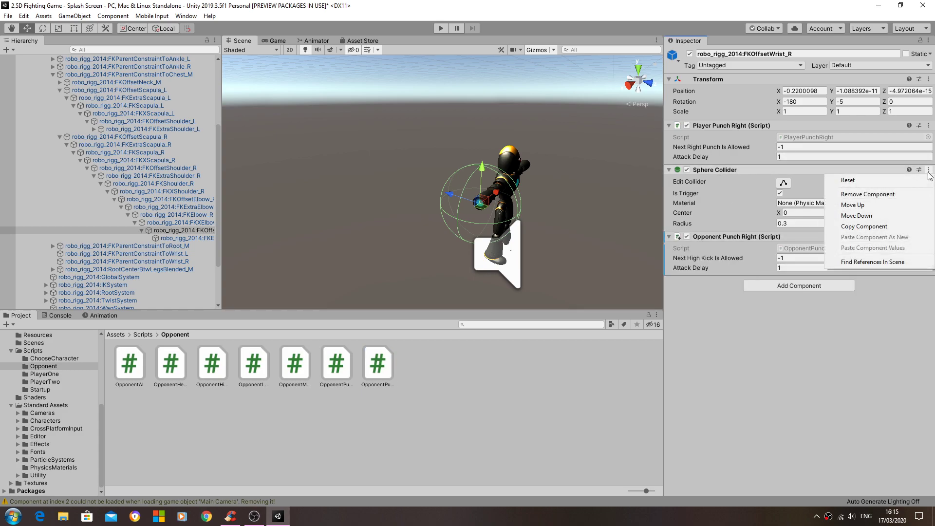
left_click(868, 194)
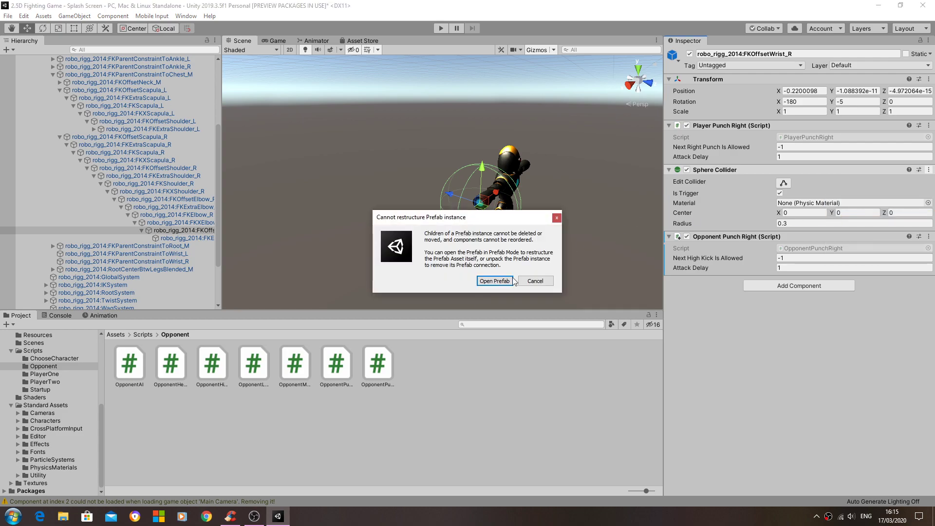
left_click(534, 281)
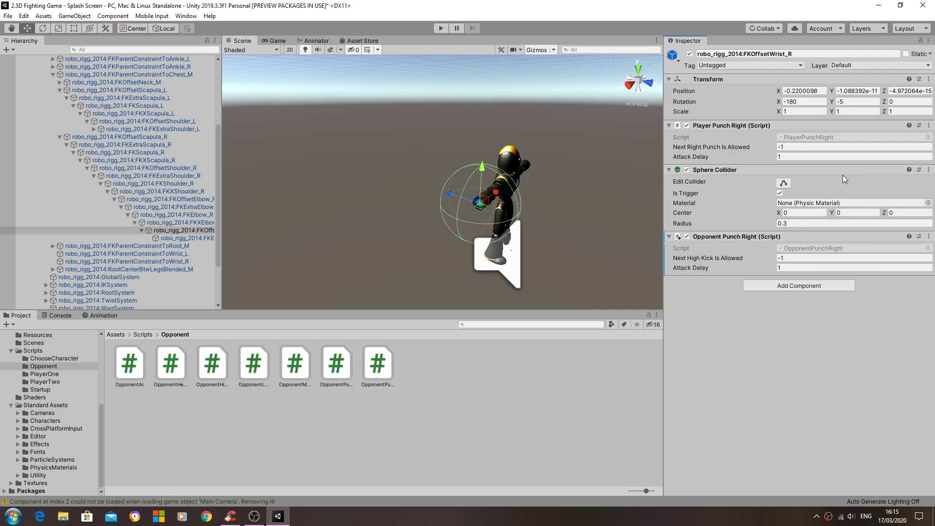
scroll("up", 3)
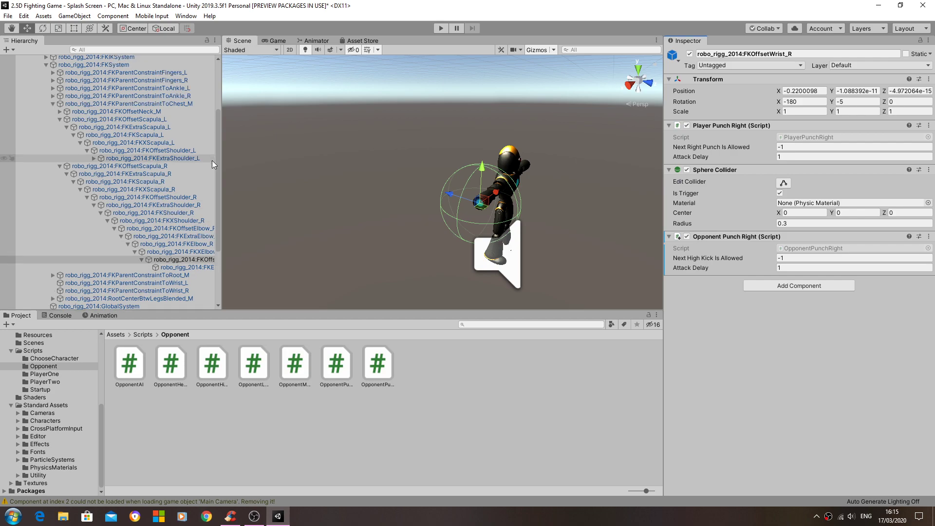
Open the BlackRobot prefab for editing and review FKOffsetWrist_R's script and collider order.
left_click(179, 267)
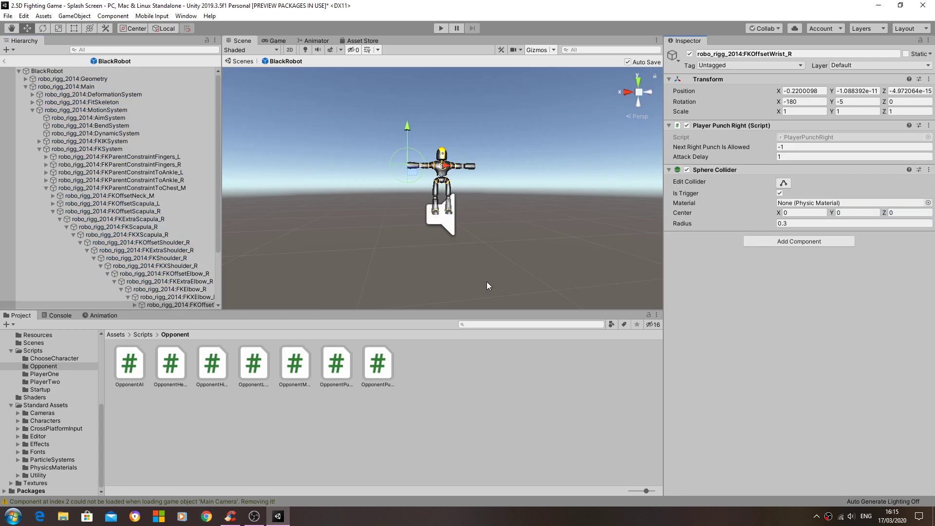
scroll("up", 3)
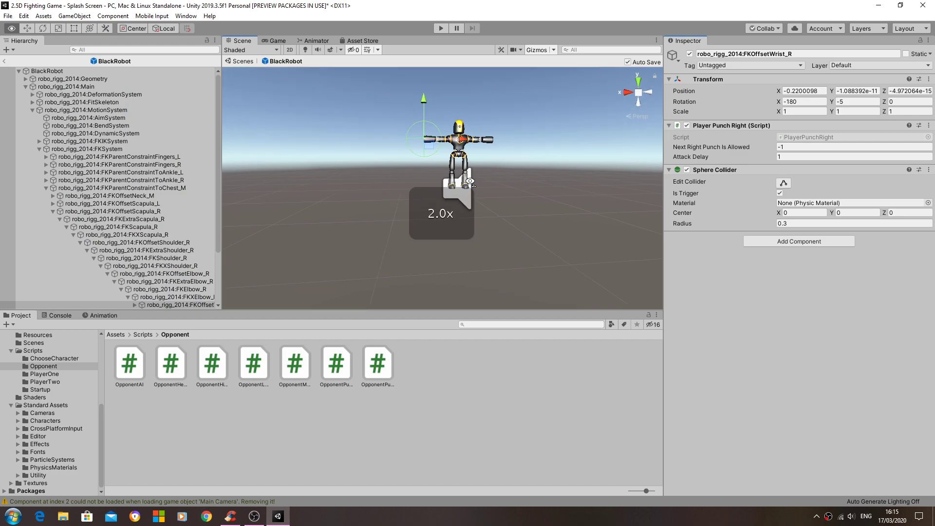
scroll("down", 3)
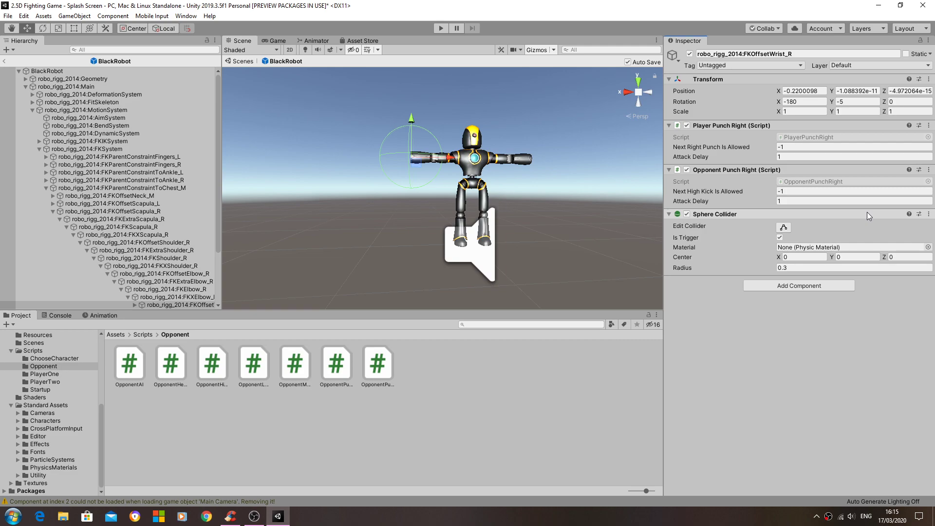
mouse_move(695, 187)
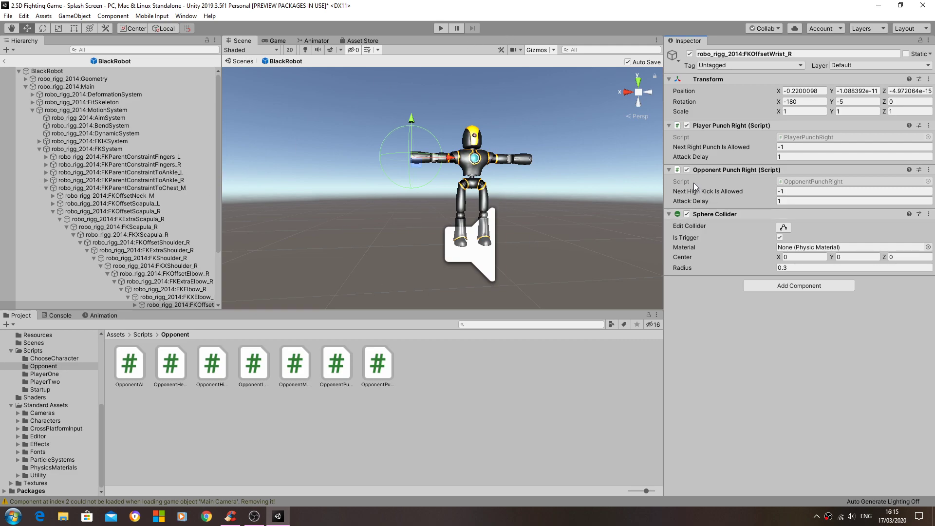
scroll("down", 3)
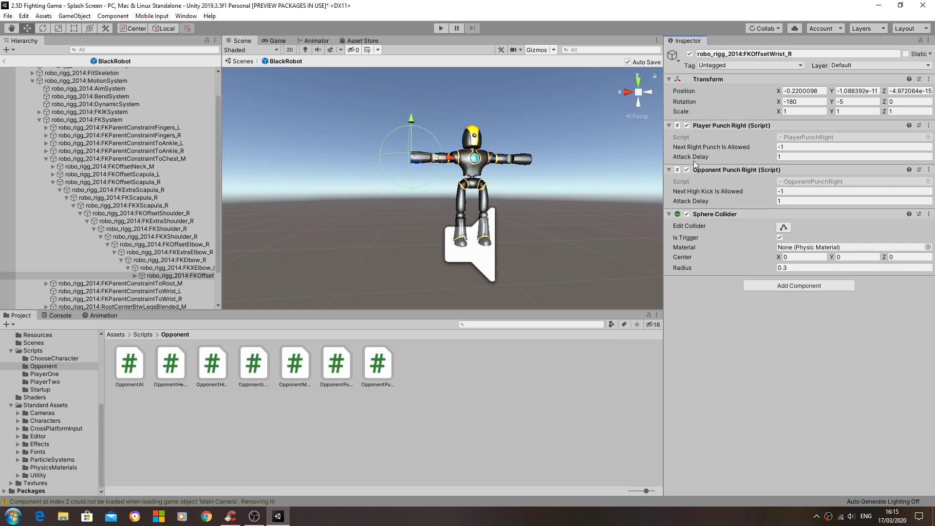
scroll("up", 3)
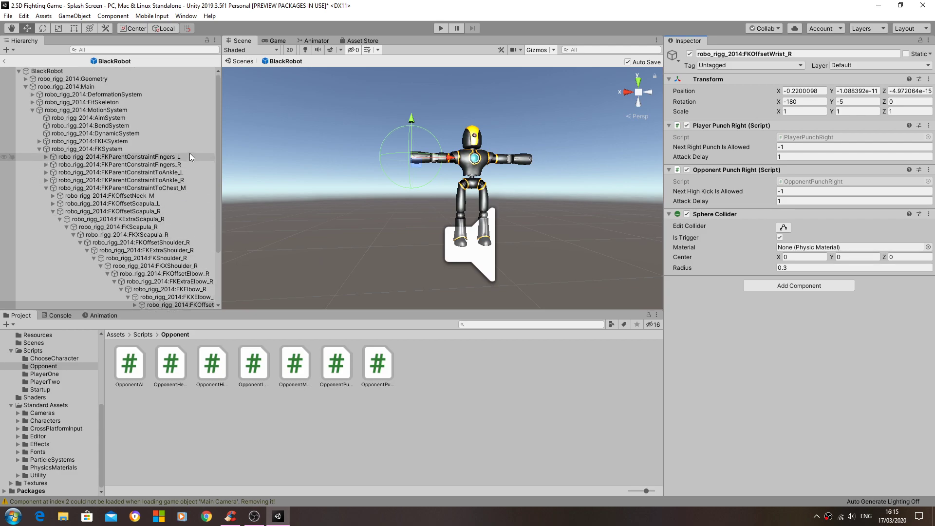
mouse_move(549, 173)
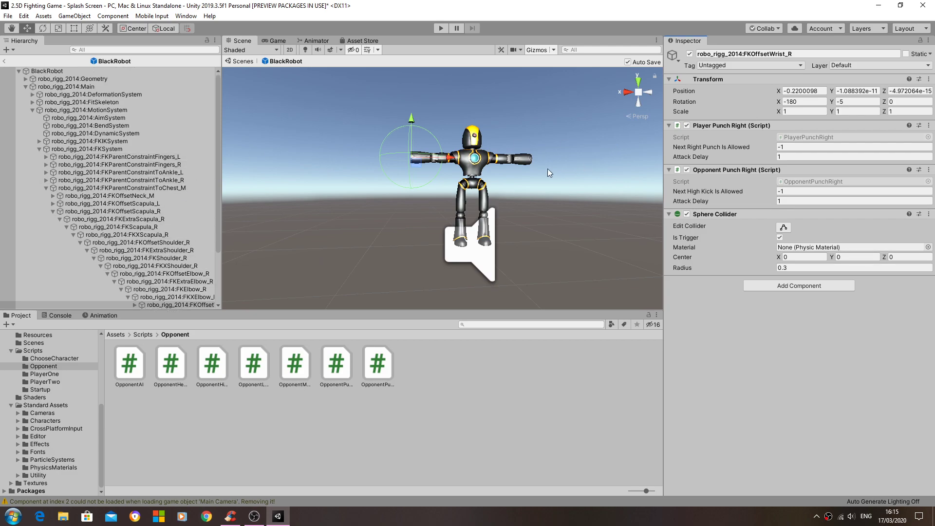
mouse_move(430, 186)
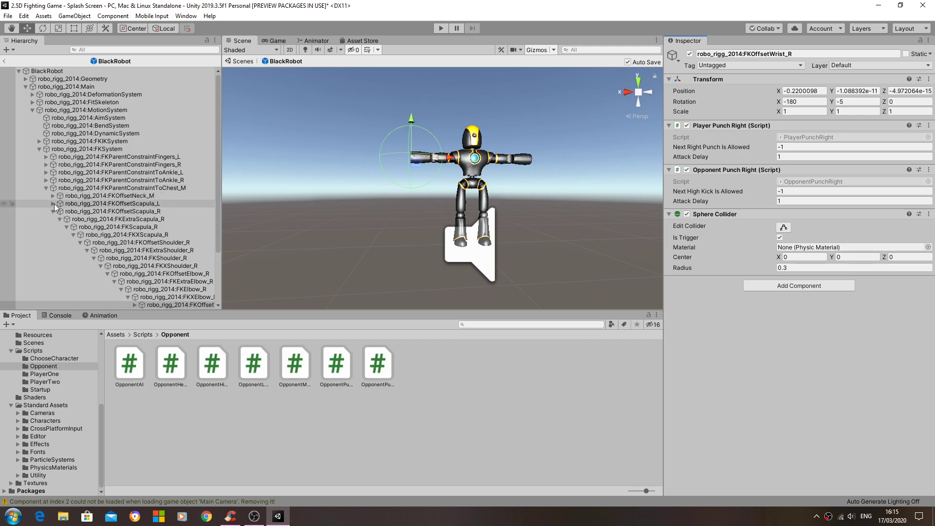
Expand the left arm down to FKOffsetWrist_L and move its Sphere Collider below Opponent Punch Left.
left_click(115, 211)
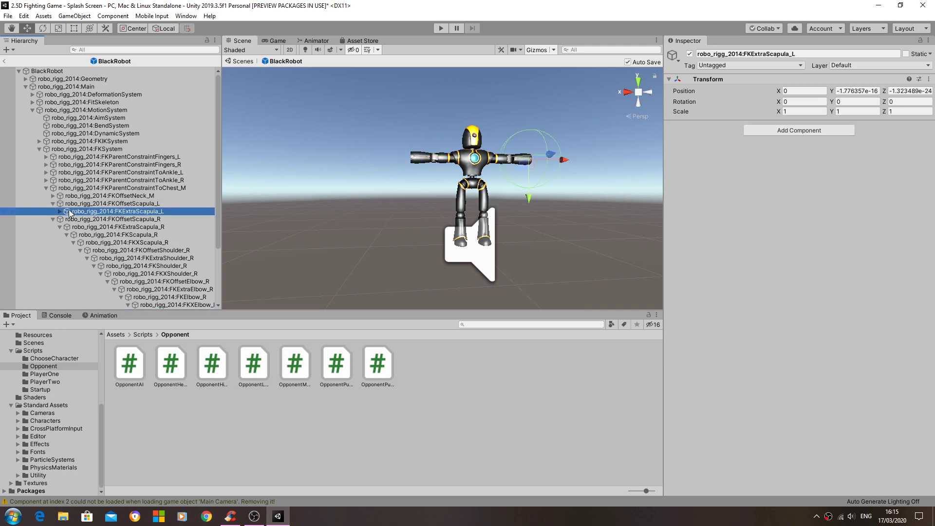
left_click(59, 219)
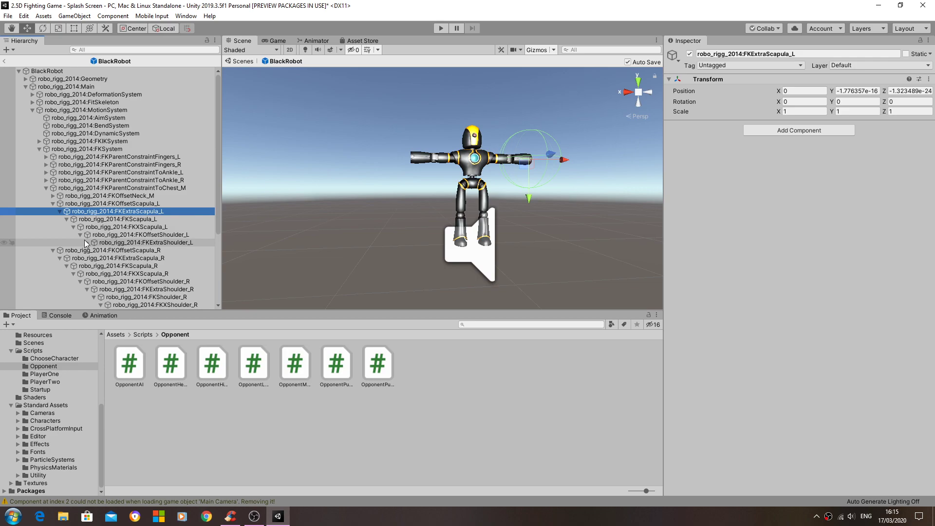
left_click(87, 242)
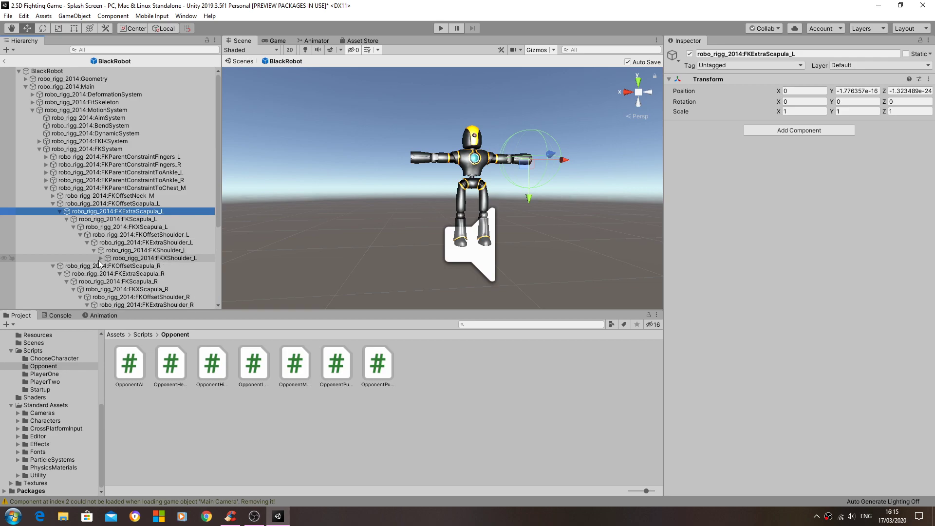
left_click(107, 258)
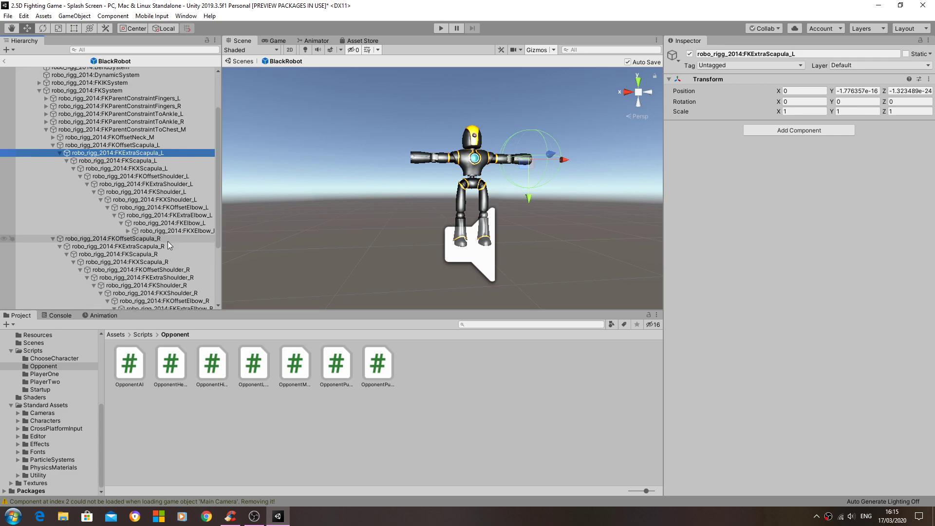
left_click(127, 231)
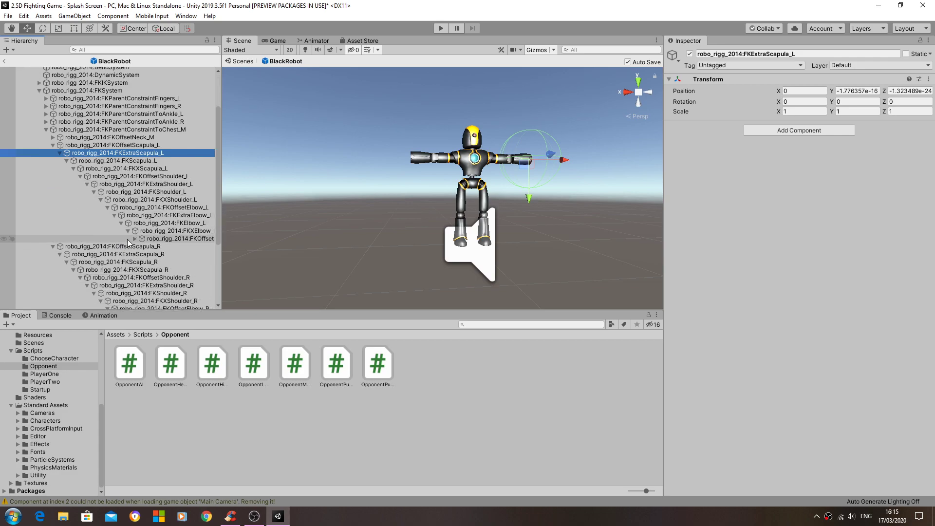
left_click(135, 239)
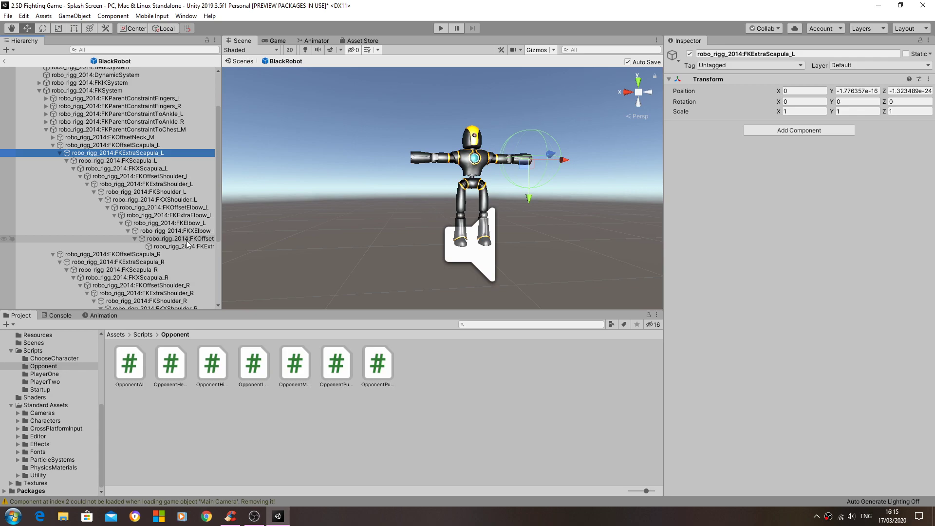
left_click(179, 239)
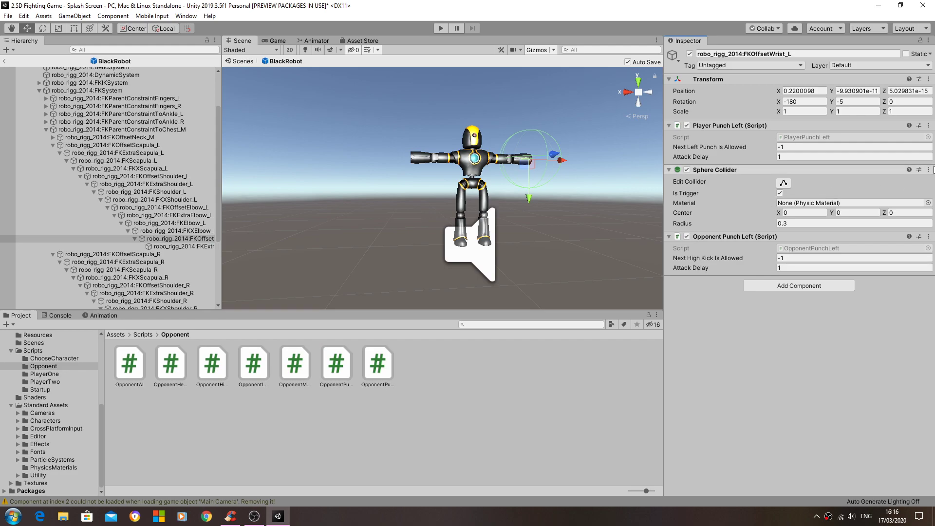
mouse_move(859, 215)
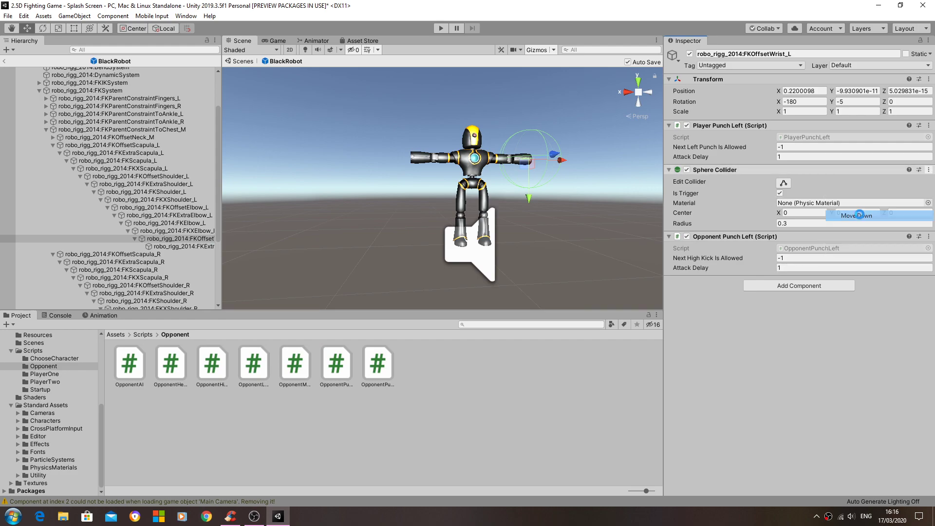
left_click(858, 216)
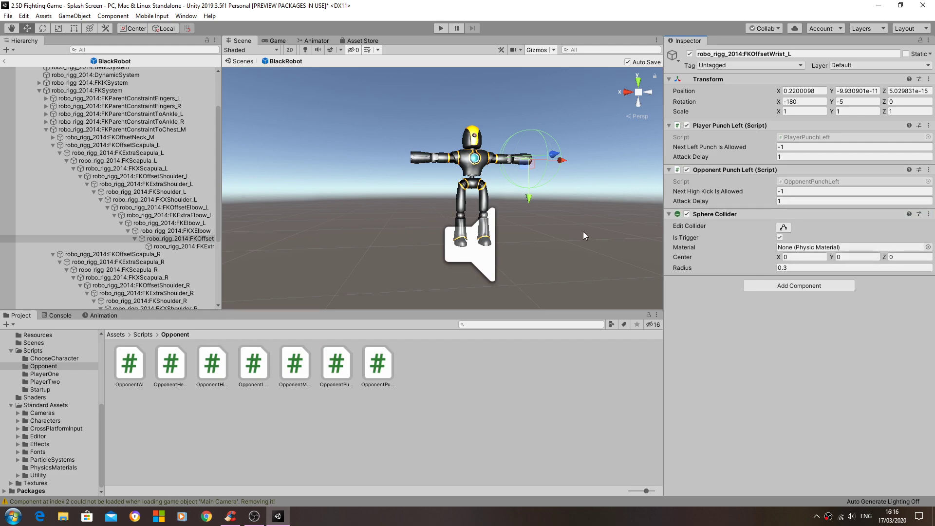
mouse_move(463, 247)
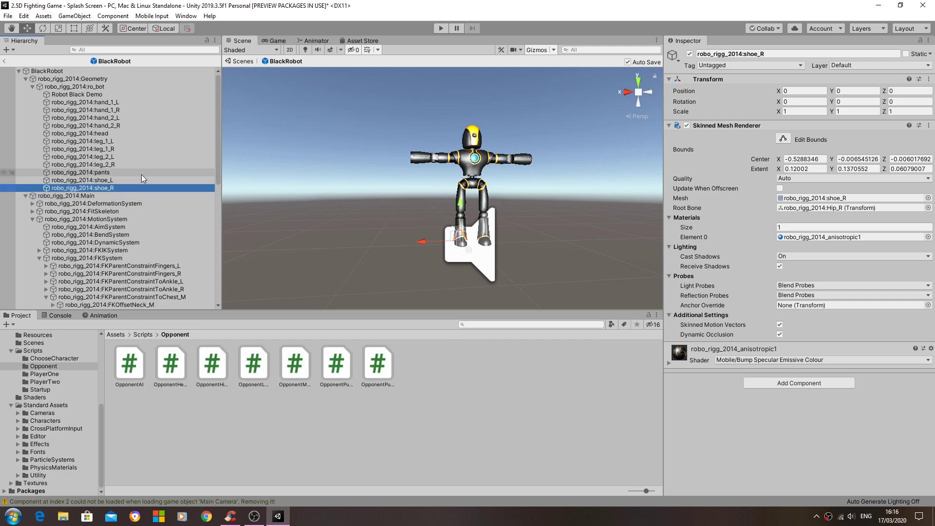
Select shoe_L in the Geometry group to view its Skinned Mesh Renderer settings.
left_click(83, 180)
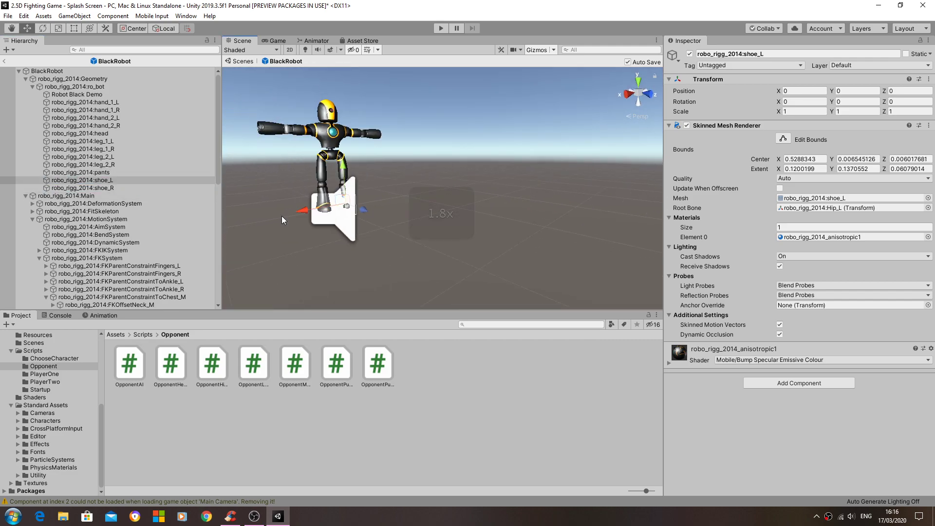
scroll("up", 3)
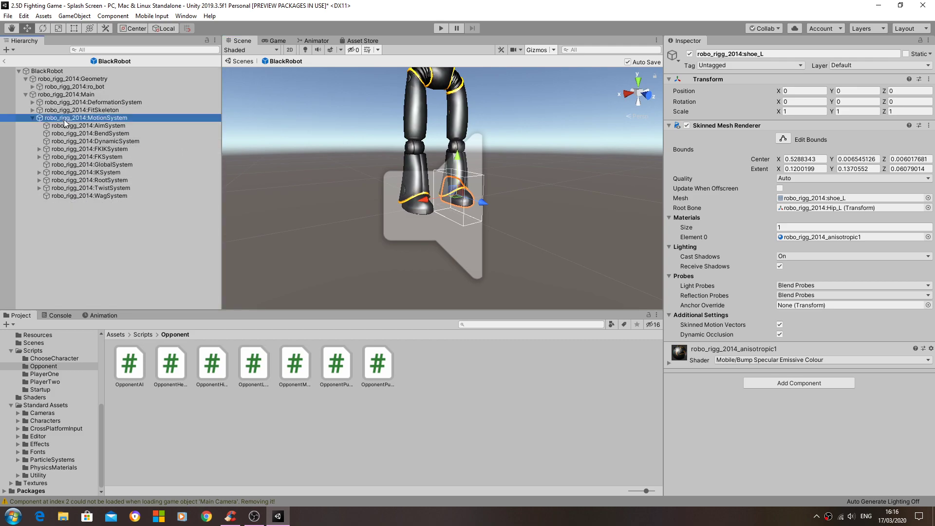
View MotionSystem and AimSystem, then expand IKSystem and IKParentConstraint.
left_click(90, 118)
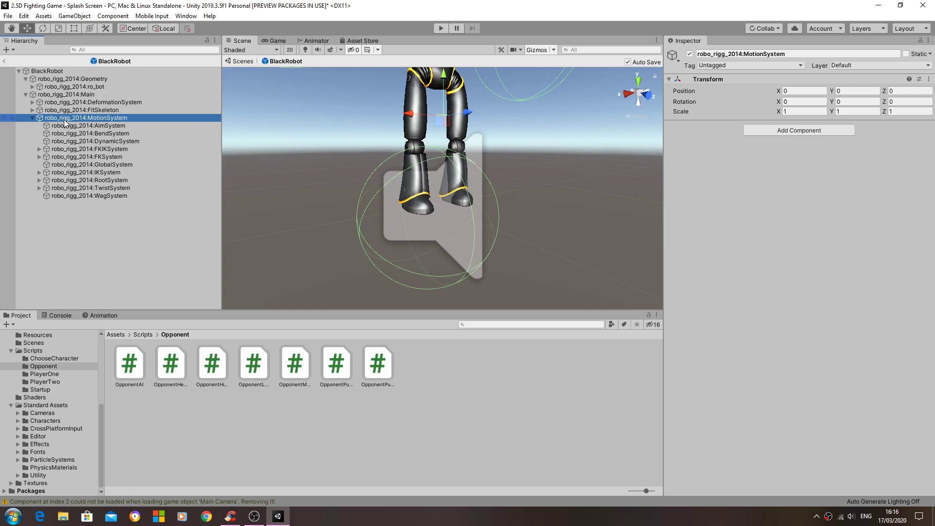
left_click(89, 125)
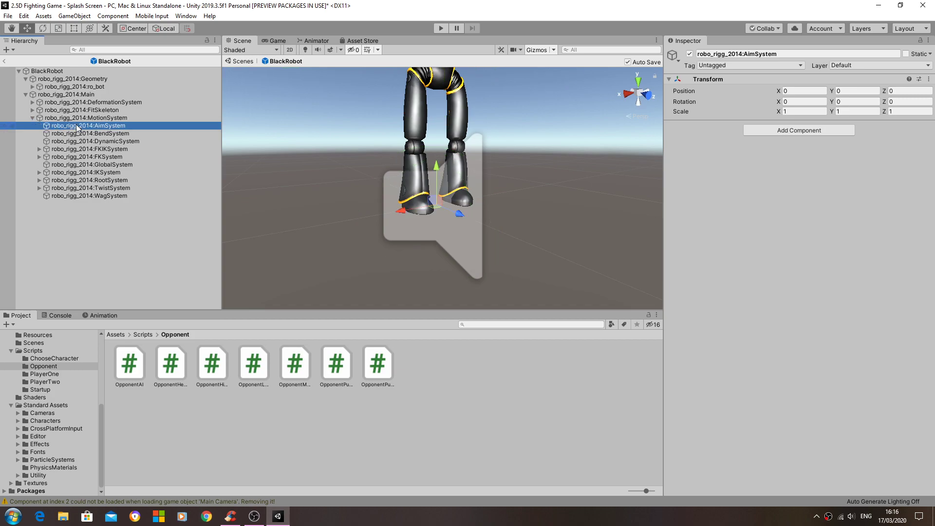
left_click(88, 173)
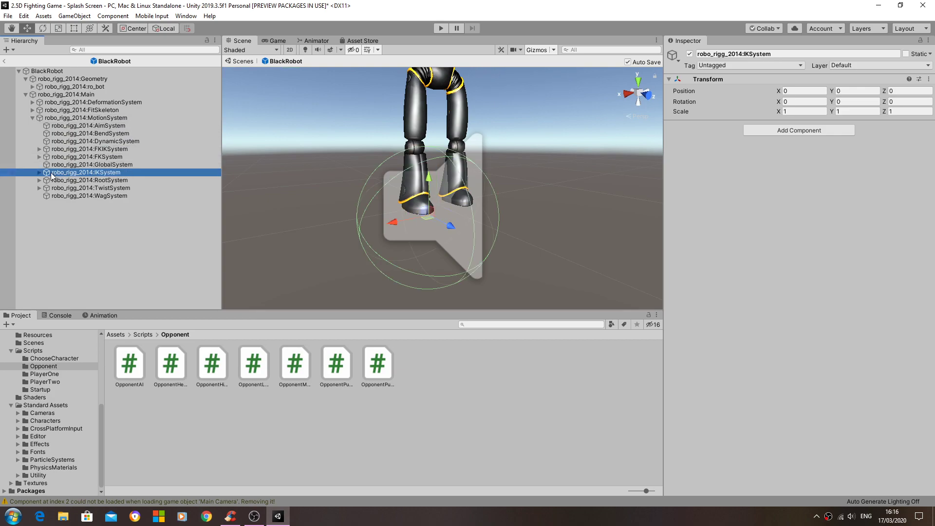
left_click(40, 172)
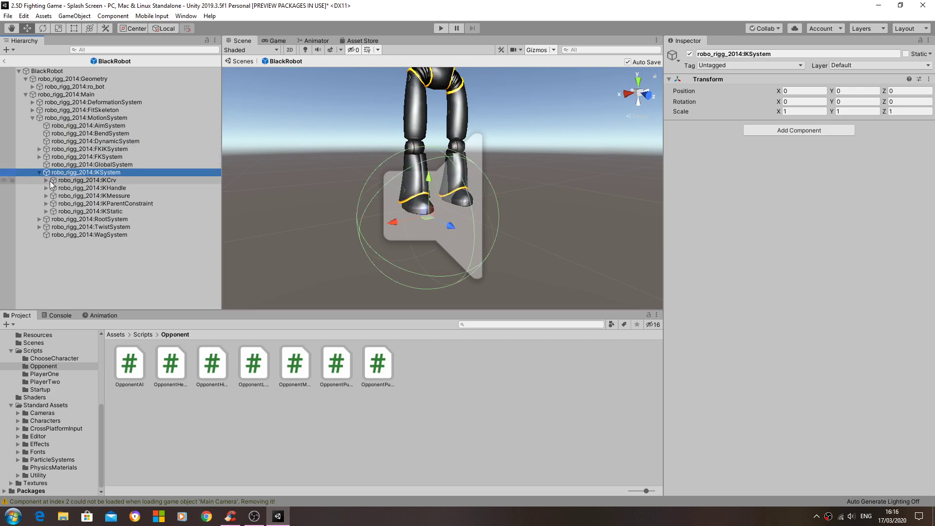
left_click(105, 204)
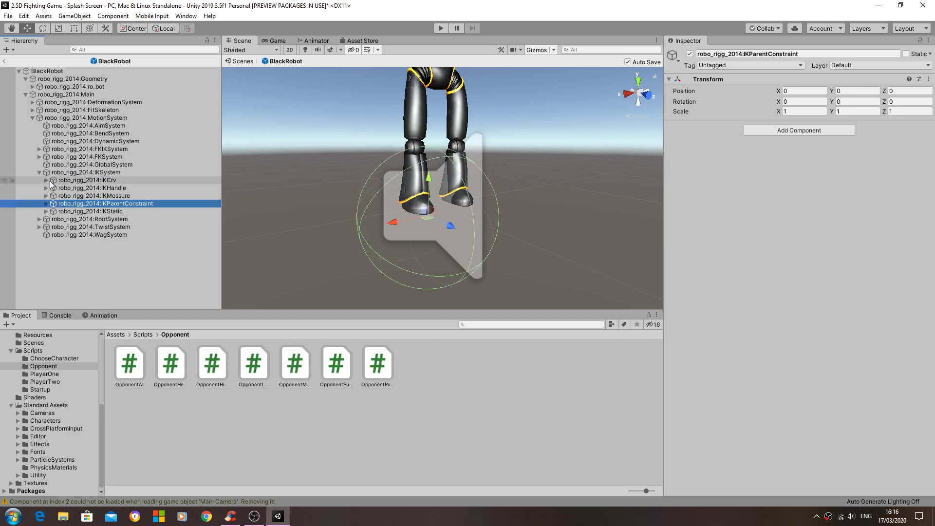
mouse_move(41, 212)
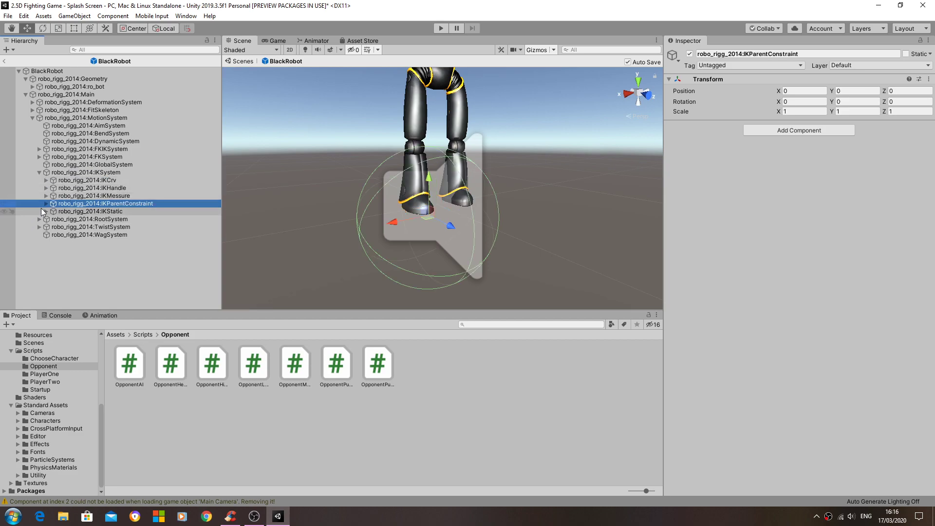
left_click(40, 204)
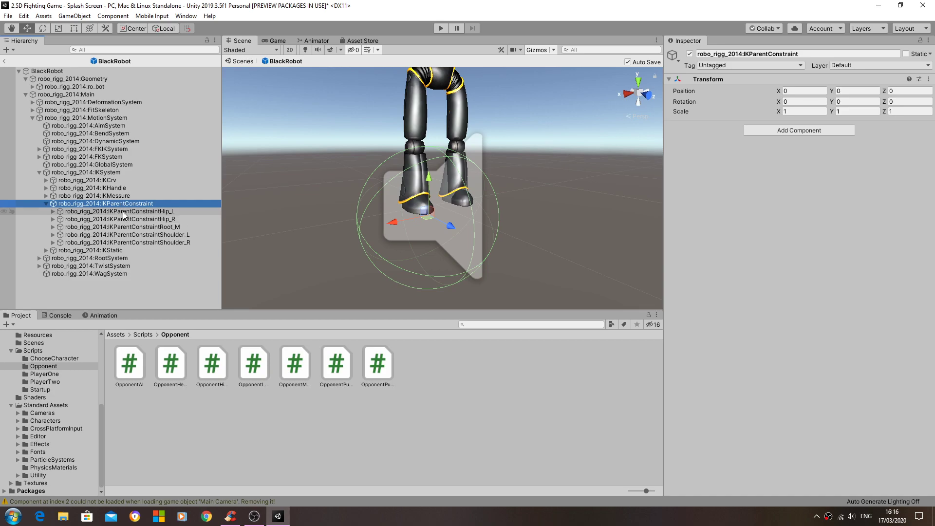
Expand IKParentConstraintHip_R through hip, knee and ankle, viewing the leg pole and IKXMiddleToe2_R.
left_click(119, 219)
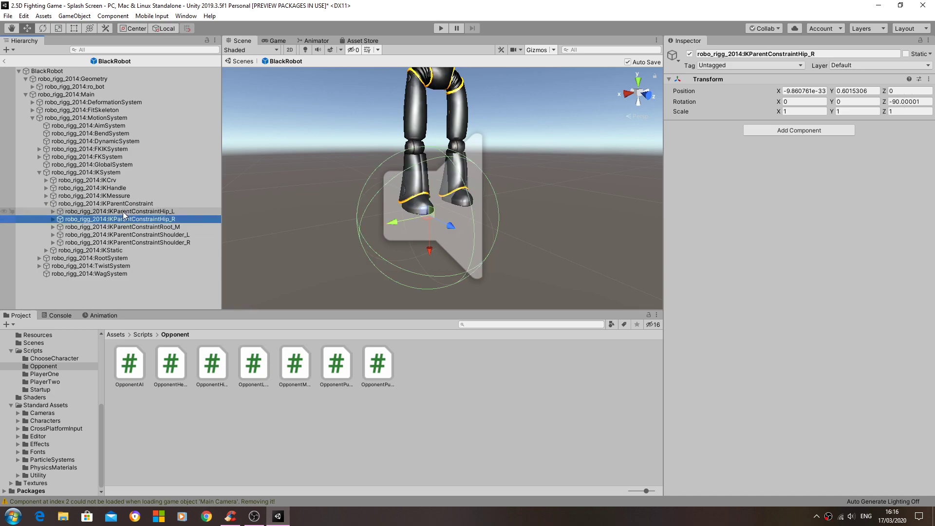
left_click(53, 219)
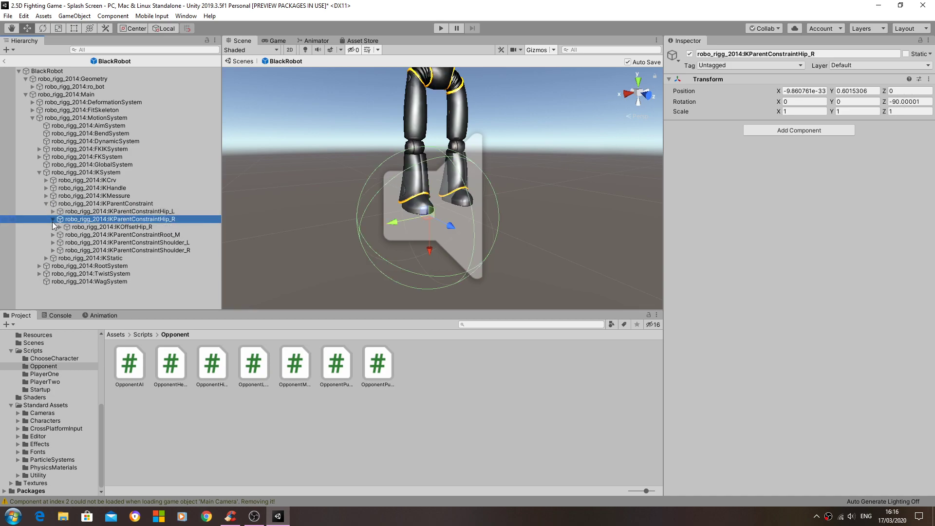
left_click(59, 227)
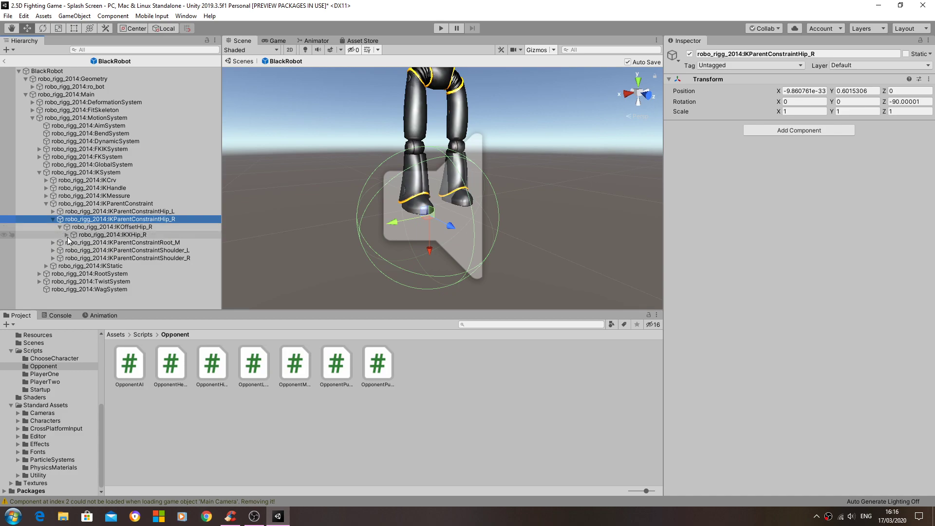
left_click(121, 242)
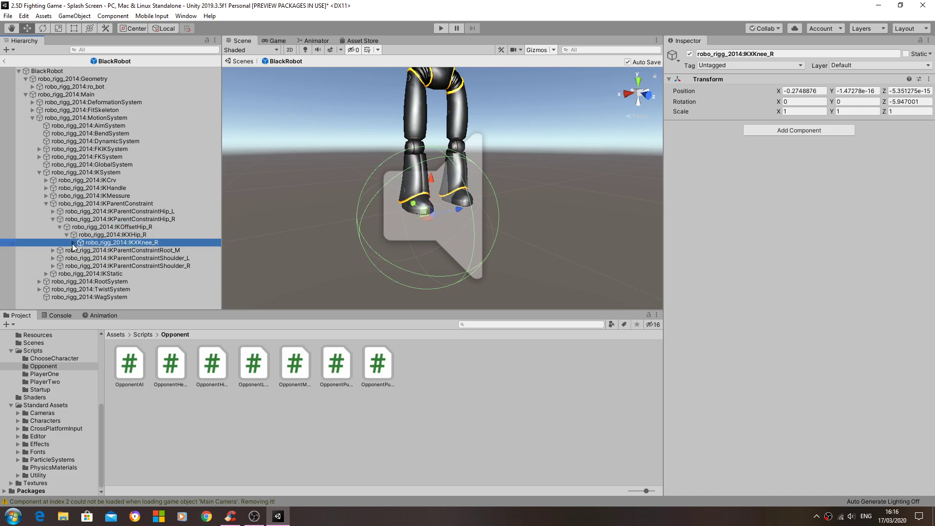
left_click(67, 243)
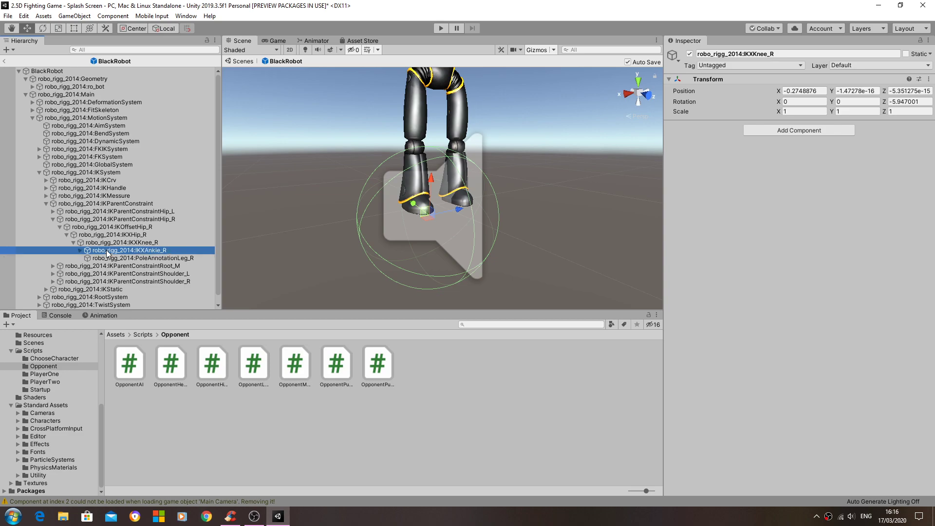
left_click(145, 258)
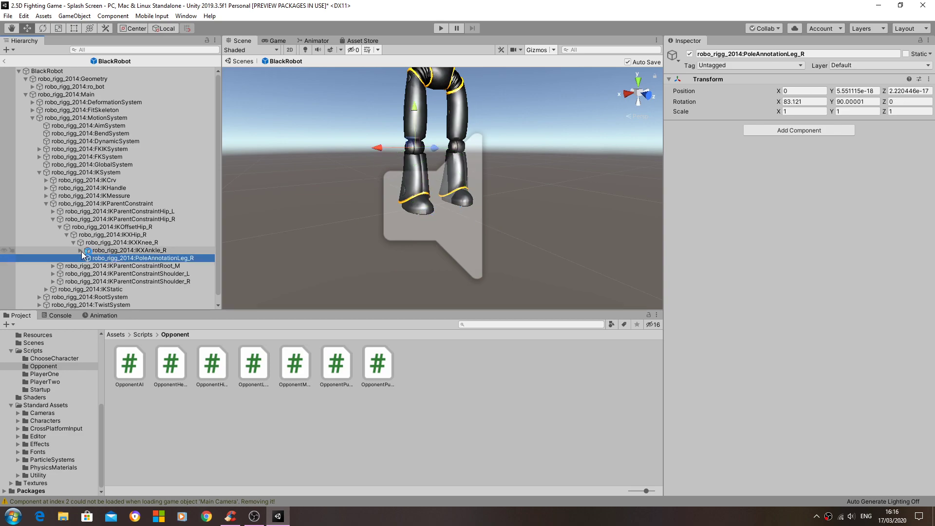
left_click(125, 250)
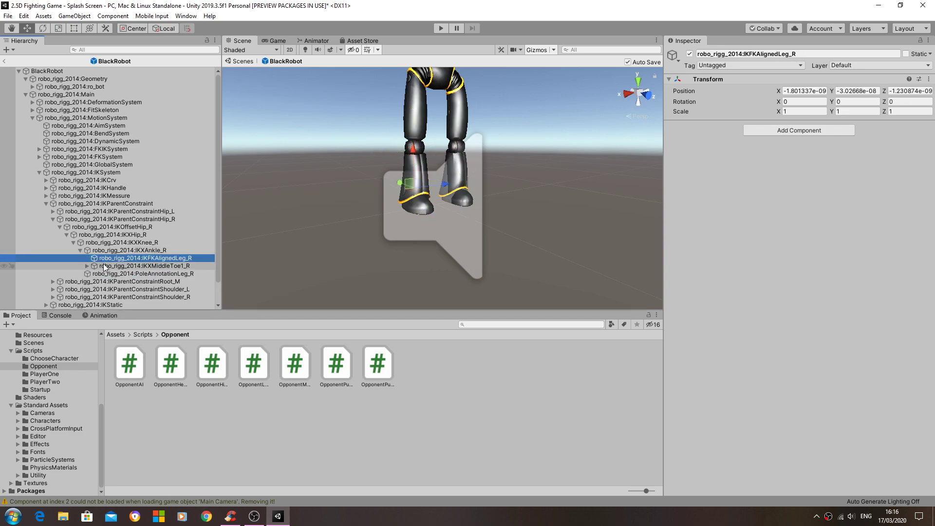
left_click(149, 274)
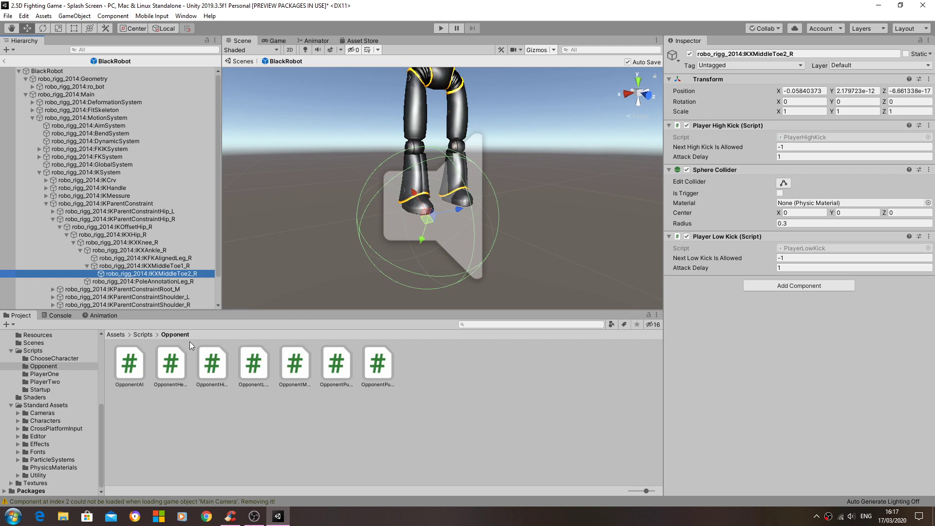
mouse_move(221, 368)
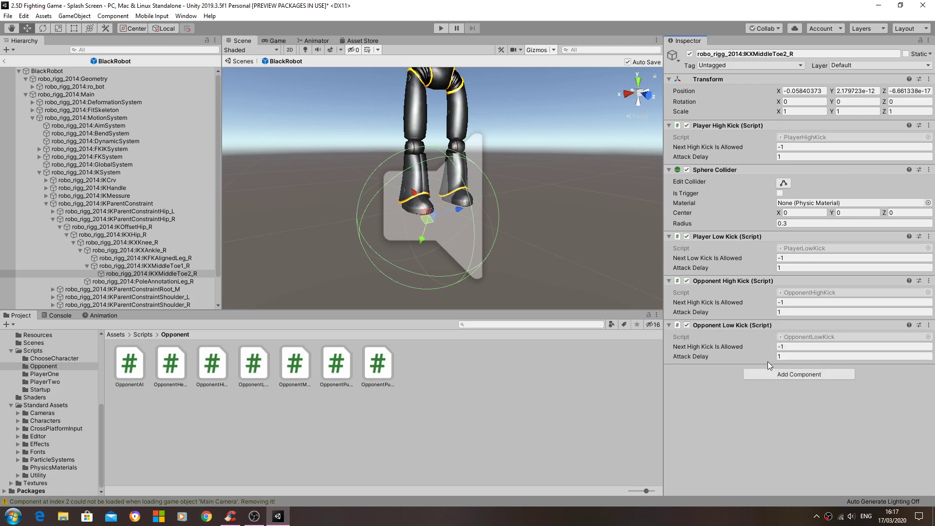
Move IKXMiddleToe2_R's Sphere Collider down the component list, then deselect it.
left_click(928, 170)
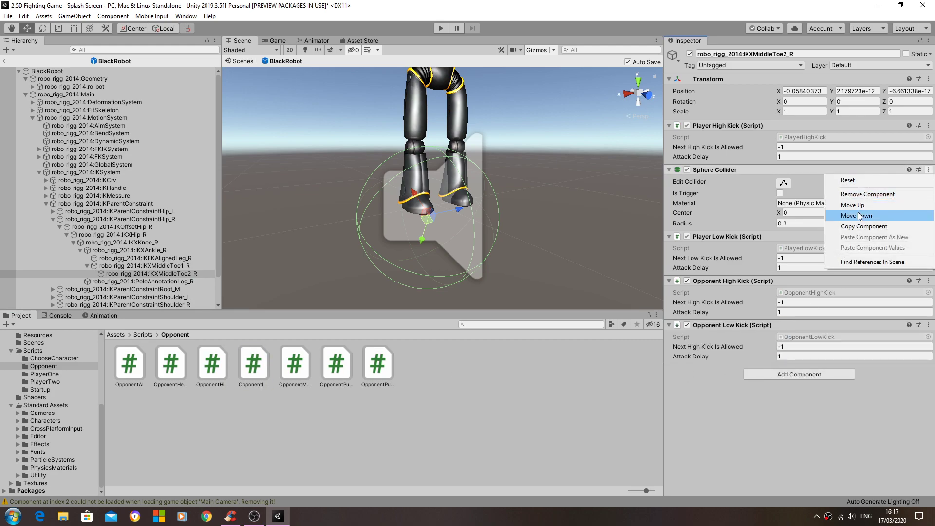
left_click(855, 216)
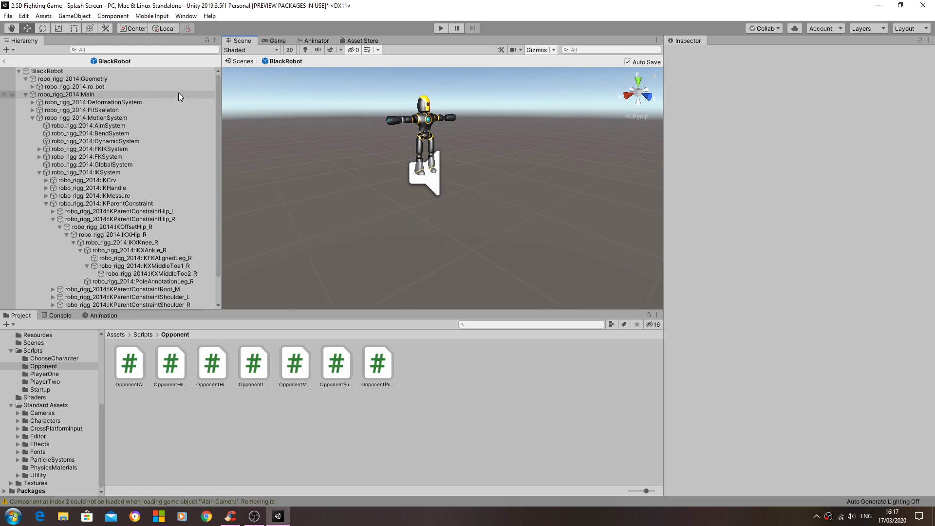
left_click(47, 71)
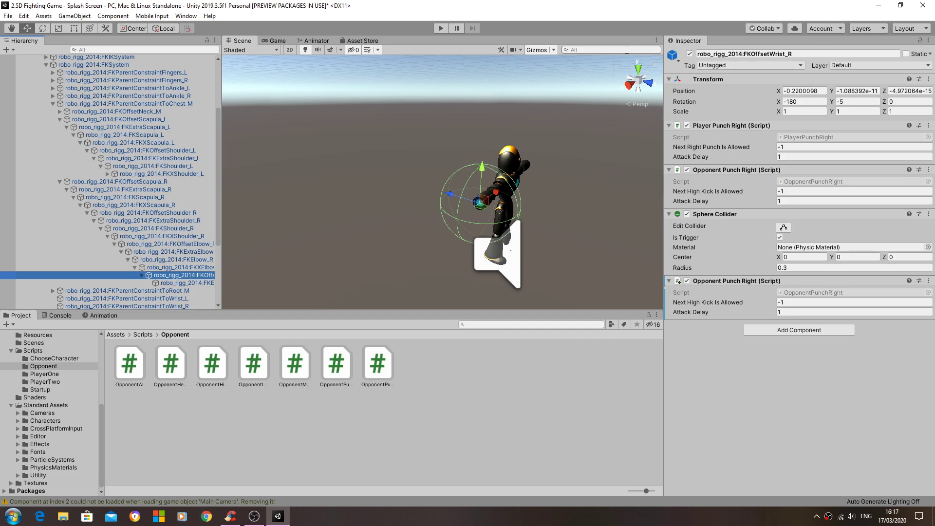
Delete the BlackRobot root object from the Splash Screen scene hierarchy.
scroll("up", 3)
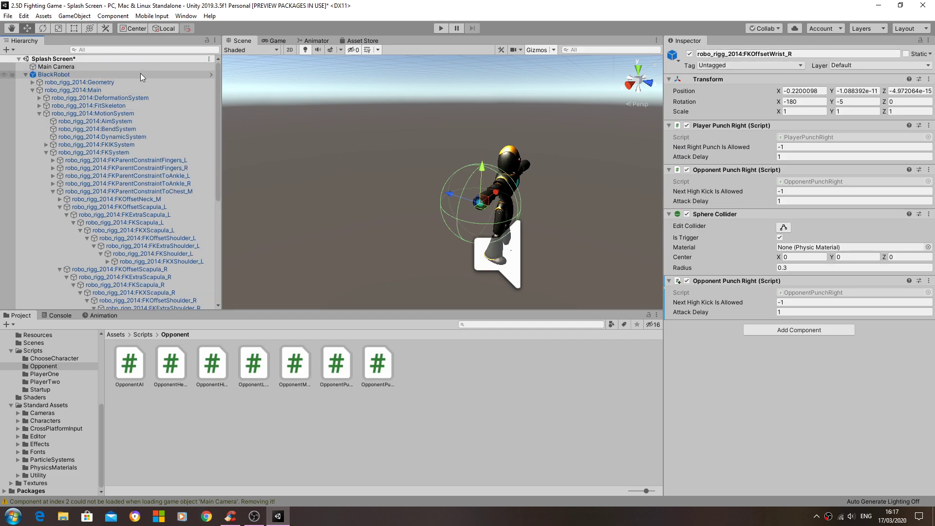
left_click(54, 74)
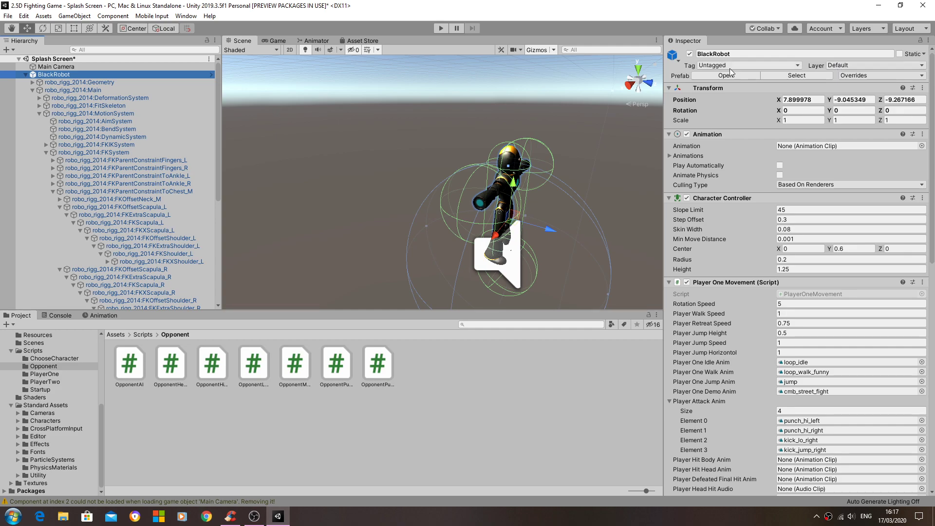
mouse_move(409, 81)
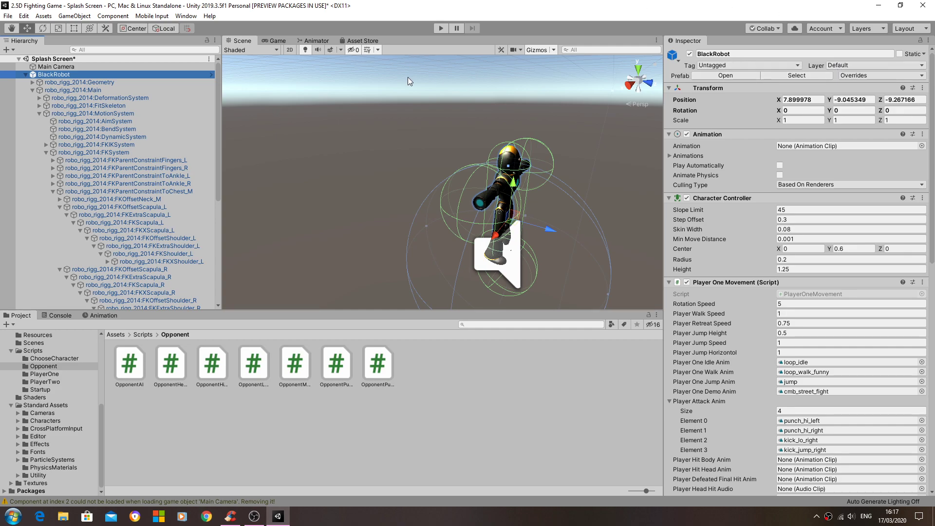
right_click(53, 74)
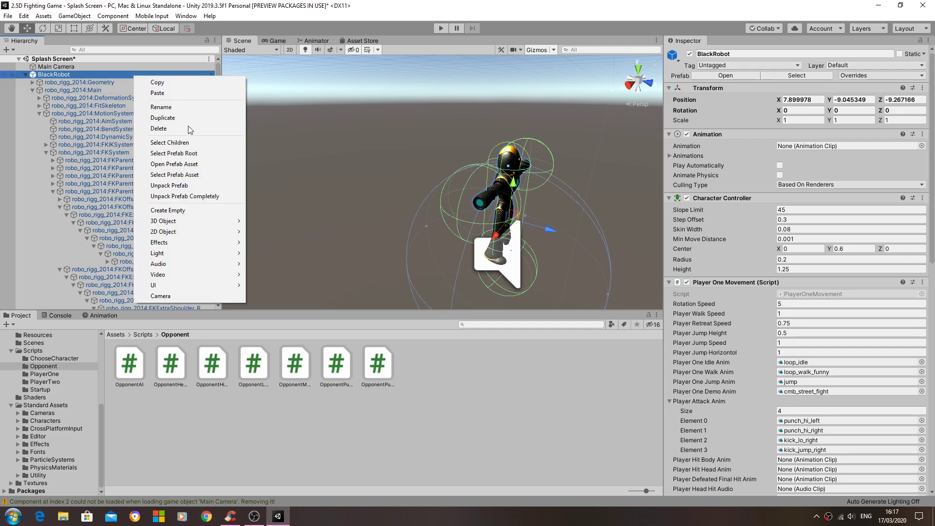
left_click(158, 128)
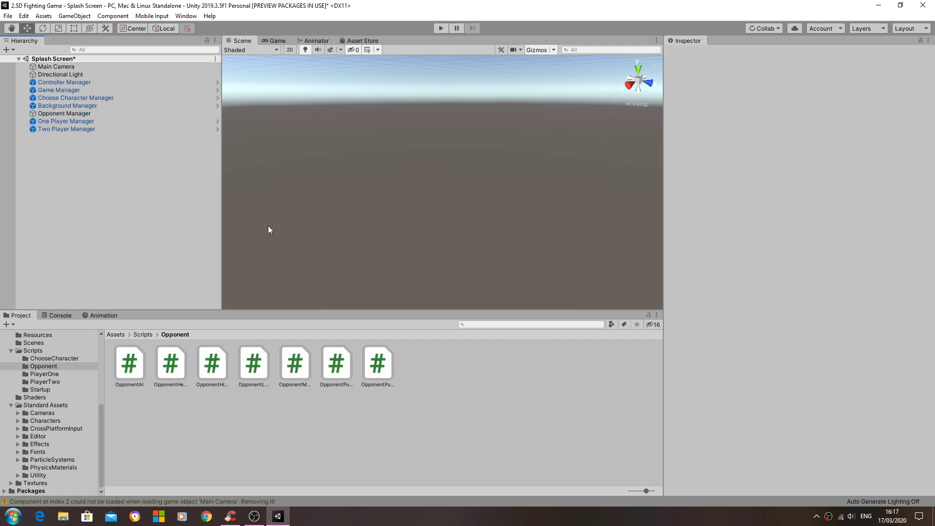
mouse_move(93, 367)
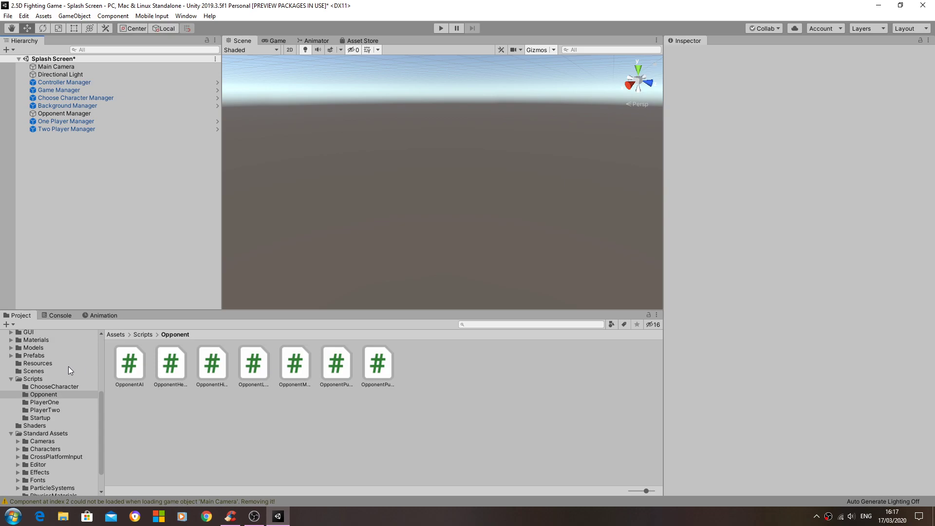
Select the BlackRobotAlt prefab in Assets/Resources and start a new empty scene.
left_click(37, 364)
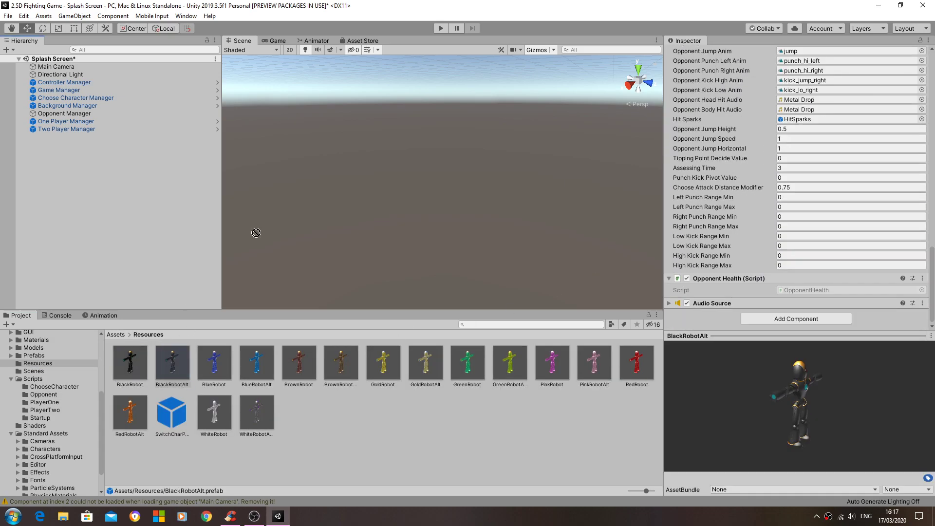
left_click(172, 364)
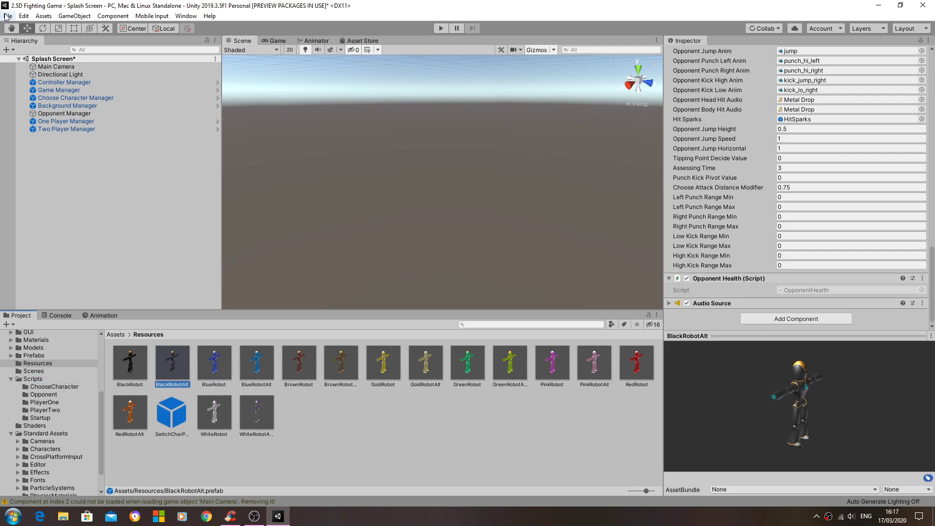
left_click(7, 16)
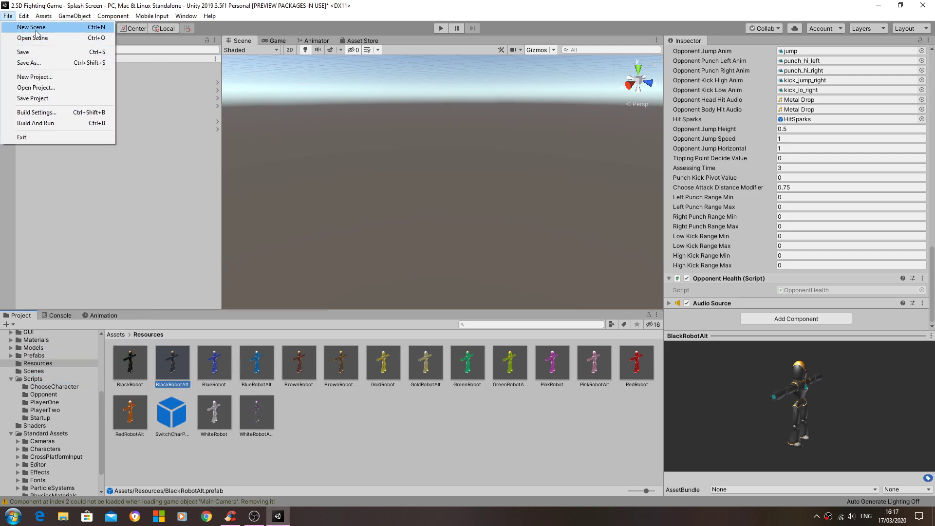
left_click(30, 27)
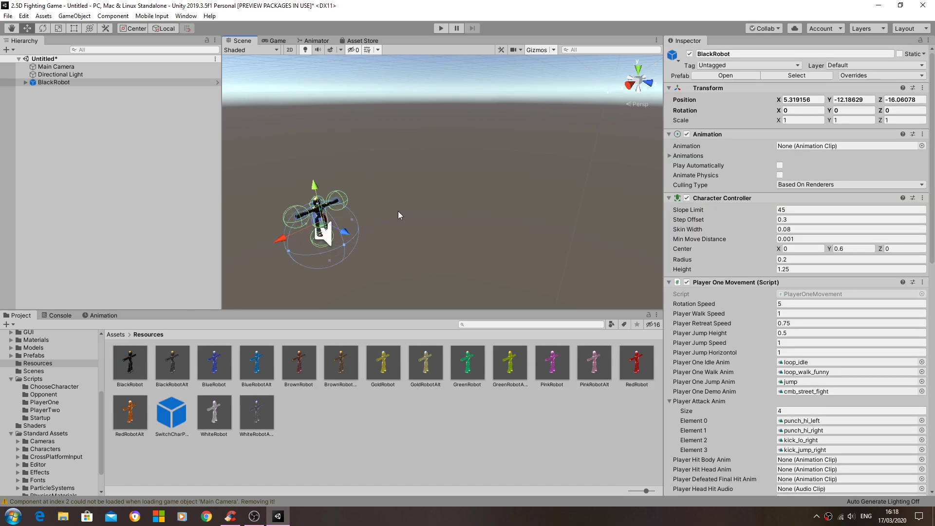
Place a BlackRobotAlt prefab beside the BlackRobot and expand its children.
scroll("up", 3)
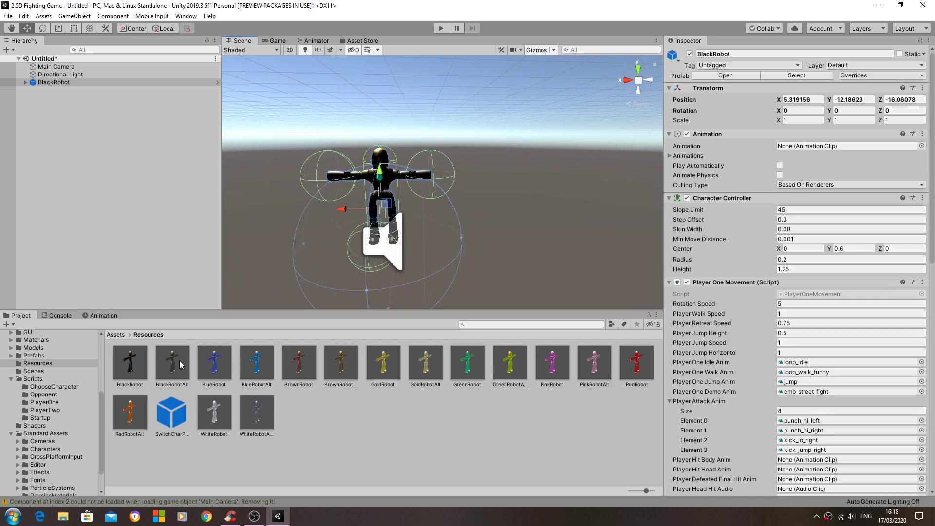
left_click(172, 361)
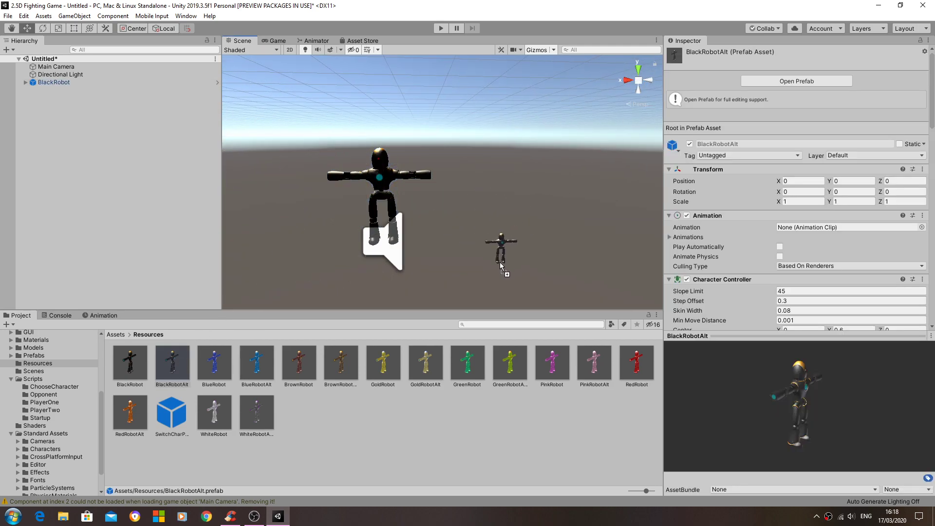
left_click(502, 248)
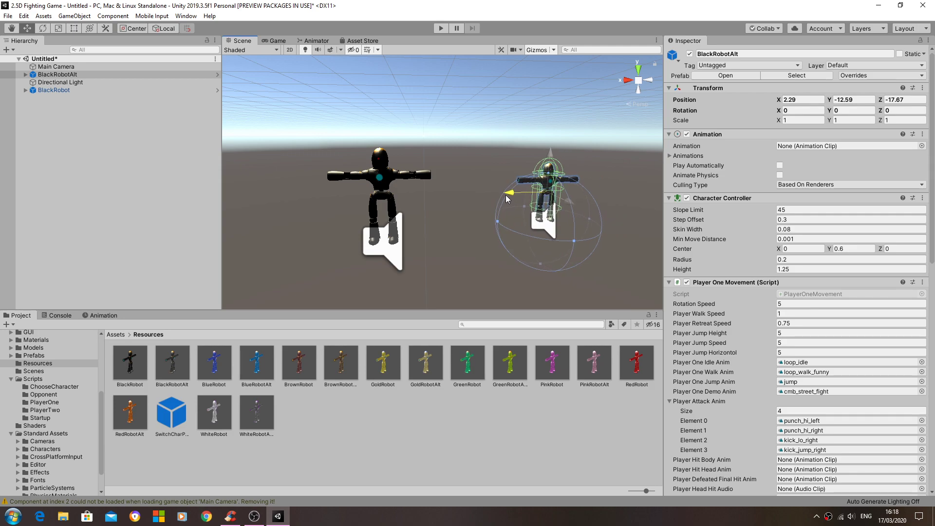
left_click(25, 75)
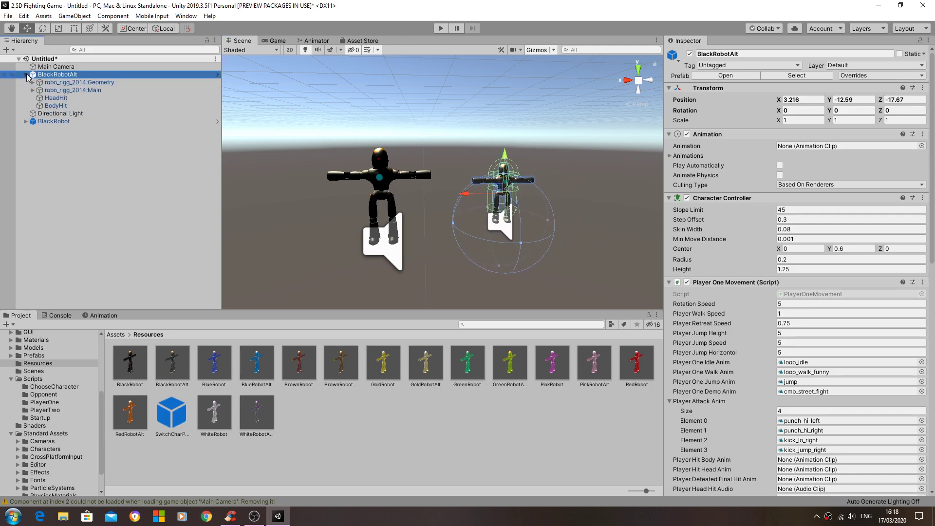
Compare the HeadHit and BodyHit Character Controllers, ending on HeadHit (height 0.3).
left_click(56, 98)
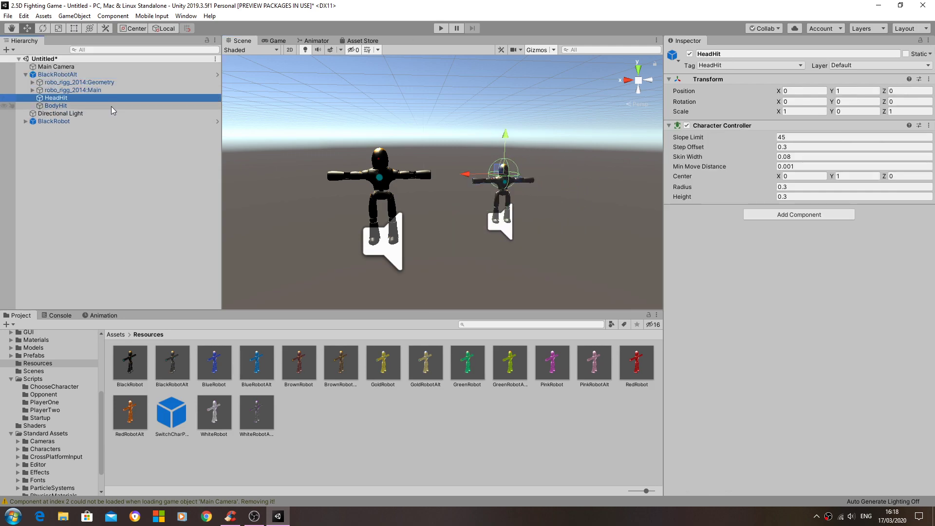
left_click(55, 106)
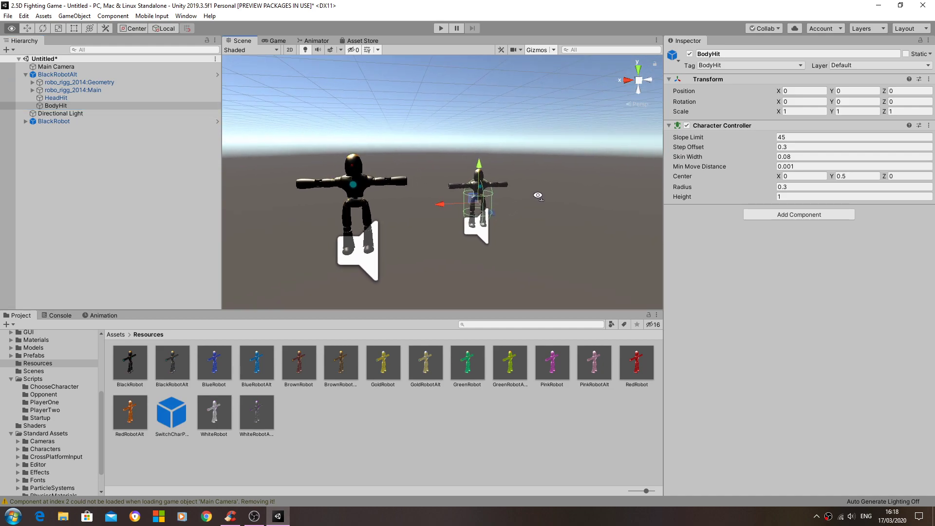
left_click(55, 97)
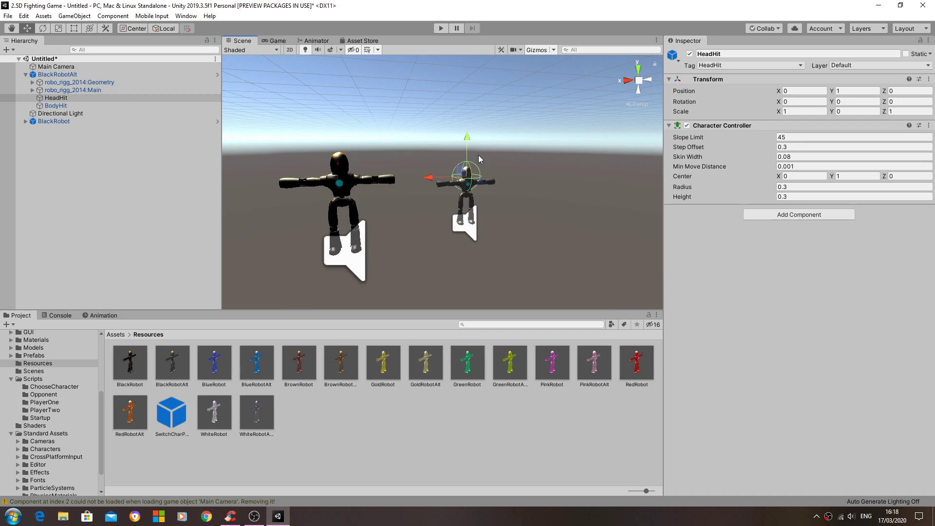
mouse_move(124, 101)
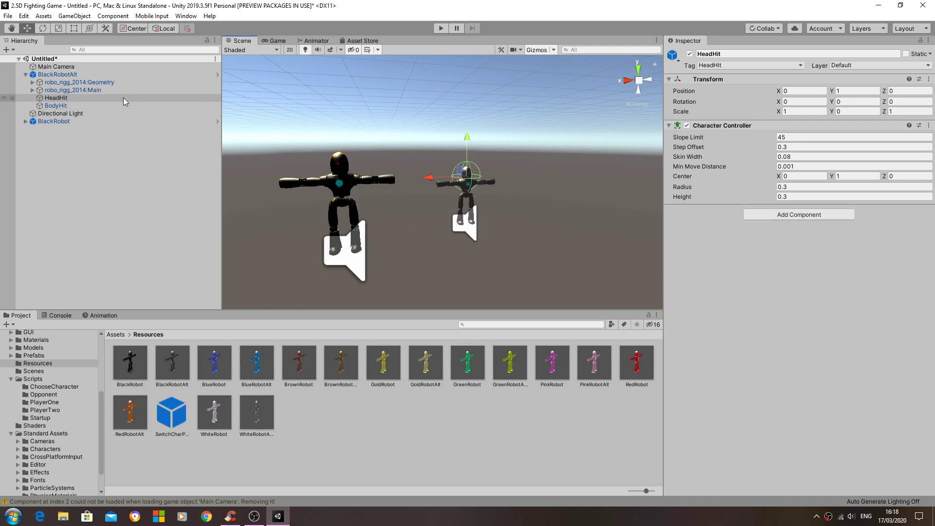
left_click(56, 97)
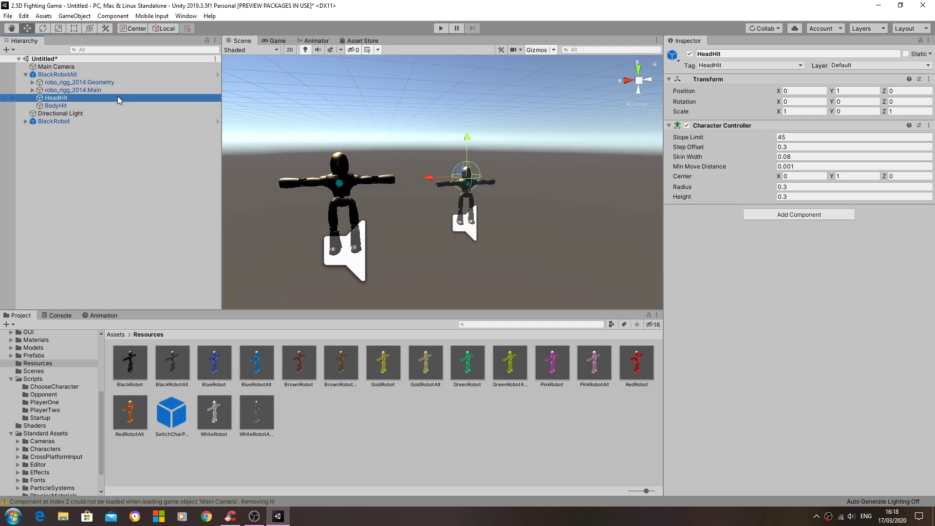
Duplicate HeadHit and BodyHit under BlackRobot and rename the head copy HeadHit.
left_click(55, 106)
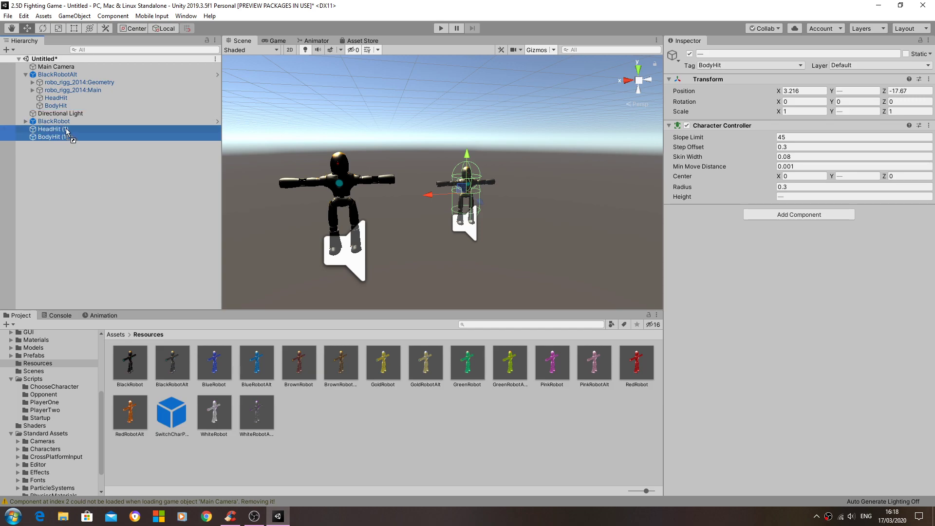
left_click(25, 122)
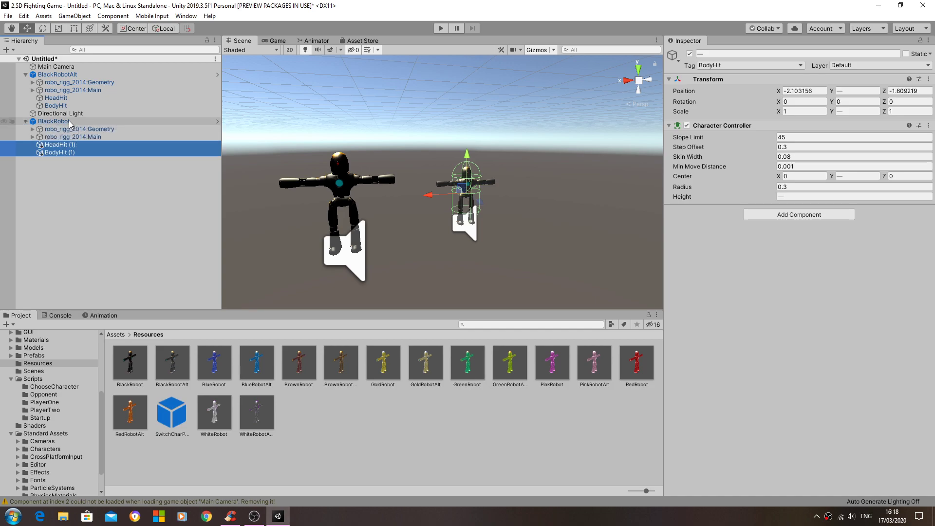
left_click(59, 144)
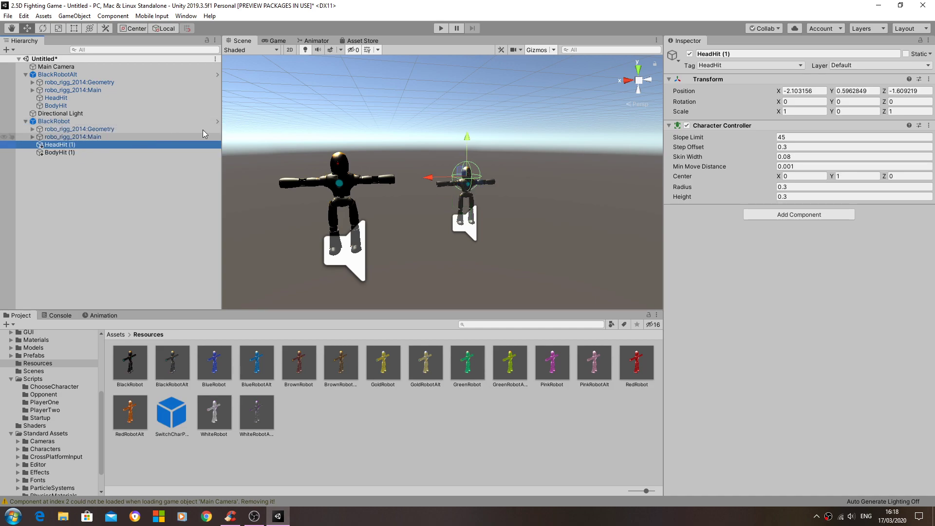
double_click(712, 54)
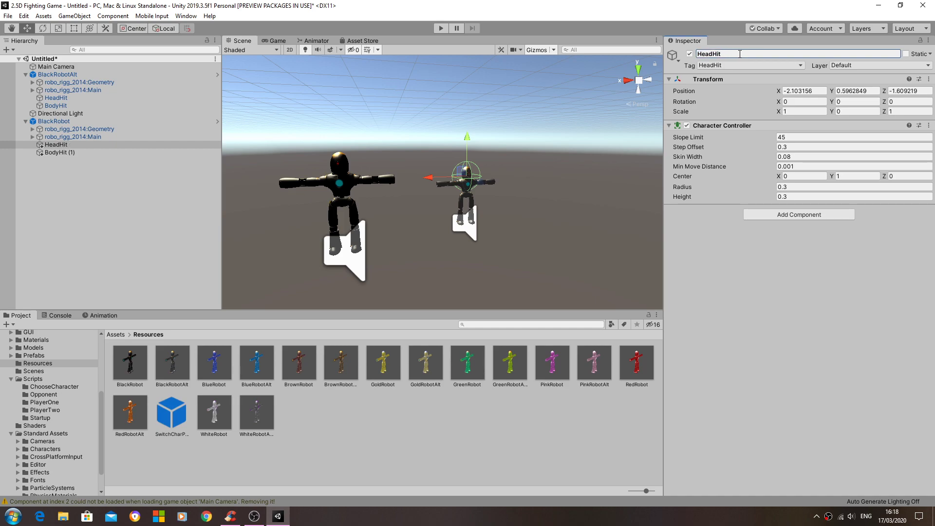
Rename BodyHit (1) to BodyHit and reset its position to 0, 0, 0.
left_click(59, 152)
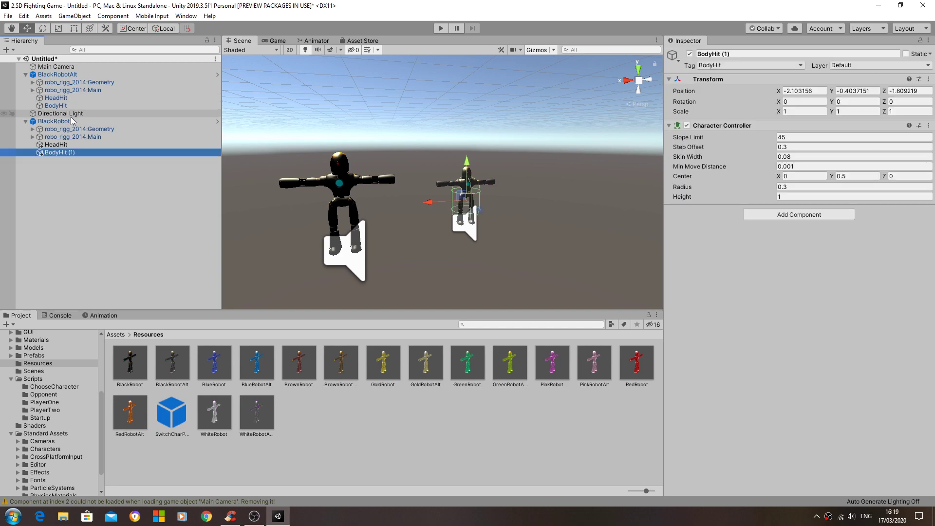
right_click(58, 152)
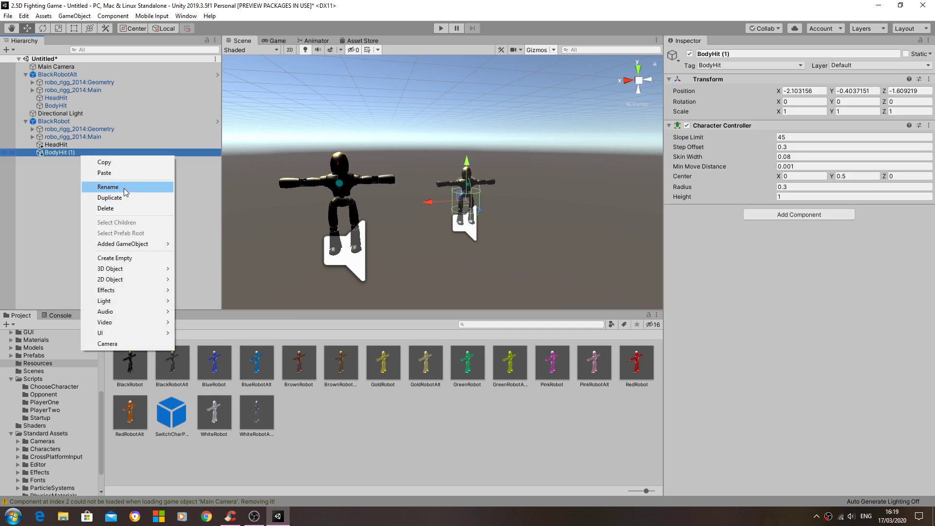
left_click(108, 186)
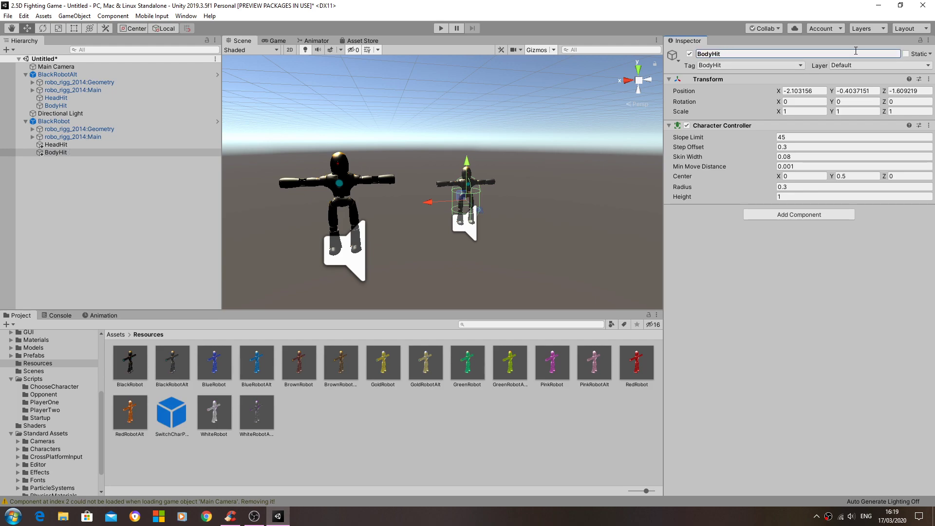
left_click(668, 79)
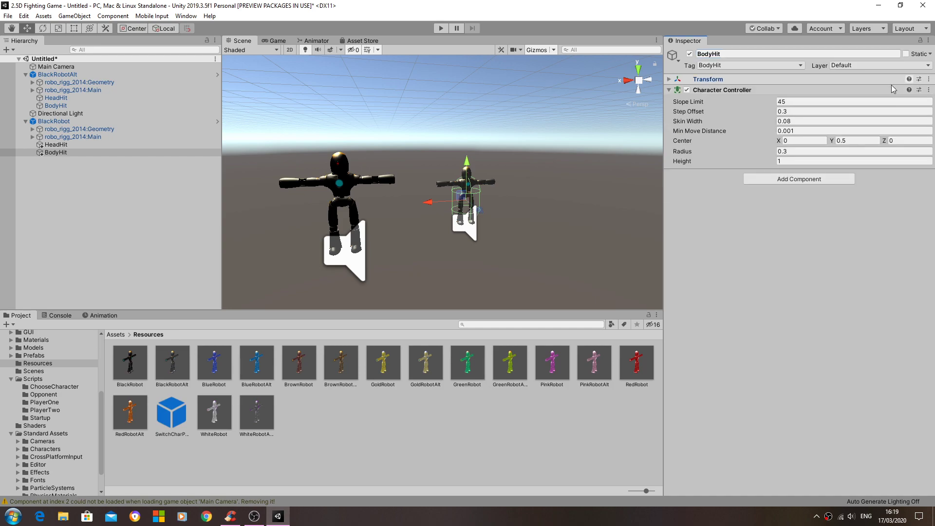
left_click(669, 78)
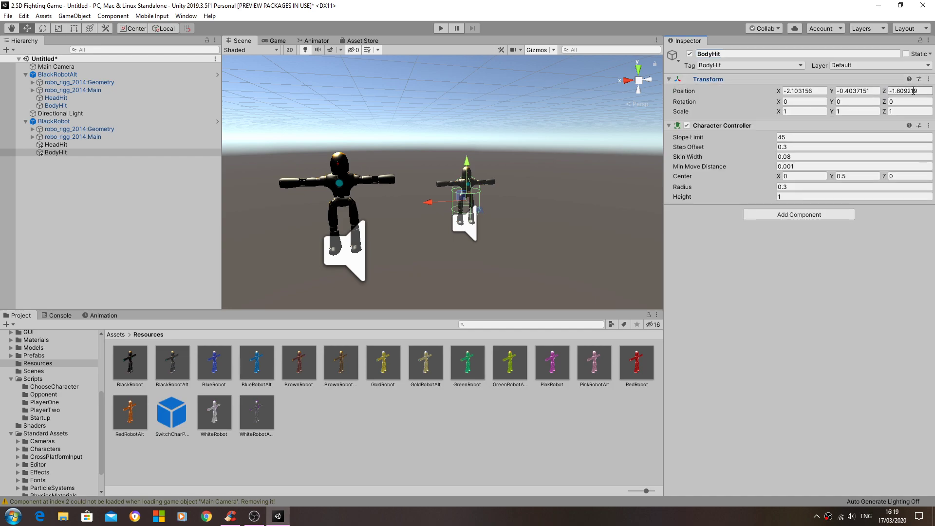
left_click(920, 79)
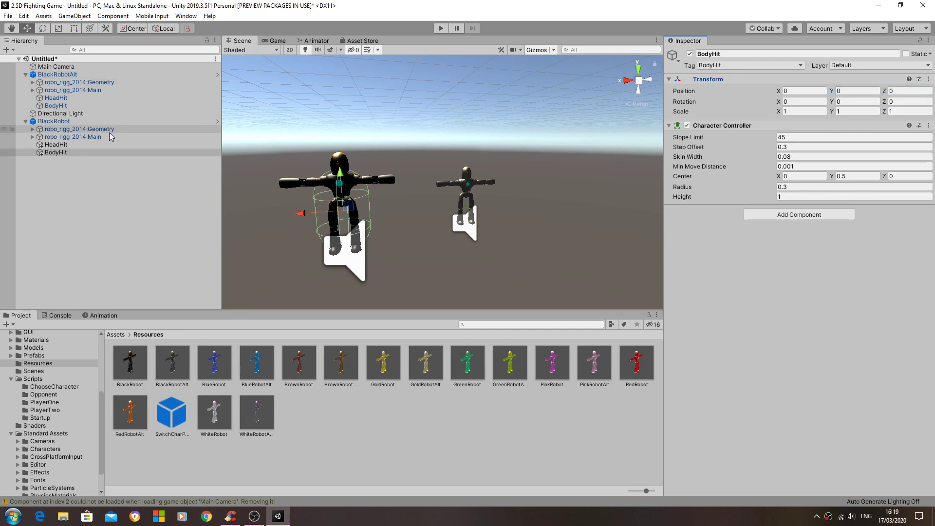
Reset BlackRobot's HeadHit position to 0, 0, 0 after comparing with BlackRobotAlt's colliders.
left_click(55, 105)
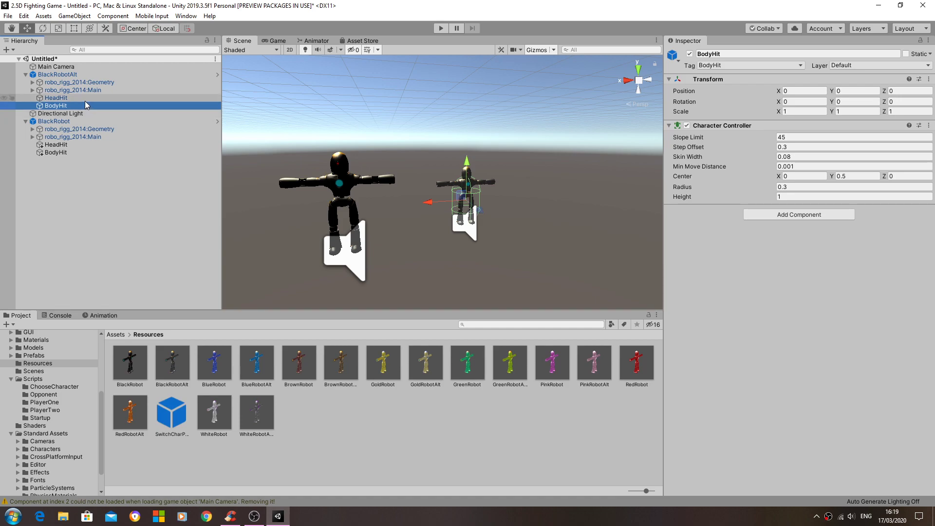
left_click(56, 144)
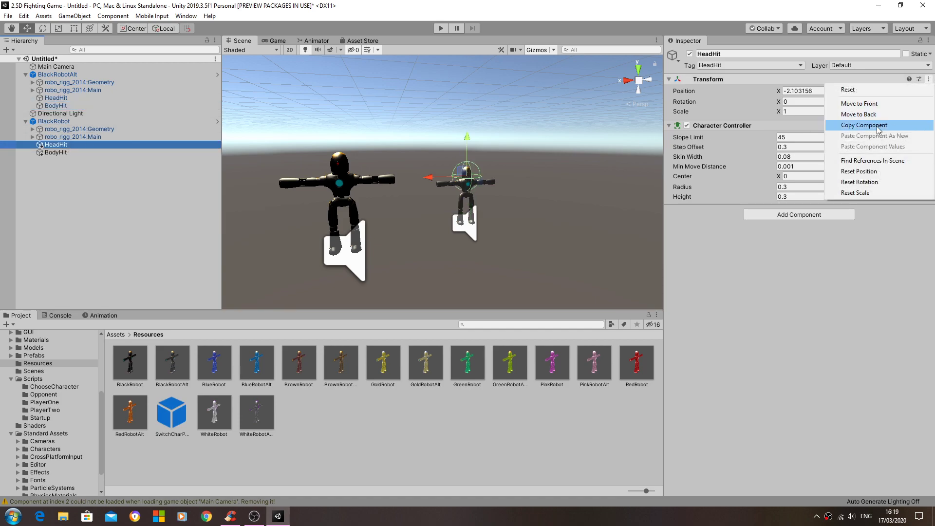
left_click(860, 171)
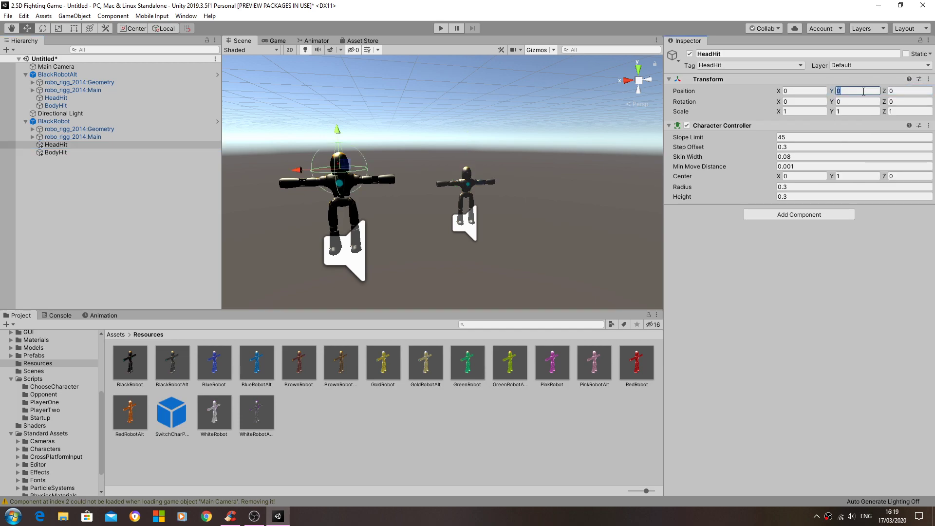
type("1")
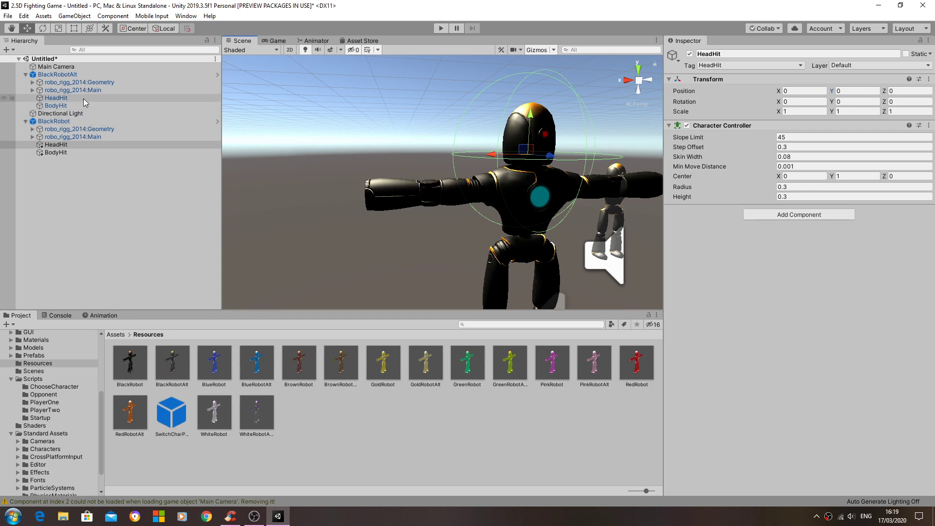
mouse_move(339, 165)
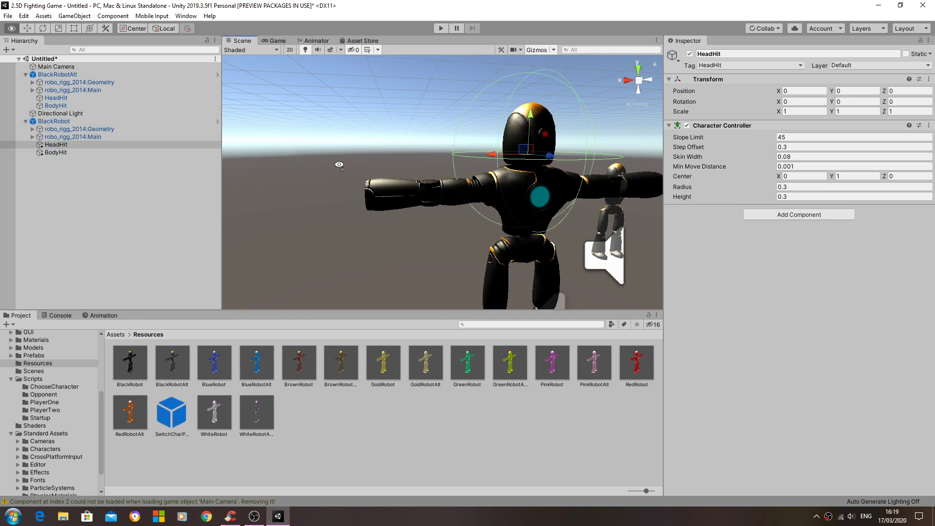
left_click(56, 97)
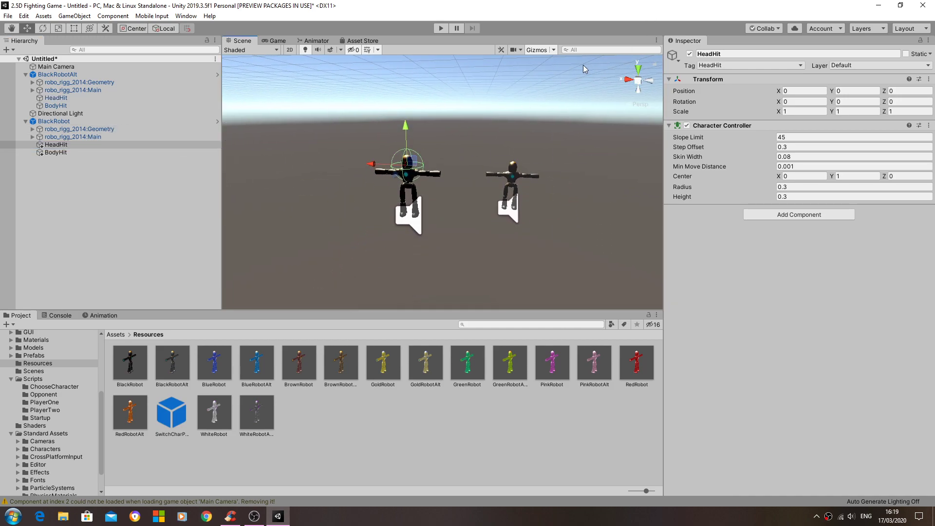
Review BlackRobot's Player One Movement animation slots, checking the BrownRobot prefab in between.
left_click(54, 120)
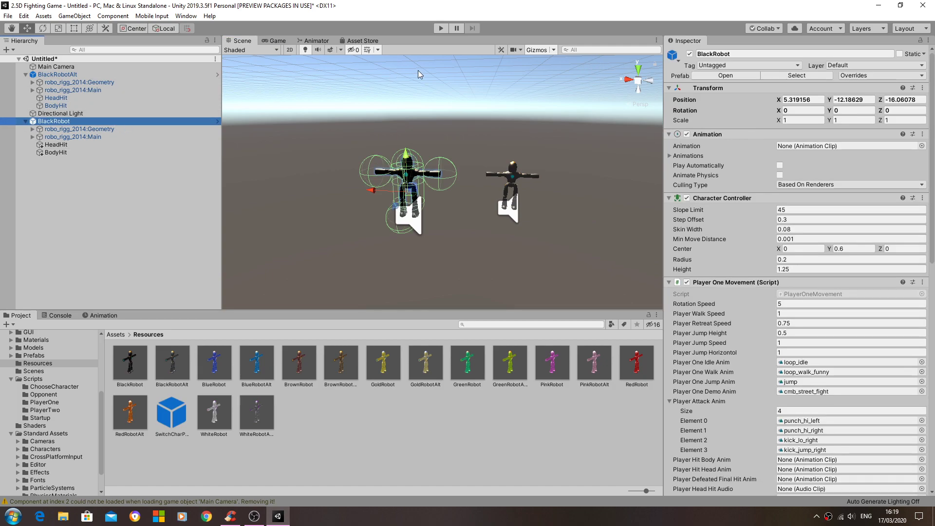
mouse_move(440, 178)
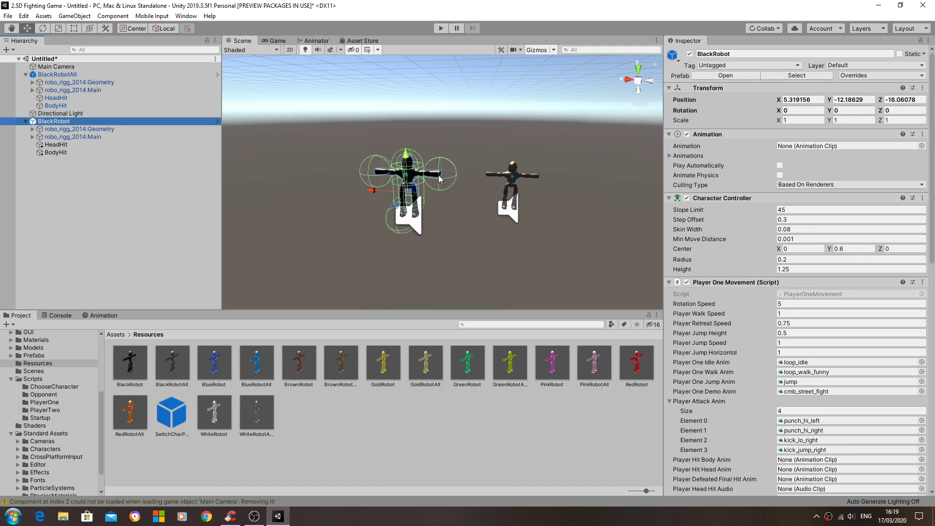
scroll("up", 3)
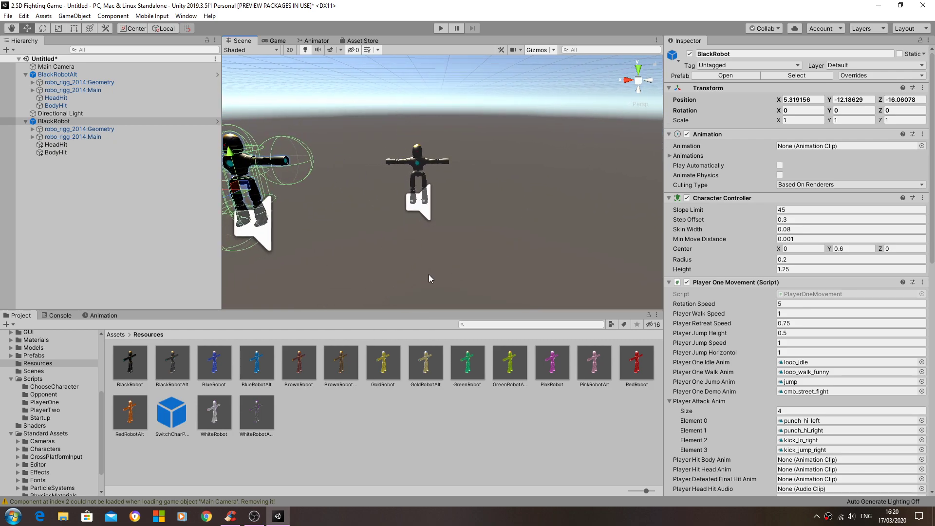
left_click(298, 361)
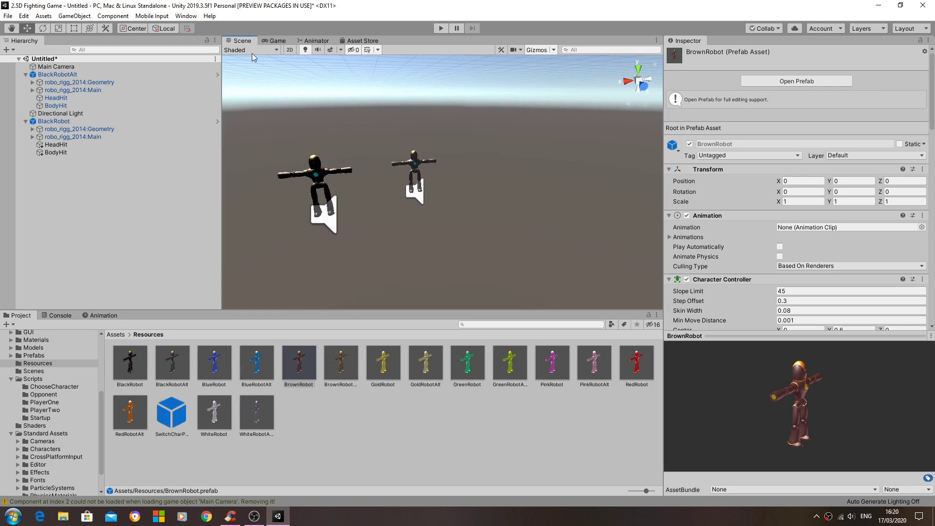
mouse_move(184, 215)
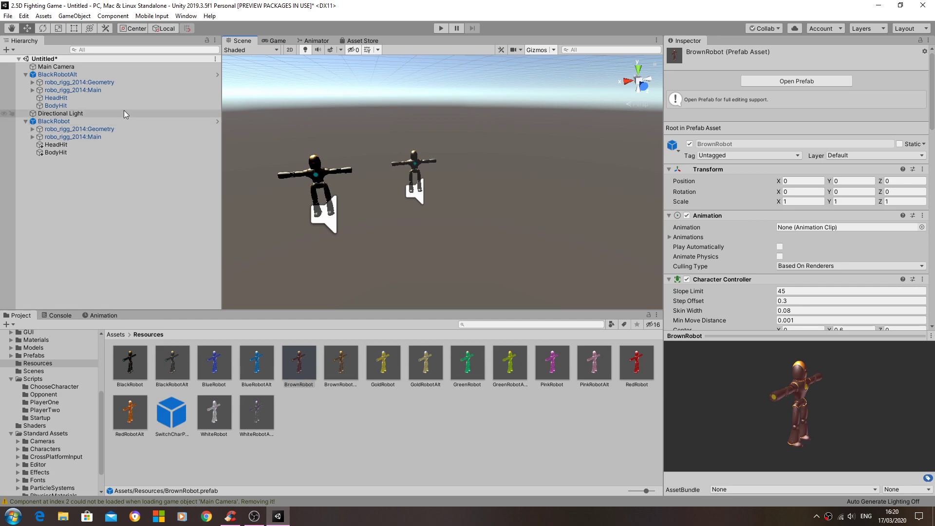
left_click(25, 74)
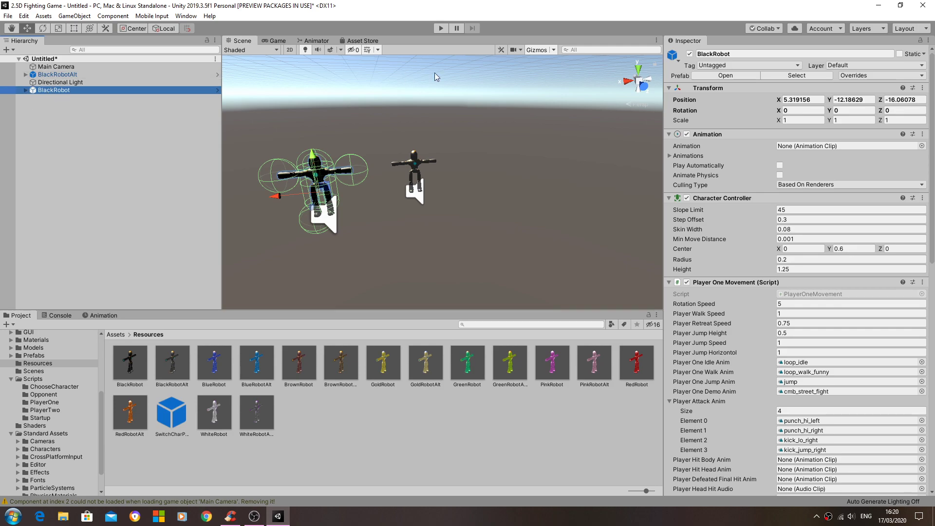
Scroll through BlackRobot's Opponent AI settings in the Inspector.
scroll("down", 3)
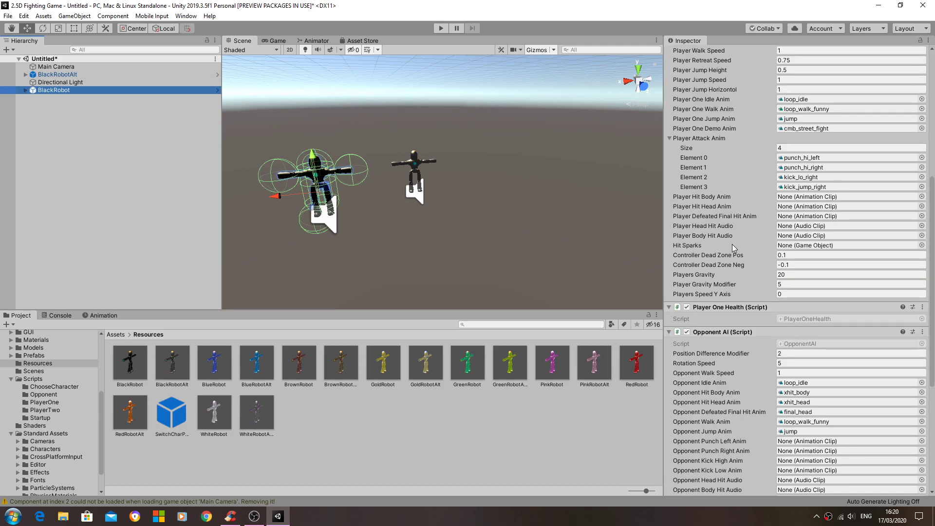
scroll("up", 3)
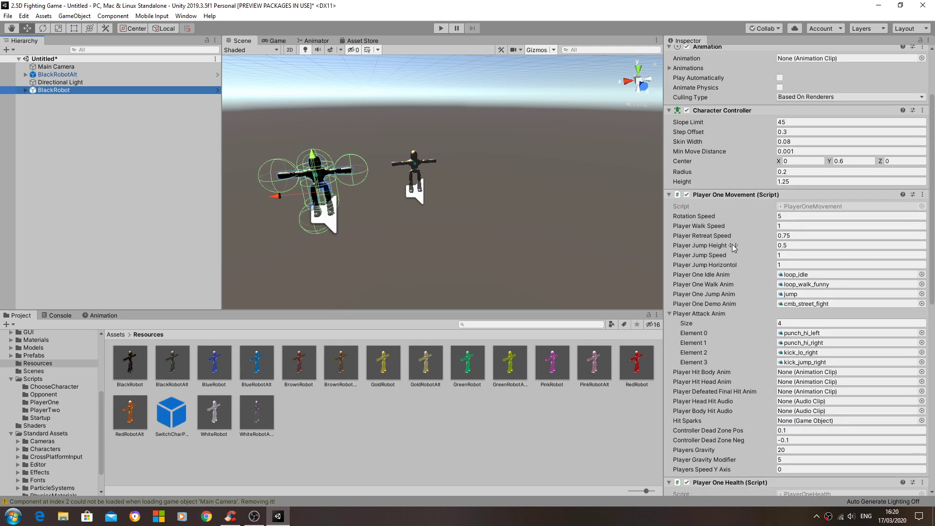
scroll("down", 3)
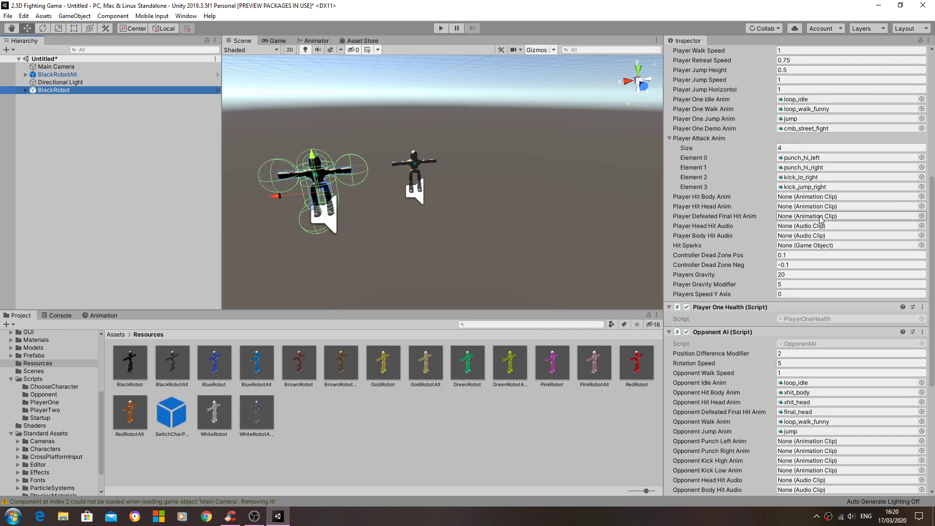
scroll("down", 3)
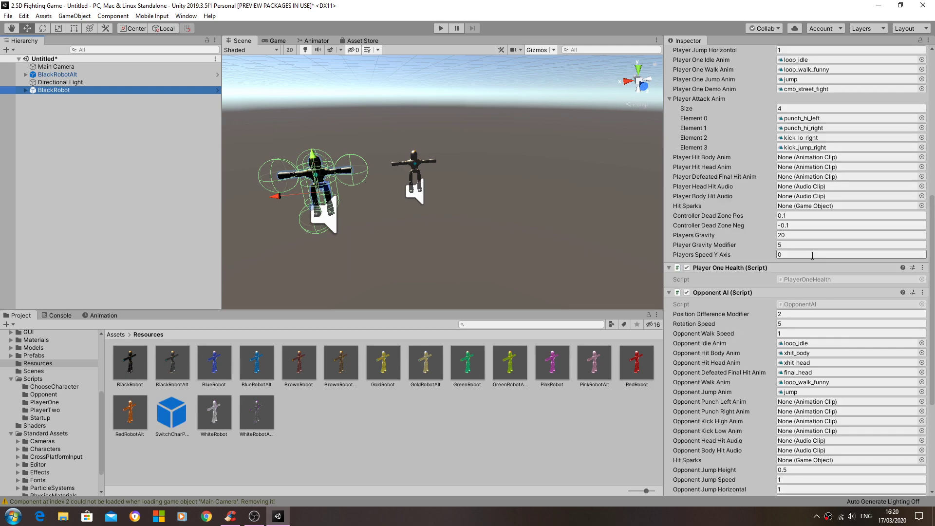
scroll("up", 3)
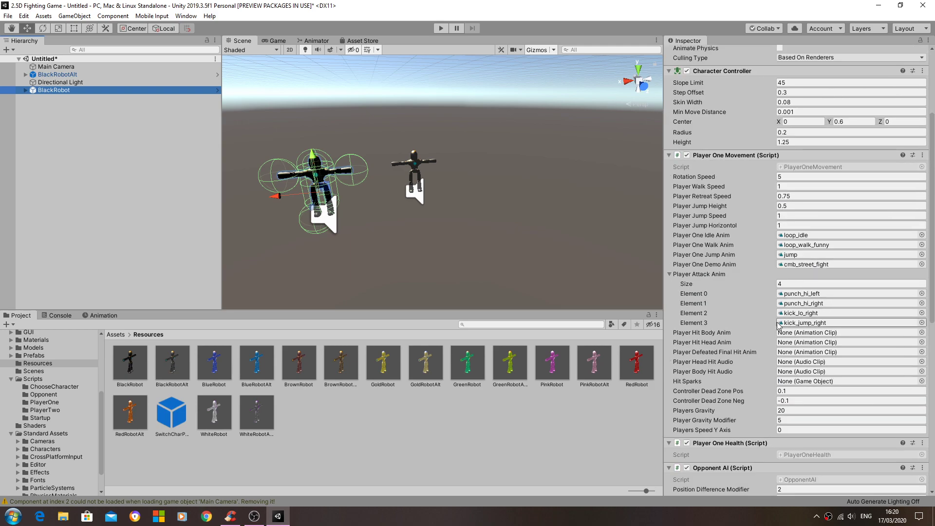
scroll("down", 3)
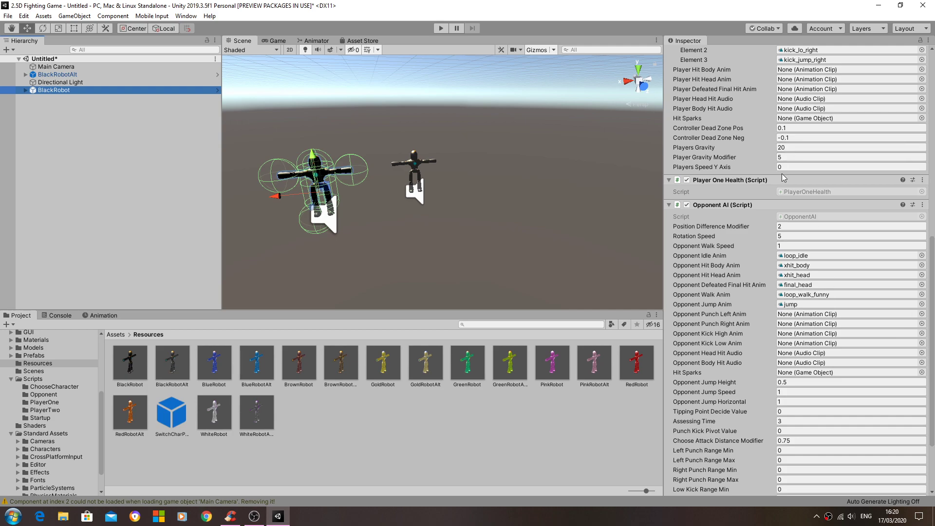
scroll("up", 3)
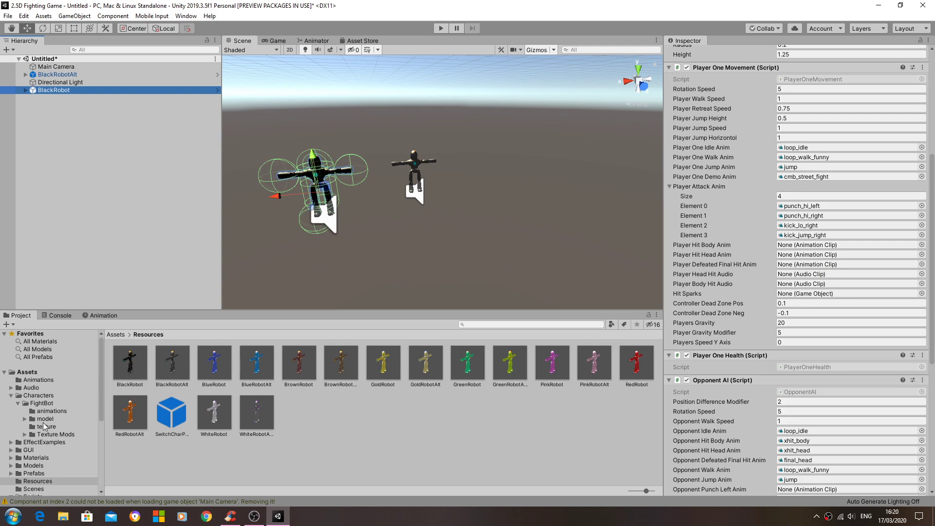
Inspect the roBot@xhit_head clip (0.708 s) in FightBot/animations.
left_click(52, 411)
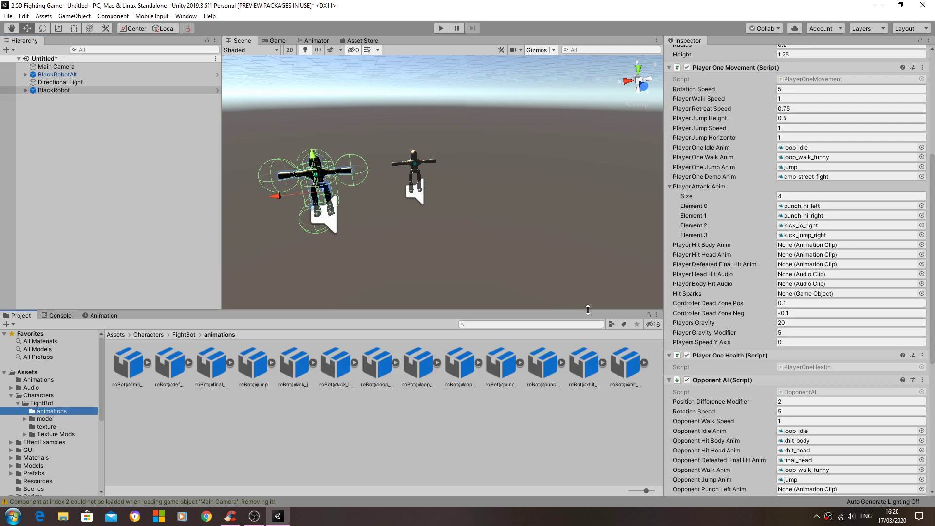
mouse_move(750, 256)
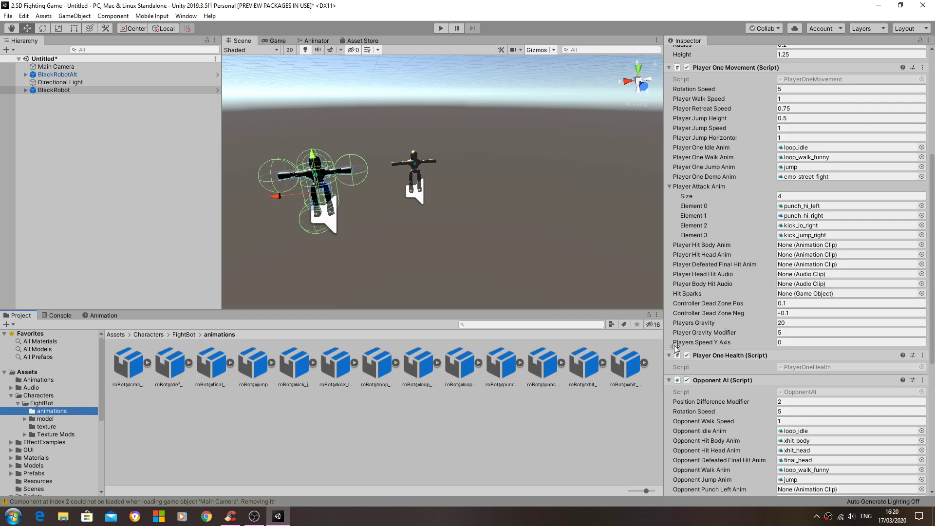
left_click(637, 364)
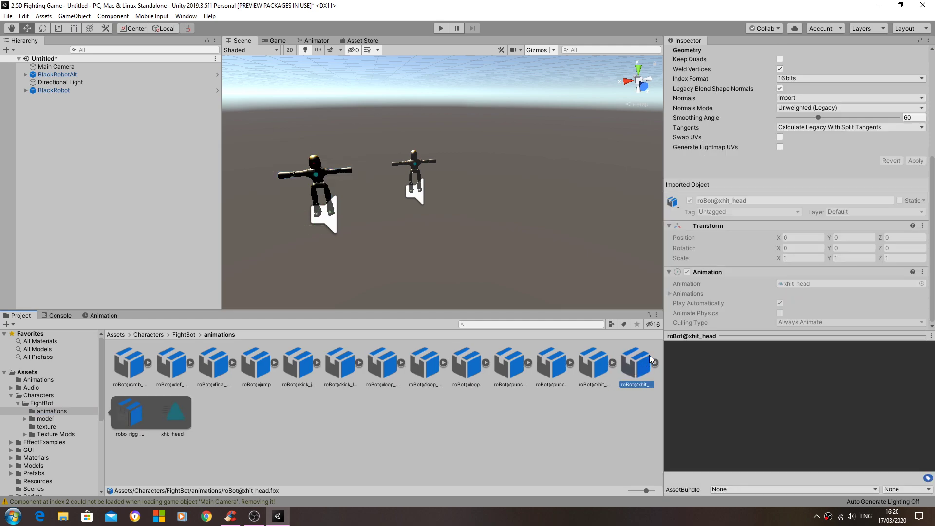
left_click(130, 412)
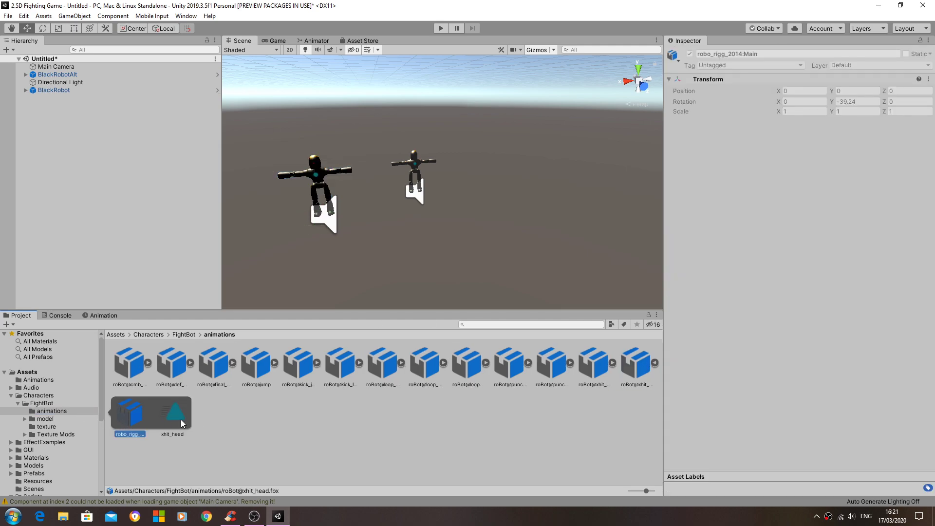
left_click(172, 411)
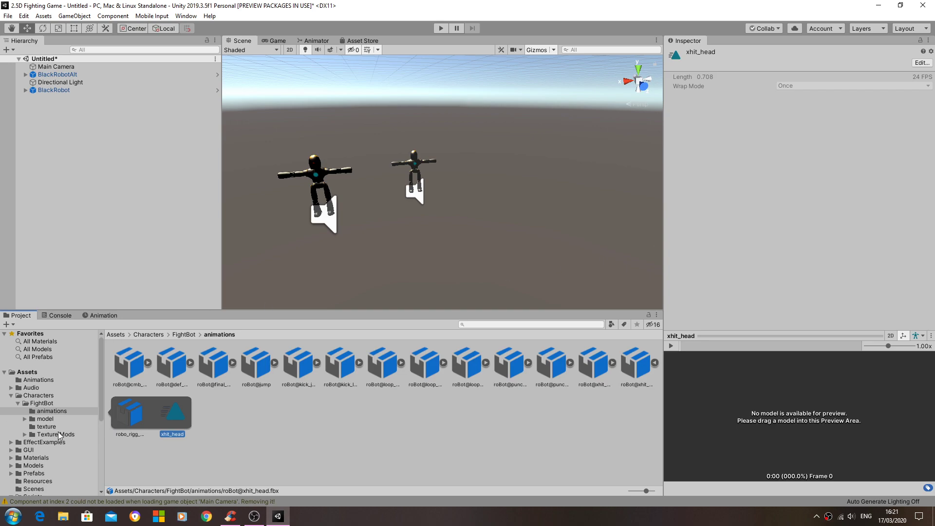
Select the BlackRobot prefab in the Resources folder.
left_click(37, 422)
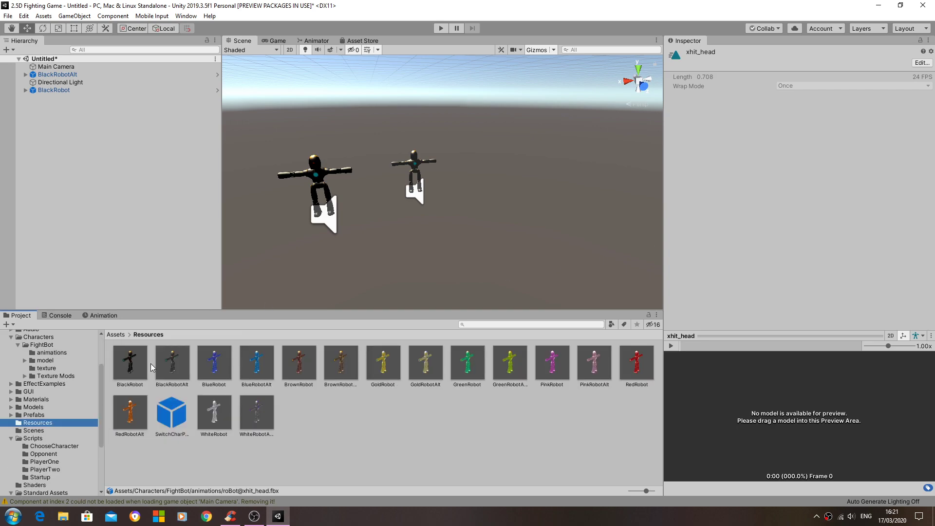
left_click(129, 364)
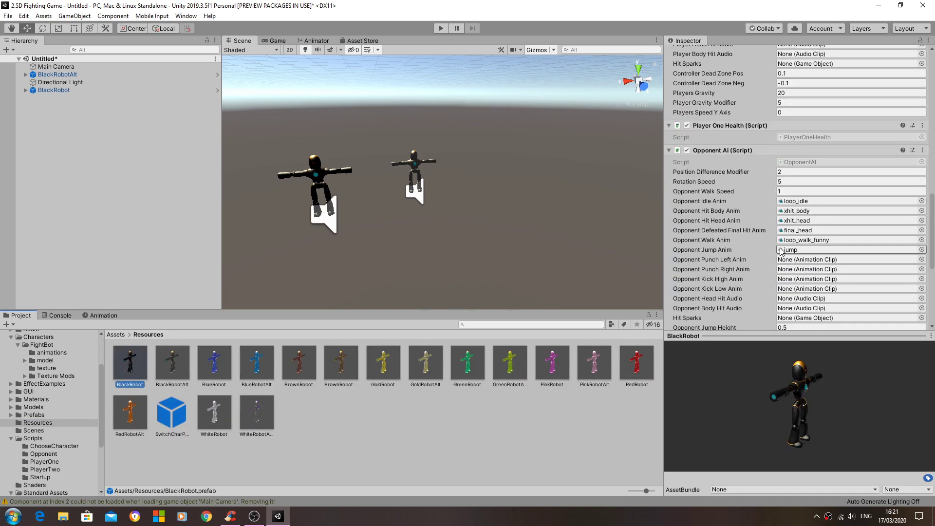
left_click(130, 361)
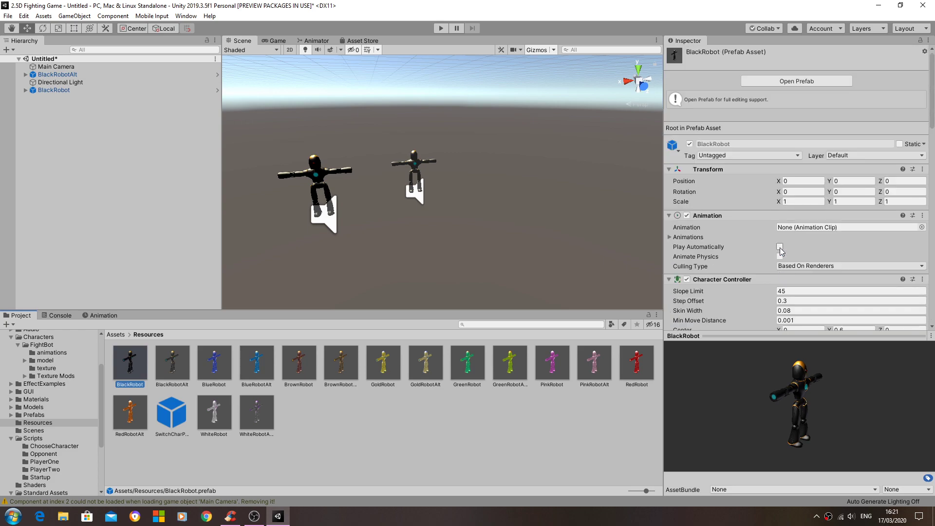
Review the Player One Movement and Opponent AI animation slots, then reselect the scene's BlackRobot.
scroll("down", 3)
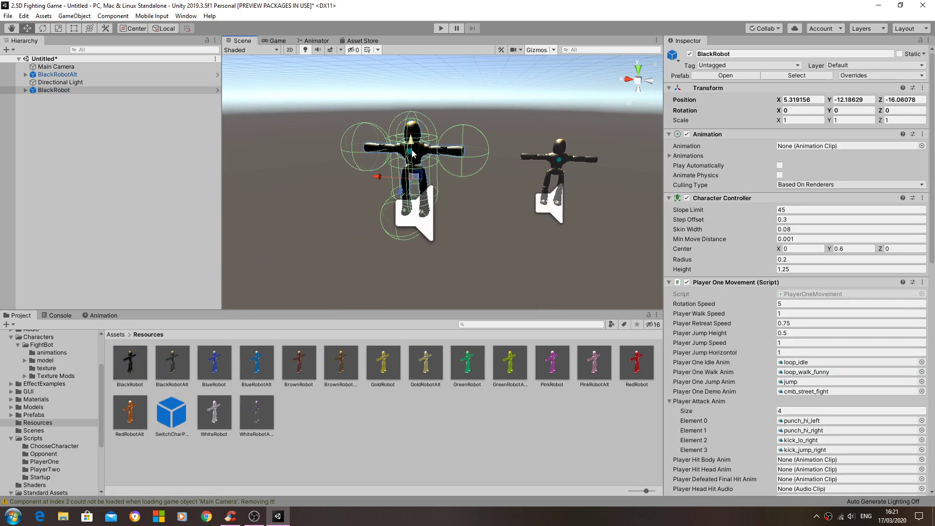
mouse_move(377, 79)
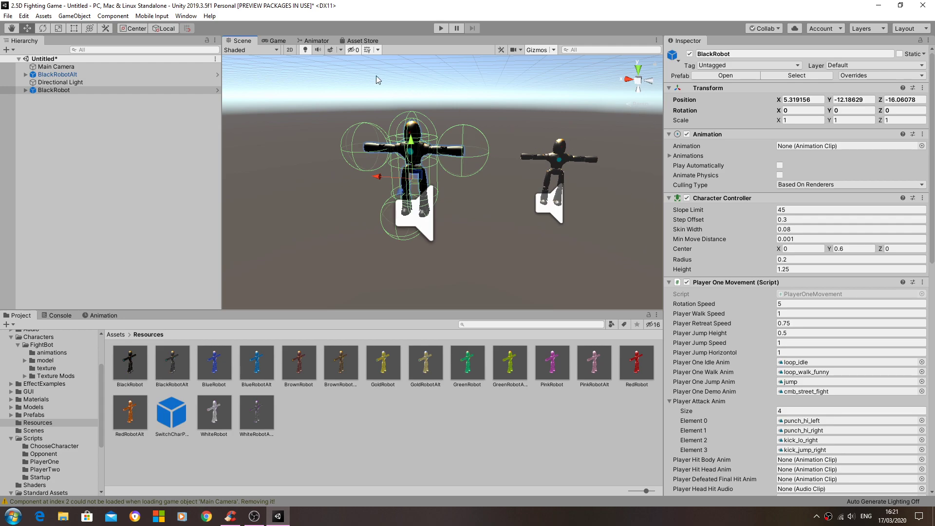
mouse_move(470, 149)
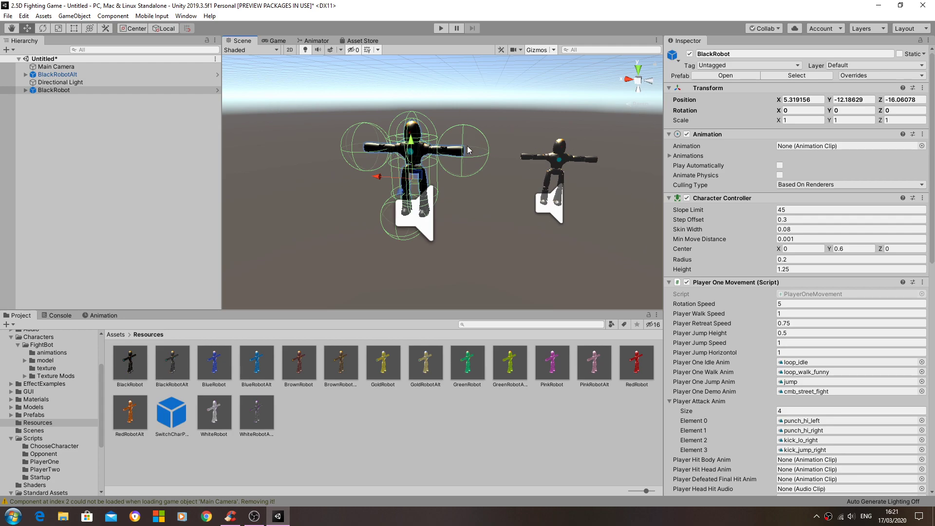
scroll("down", 3)
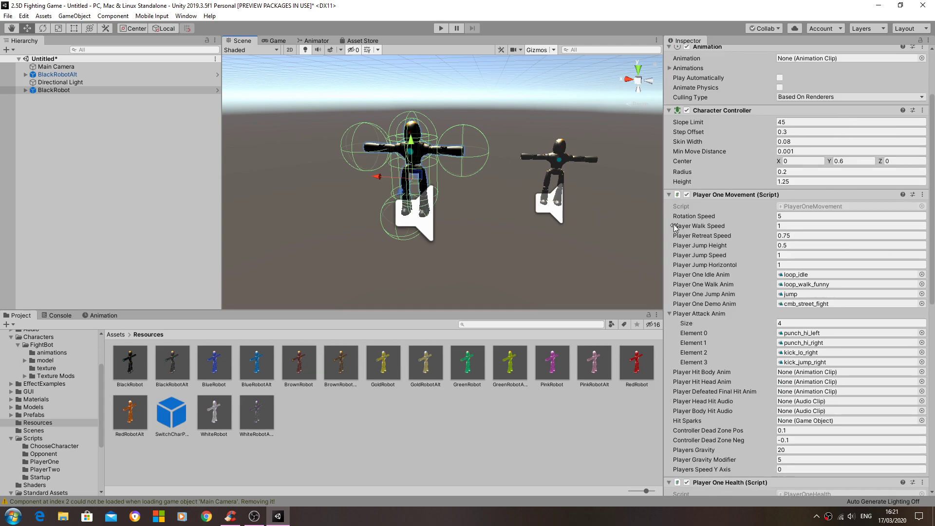
scroll("down", 3)
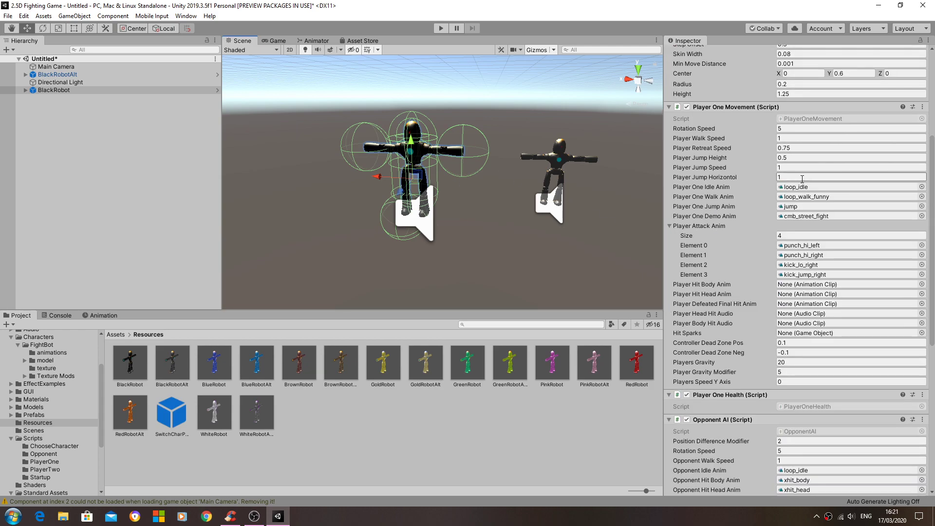
mouse_move(805, 199)
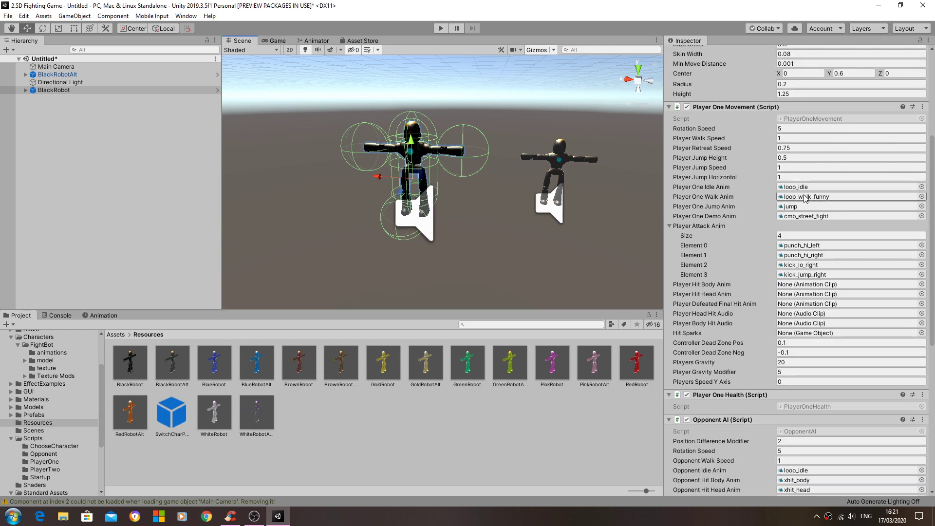
mouse_move(772, 234)
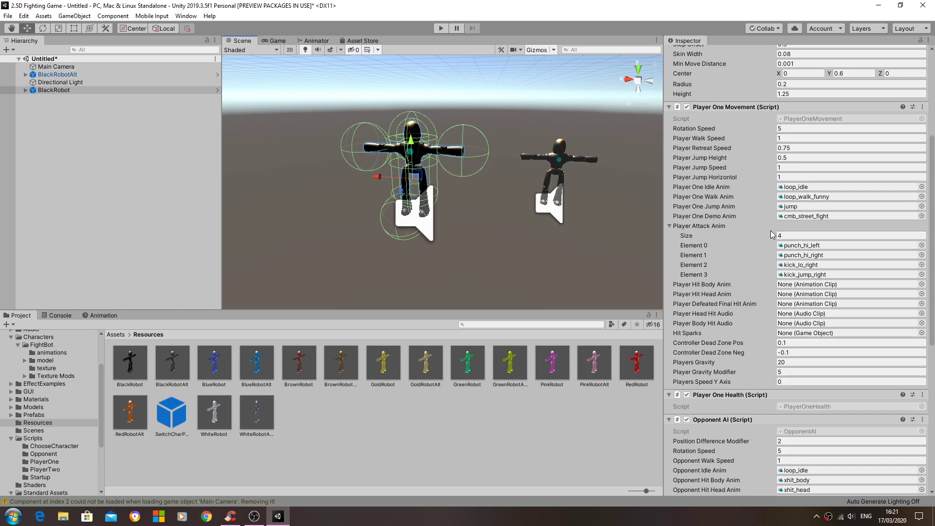
scroll("down", 3)
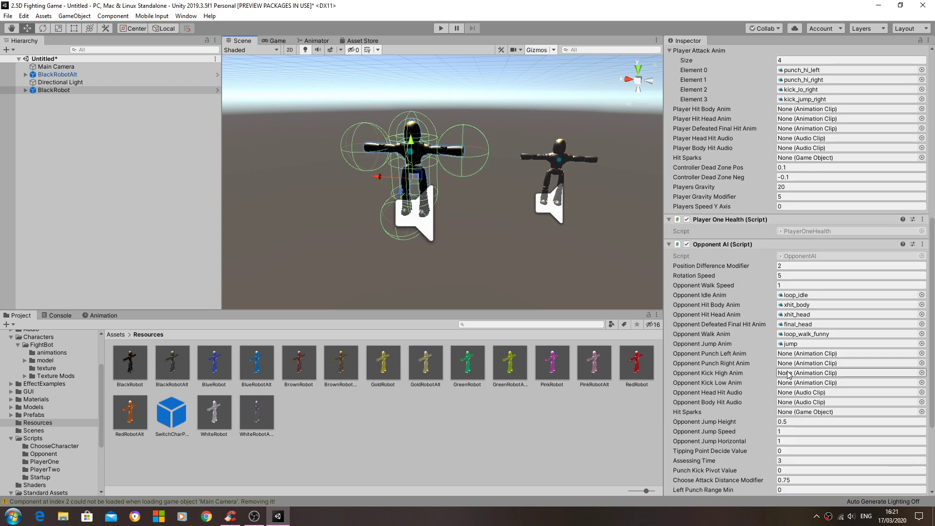
scroll("down", 3)
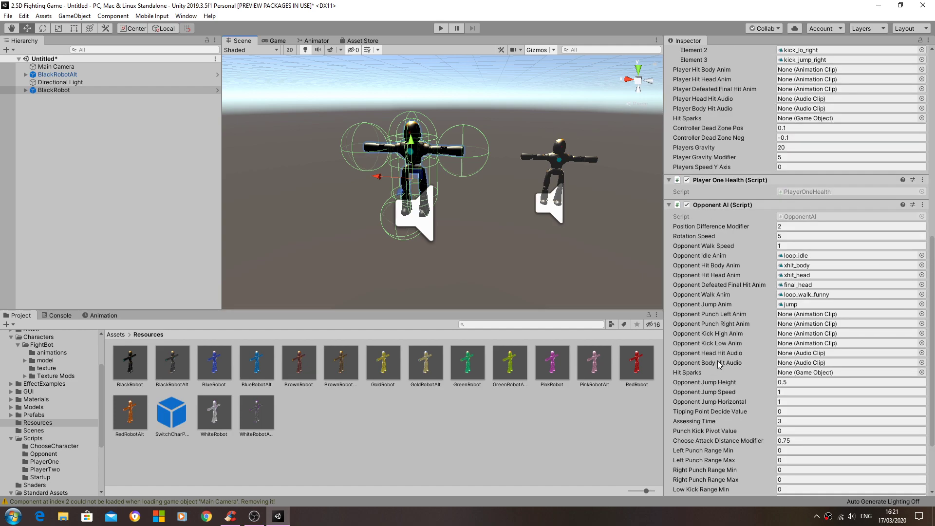
scroll("up", 3)
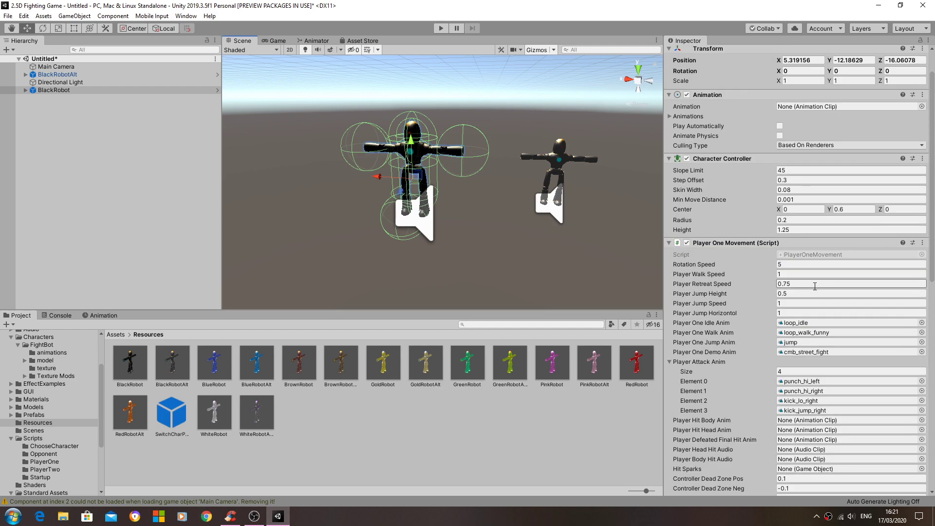
scroll("down", 3)
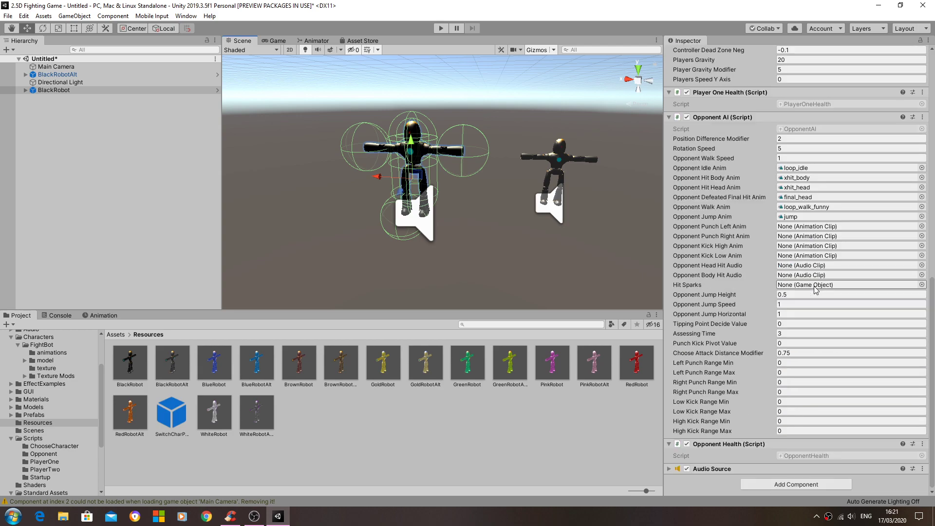
mouse_move(806, 290)
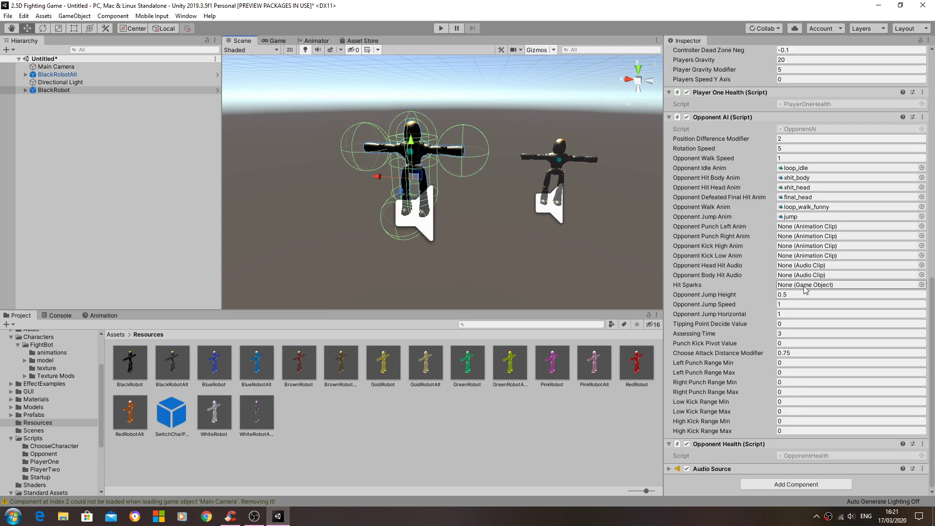
mouse_move(761, 244)
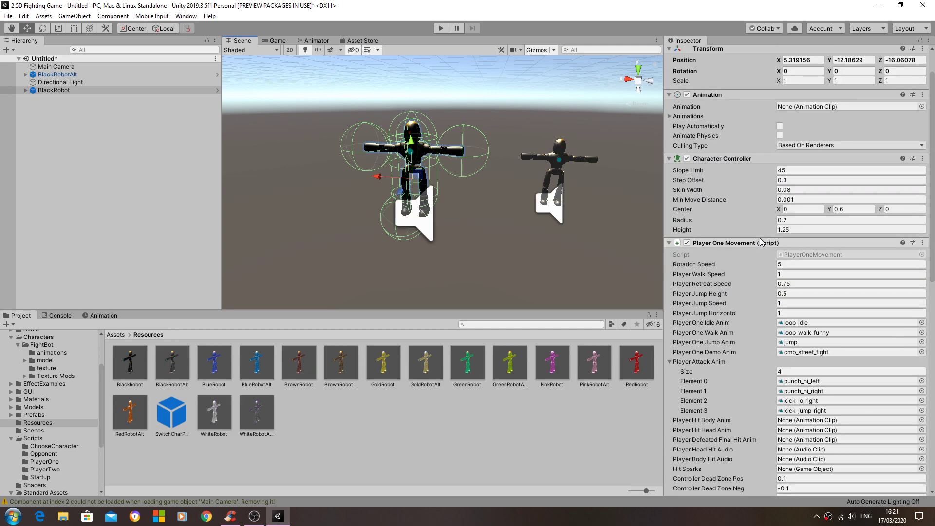
left_click(53, 89)
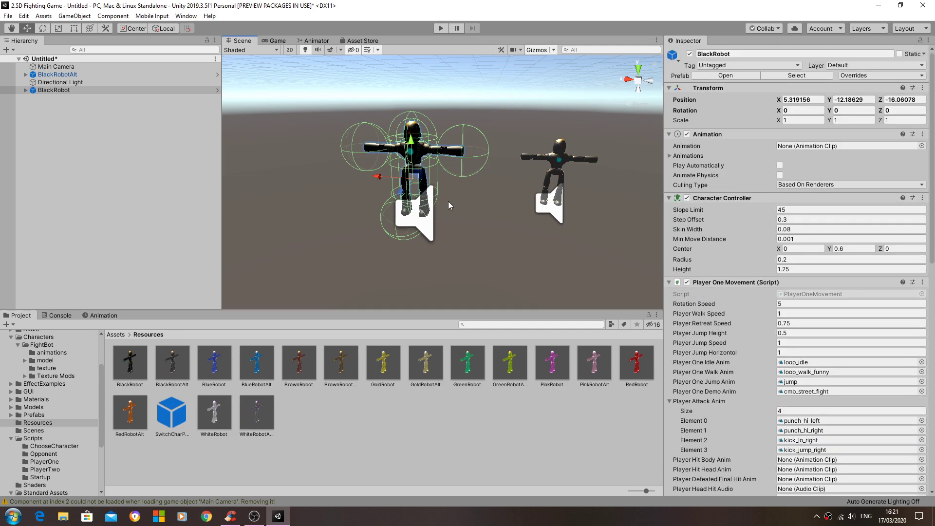